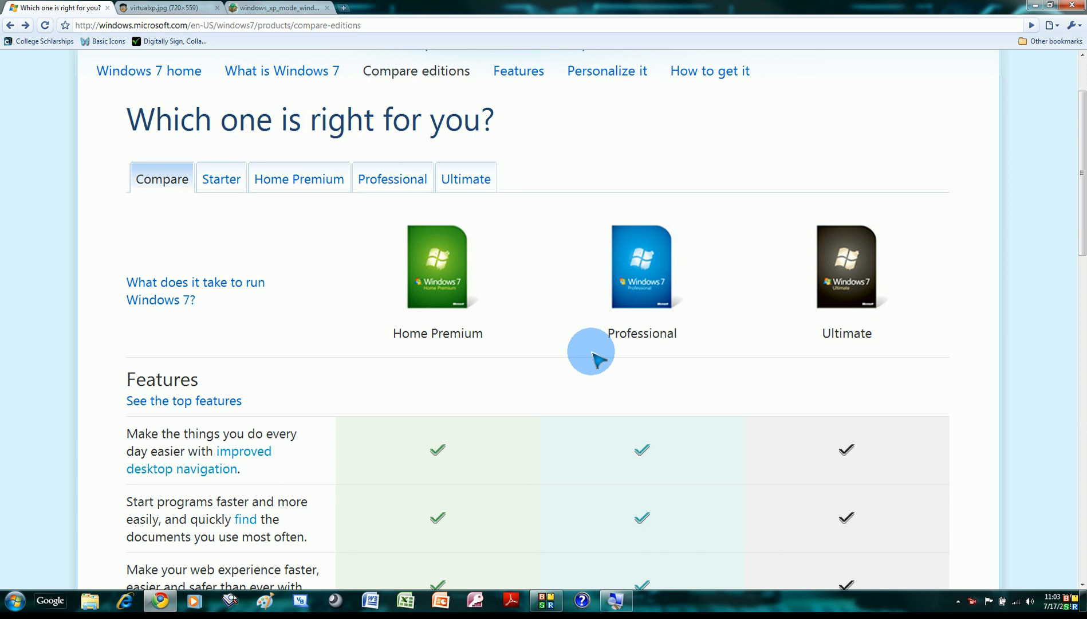
{"action": "mouse_move", "coordinate": [561, 275]}
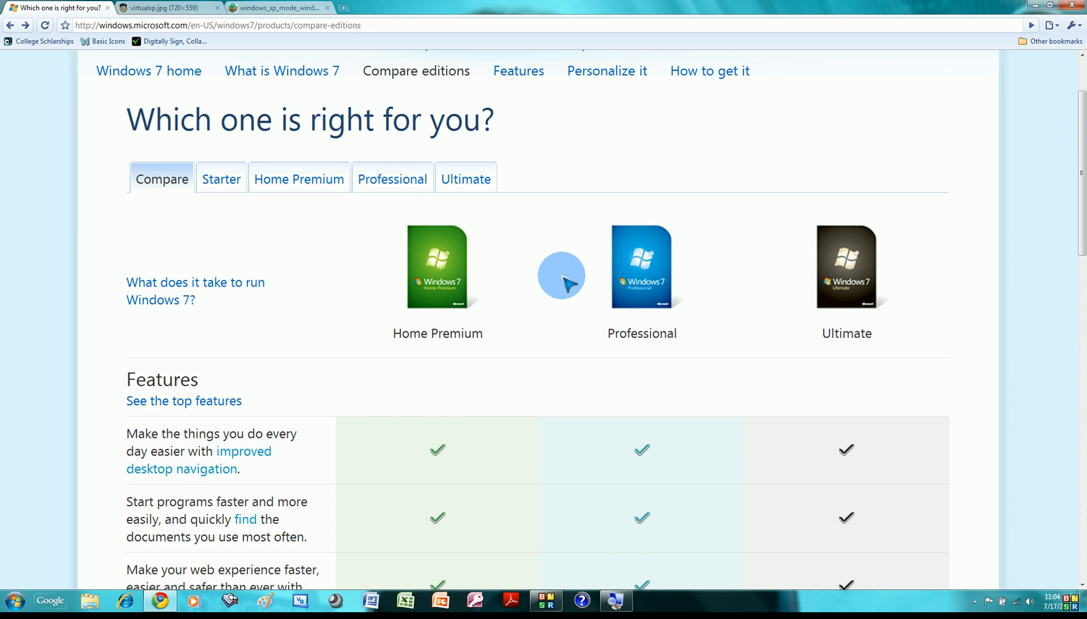
{"action": "mouse_move", "coordinate": [613, 188]}
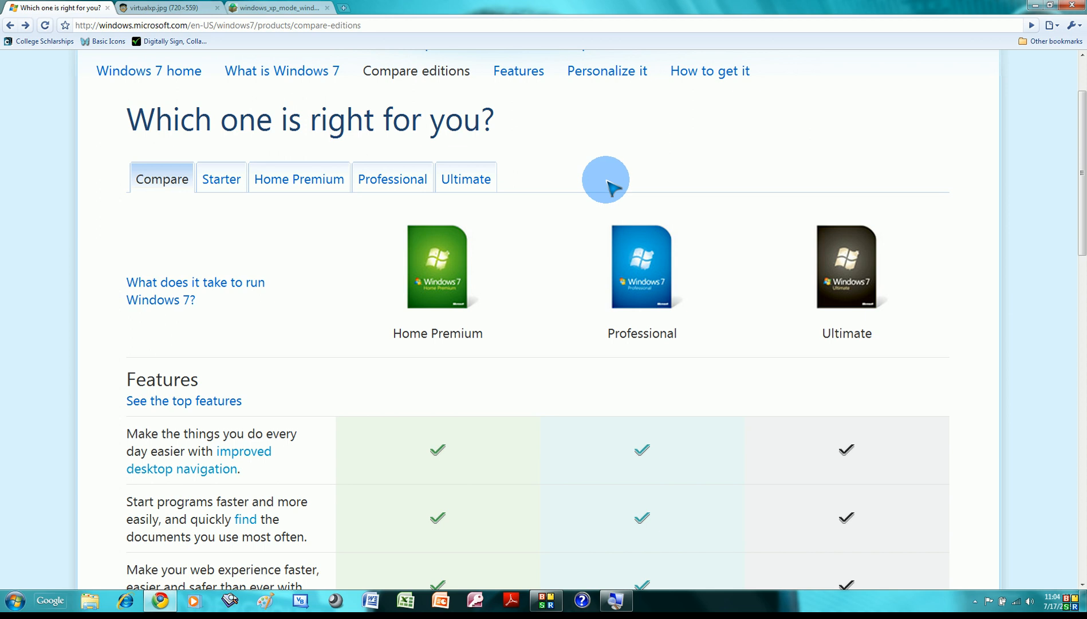
{"action": "mouse_move", "coordinate": [727, 191]}
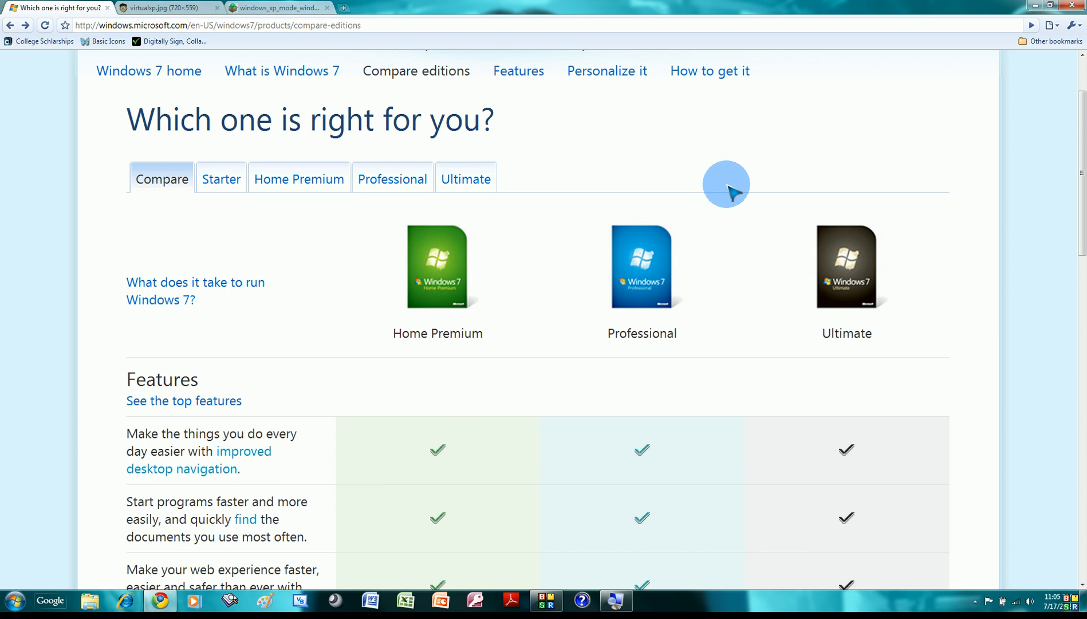
Scroll down the comparison table to the record TV and home networking rows.
{"action": "scroll", "scroll_direction": "down", "scroll_amount": 3}
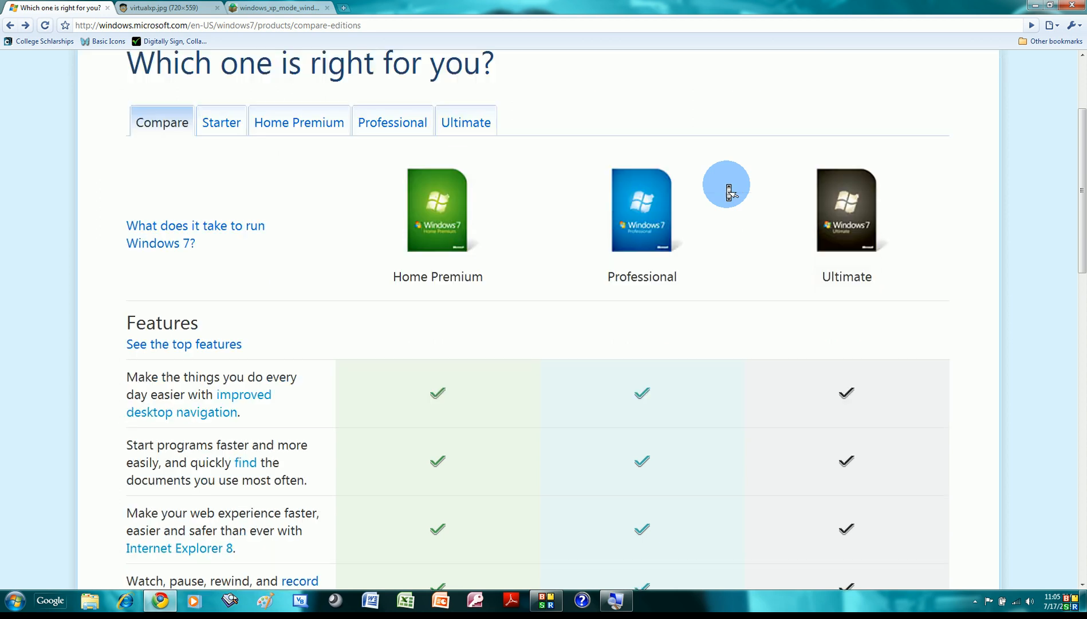
{"action": "scroll", "scroll_direction": "down", "scroll_amount": 3}
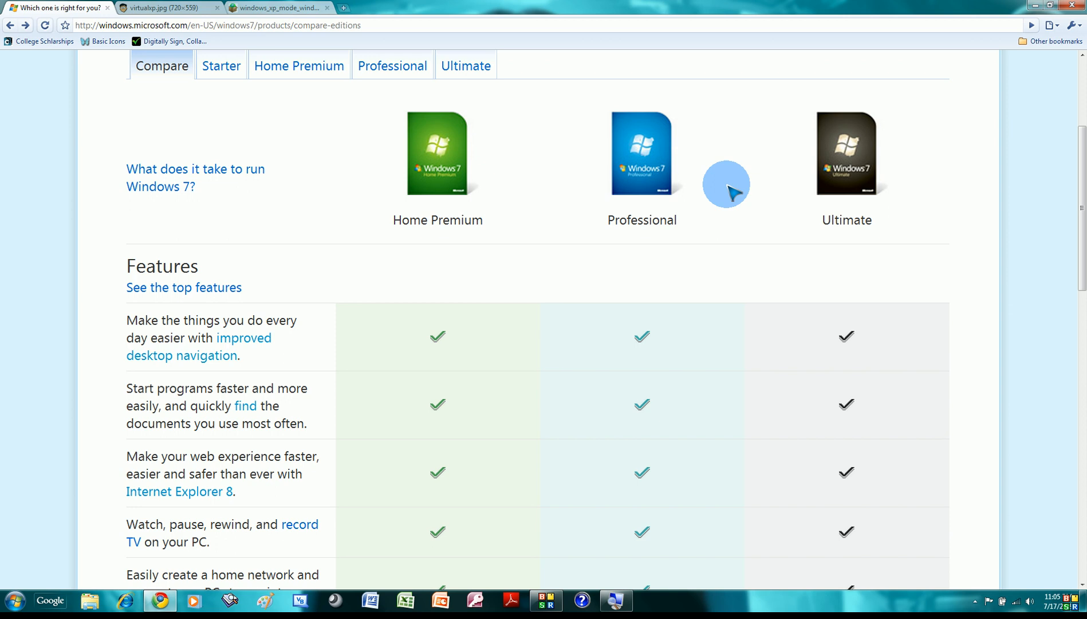
{"action": "mouse_move", "coordinate": [574, 114]}
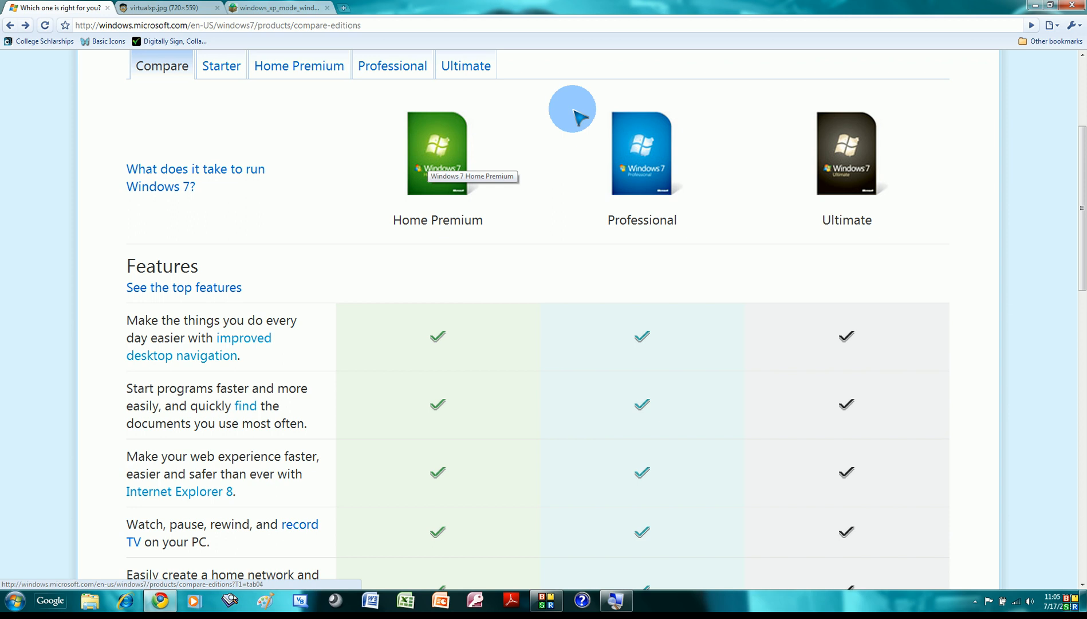
{"action": "mouse_move", "coordinate": [849, 75]}
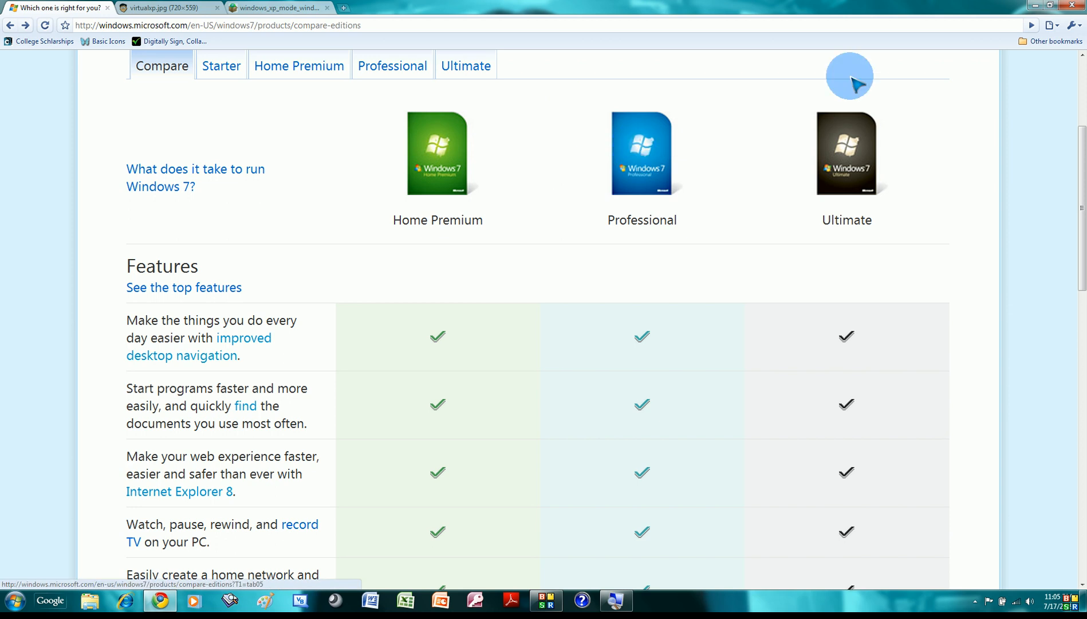
{"action": "mouse_move", "coordinate": [782, 177]}
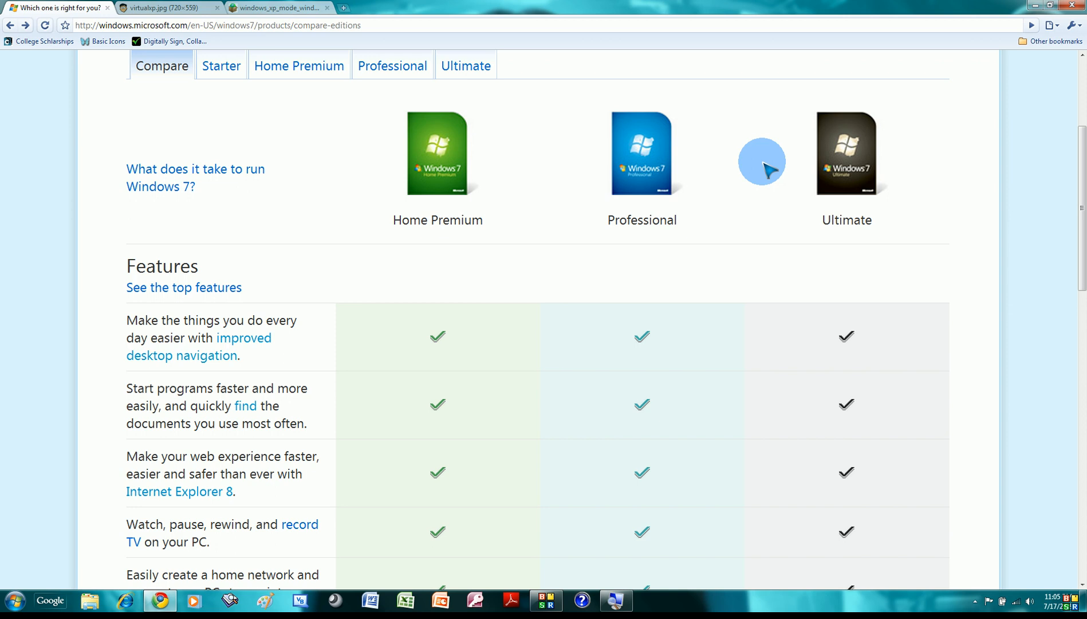
{"action": "mouse_move", "coordinate": [593, 80]}
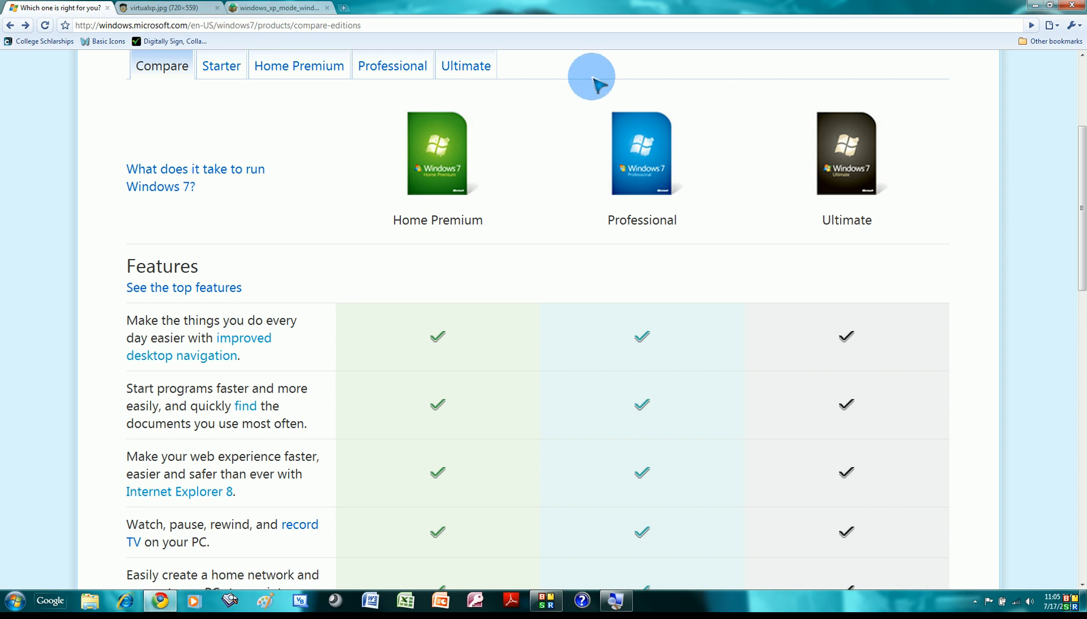
{"action": "mouse_move", "coordinate": [545, 112]}
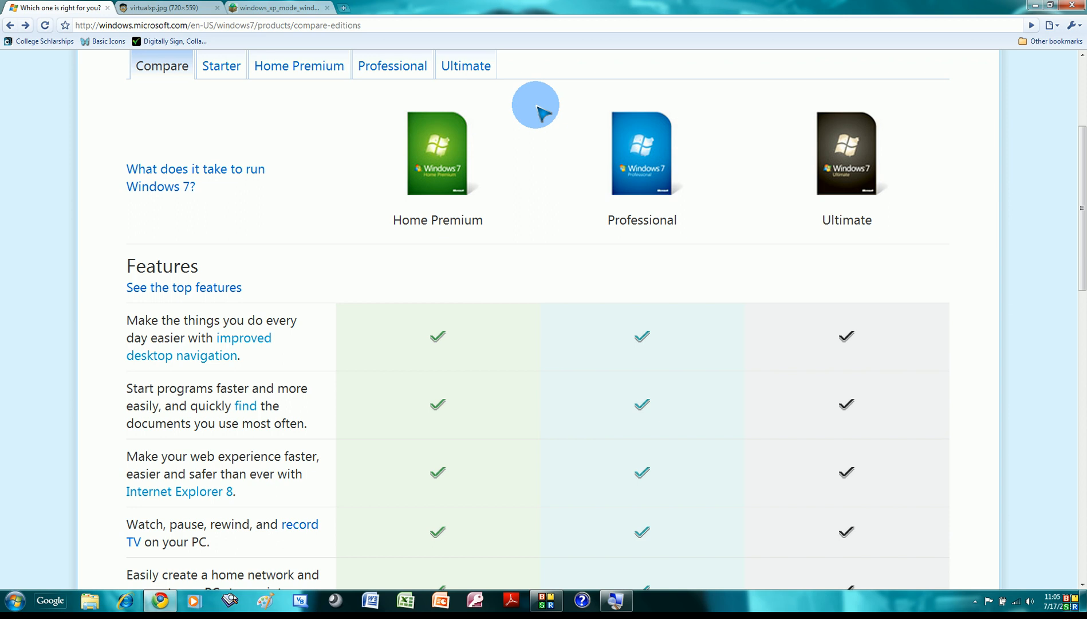
{"action": "mouse_move", "coordinate": [545, 201]}
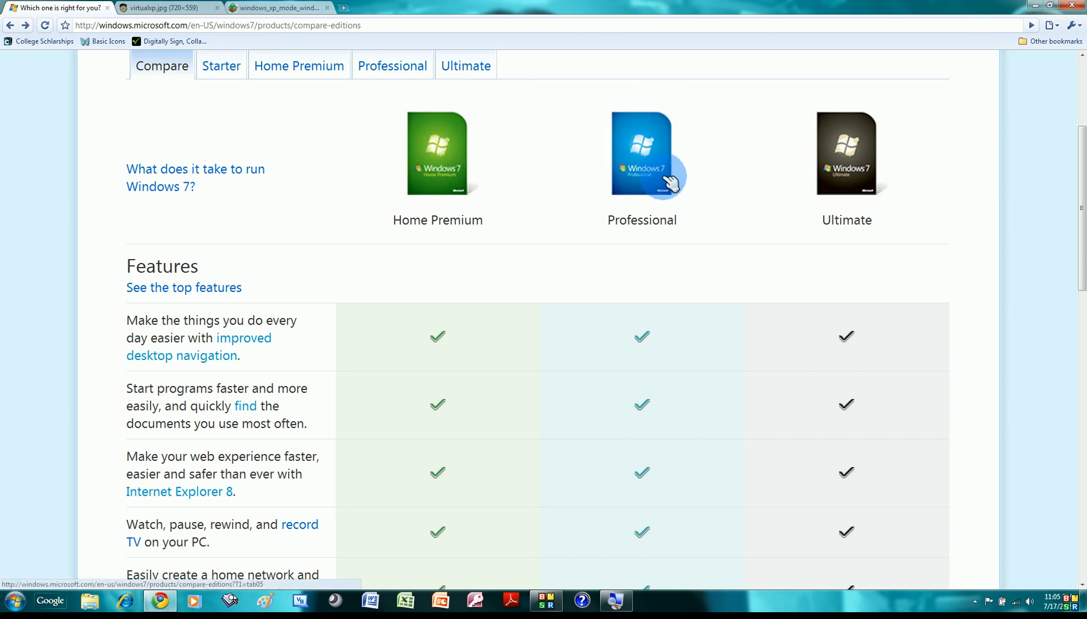
{"action": "mouse_move", "coordinate": [621, 184]}
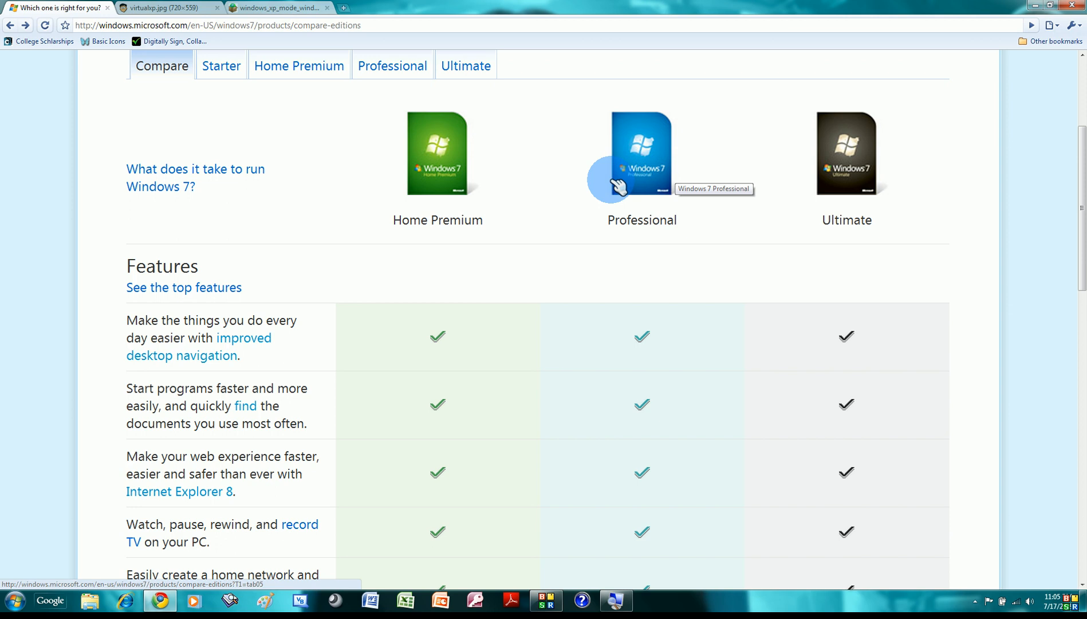
{"action": "mouse_move", "coordinate": [823, 147]}
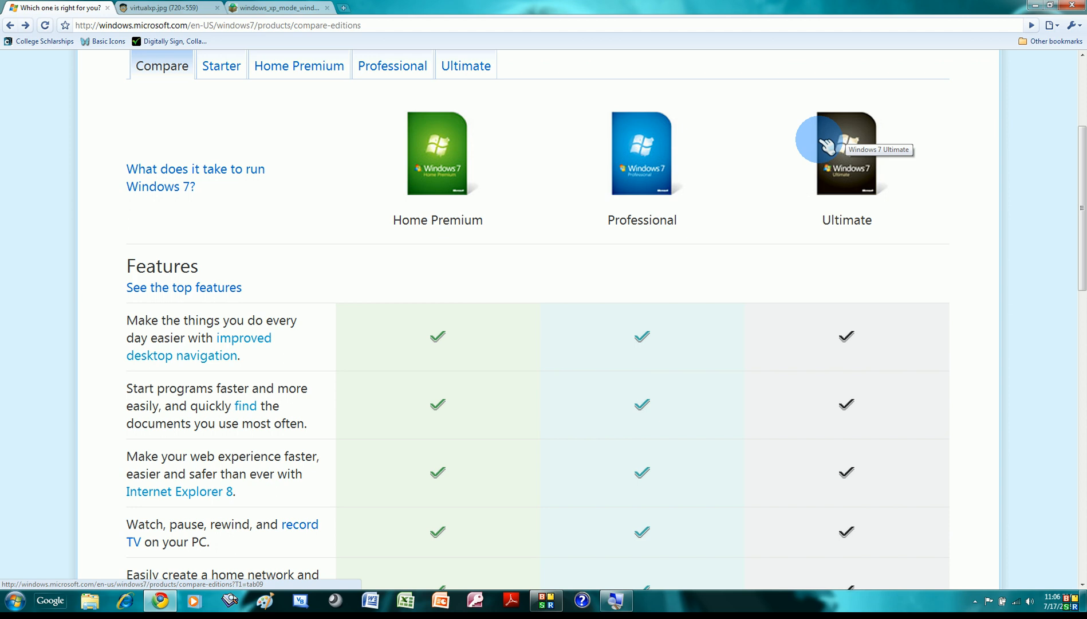
{"action": "mouse_move", "coordinate": [776, 146]}
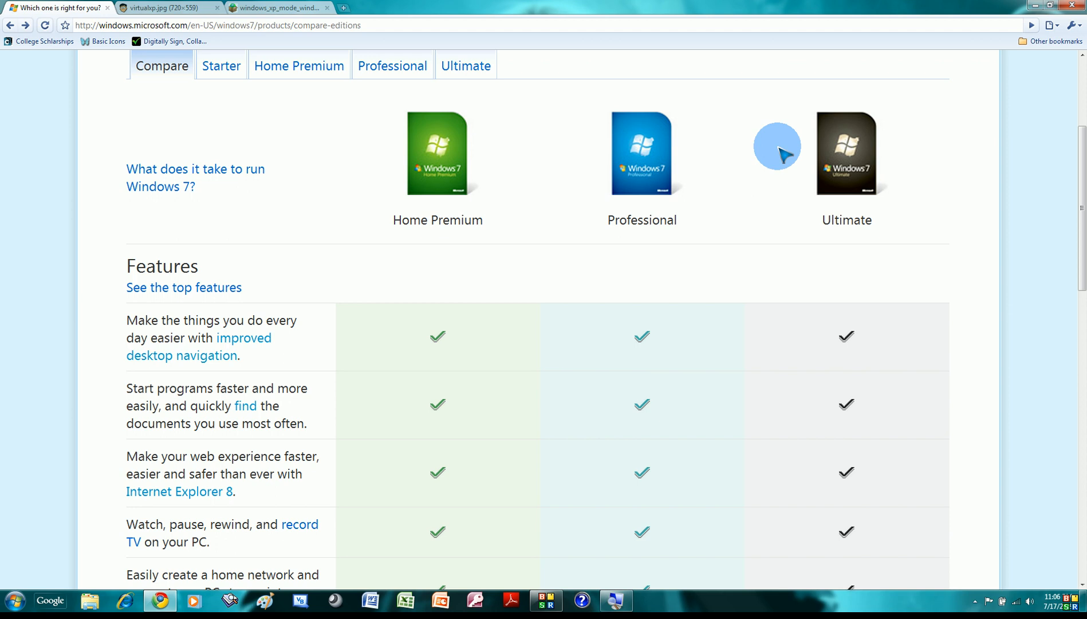
{"action": "mouse_move", "coordinate": [682, 281]}
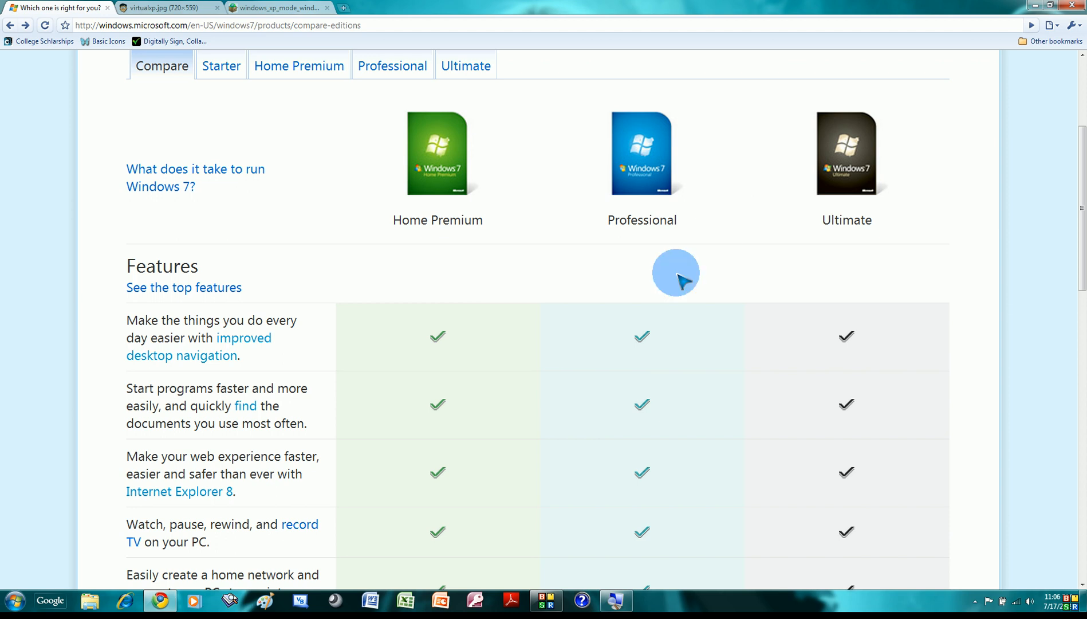
Scroll further down to the Windows XP Mode row, checked for Professional and Ultimate.
{"action": "scroll", "scroll_direction": "down", "scroll_amount": 3}
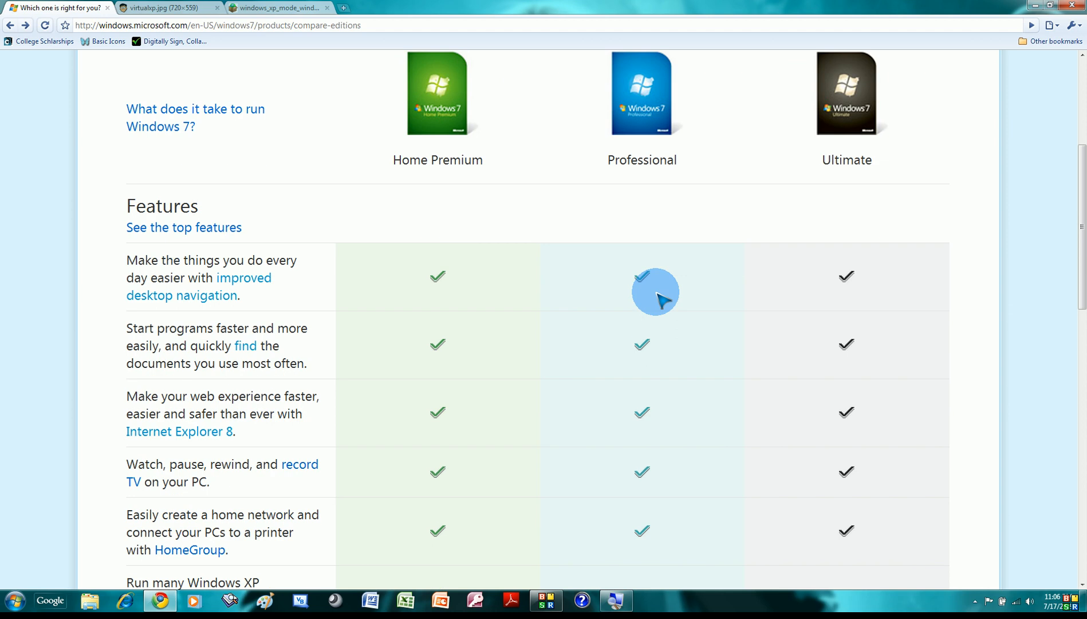
{"action": "mouse_move", "coordinate": [522, 319]}
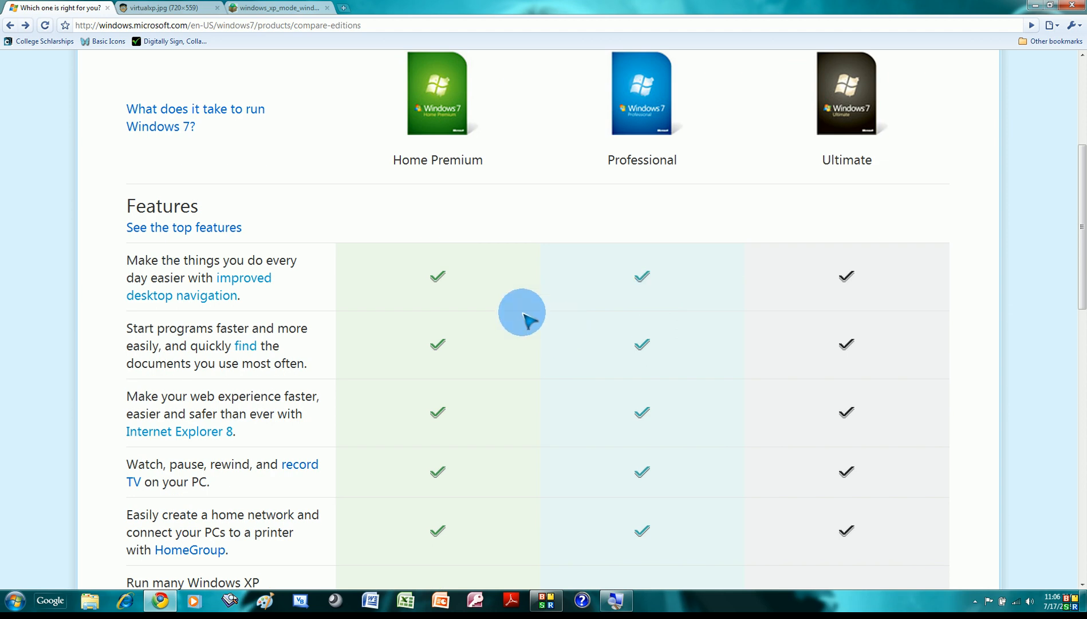
{"action": "scroll", "scroll_direction": "down", "scroll_amount": 3}
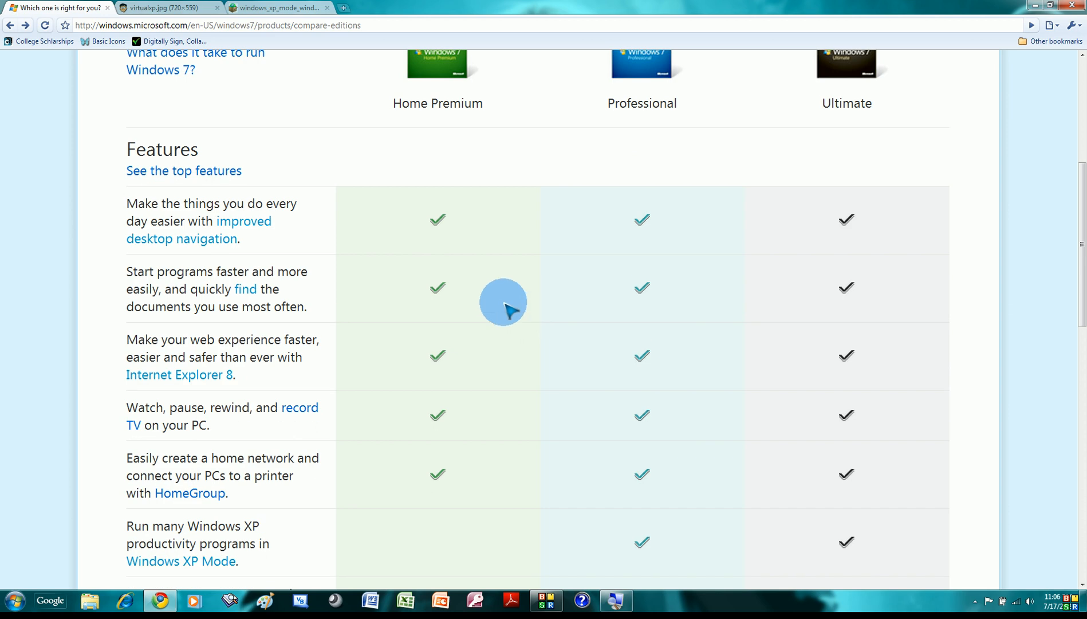
{"action": "mouse_move", "coordinate": [444, 300]}
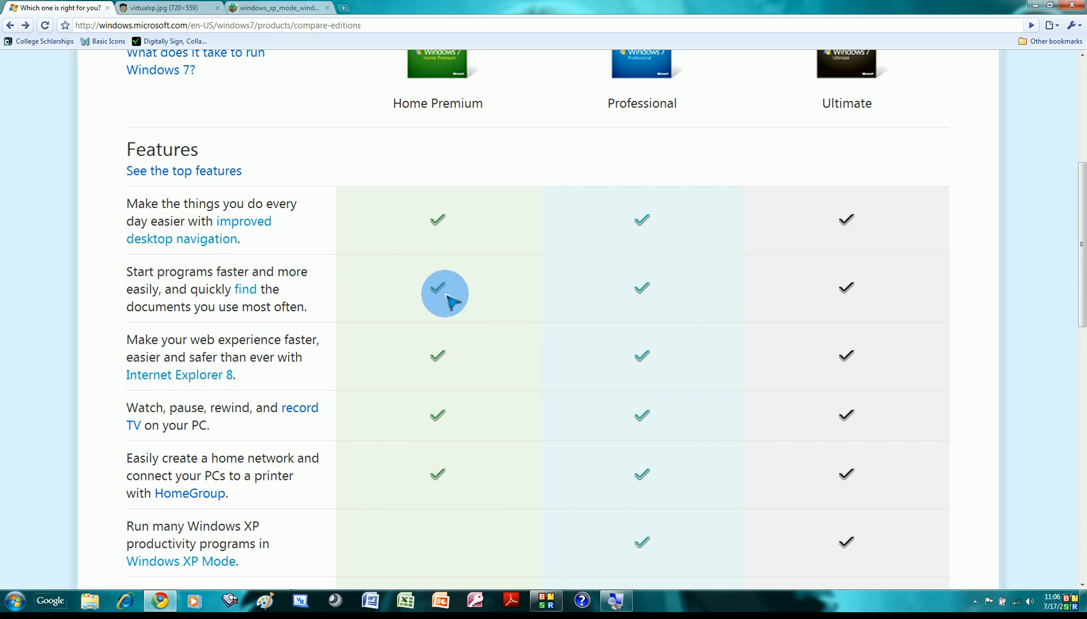
{"action": "mouse_move", "coordinate": [236, 240]}
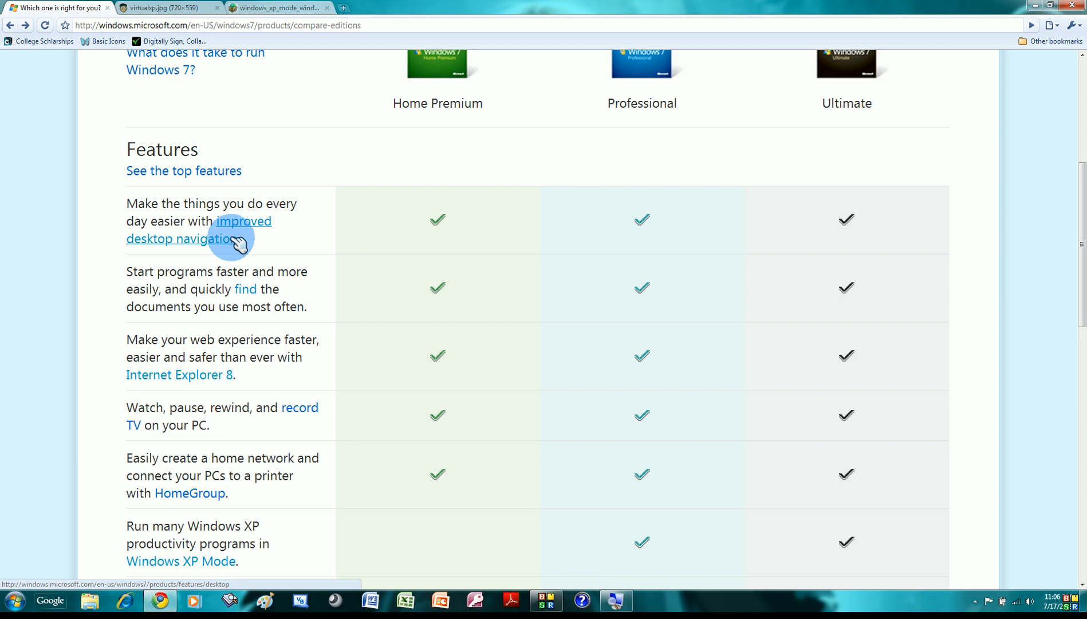
{"action": "mouse_move", "coordinate": [390, 262]}
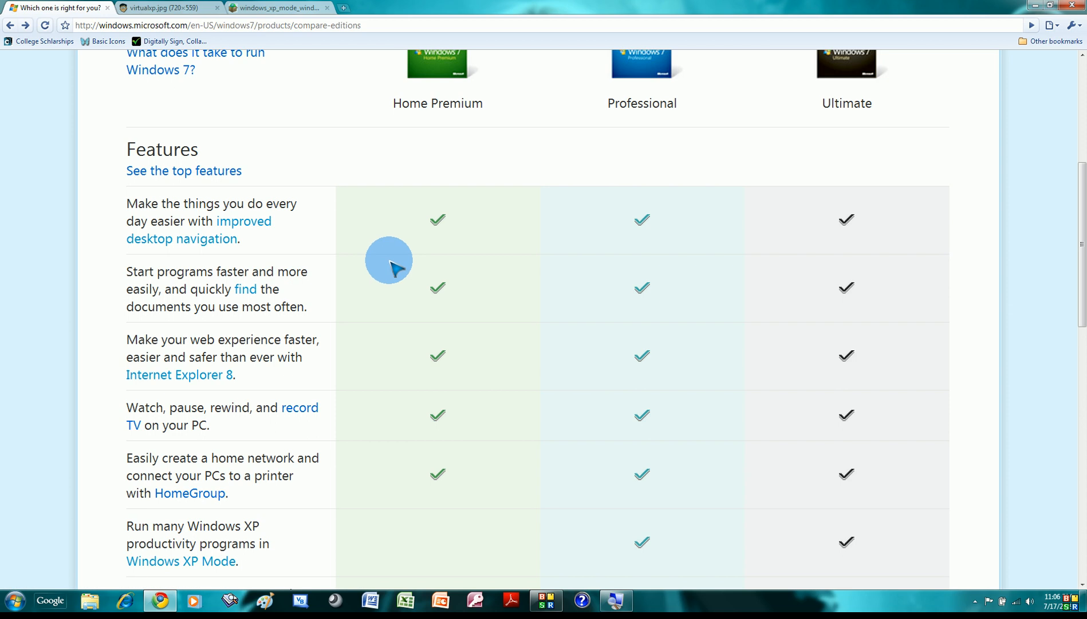
{"action": "mouse_move", "coordinate": [282, 262]}
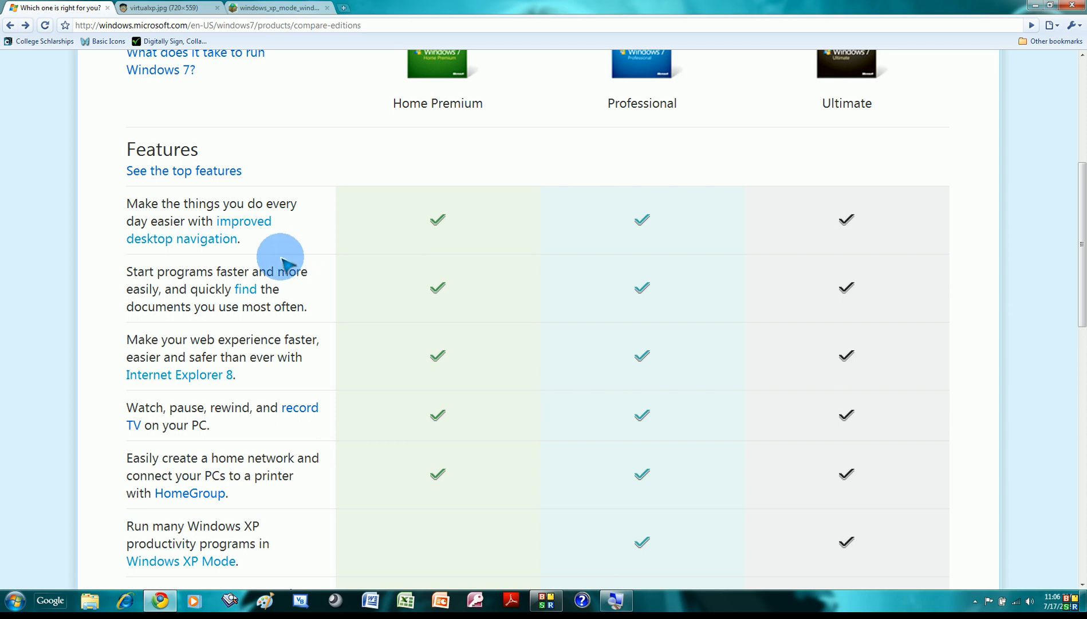
{"action": "mouse_move", "coordinate": [253, 267]}
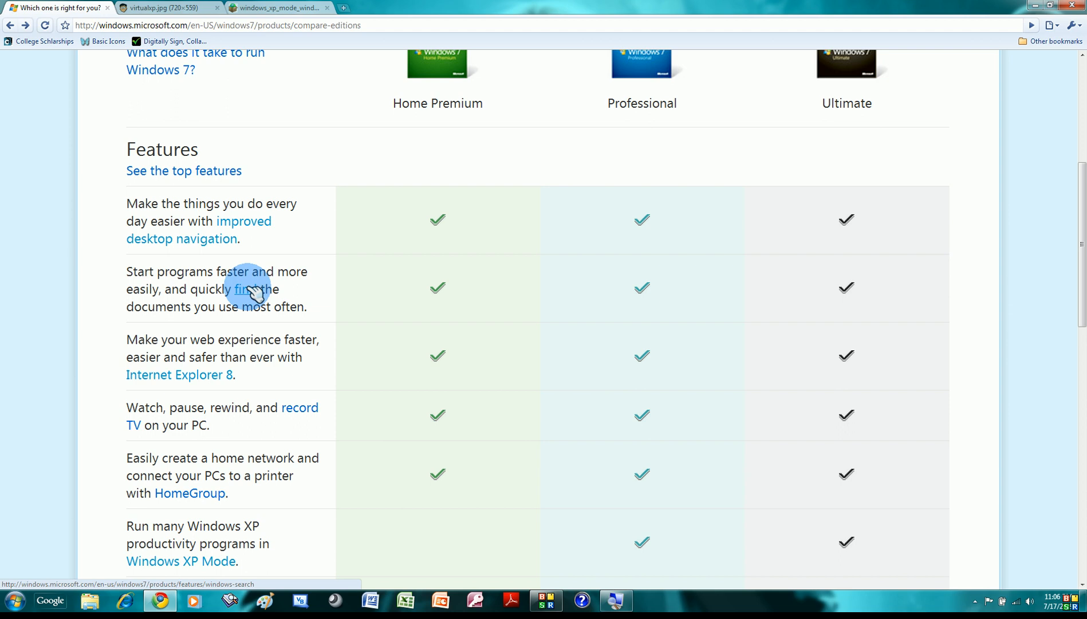
Open the Windows Search feature page, then follow its Compare editions link.
{"action": "left_click", "coordinate": [244, 289]}
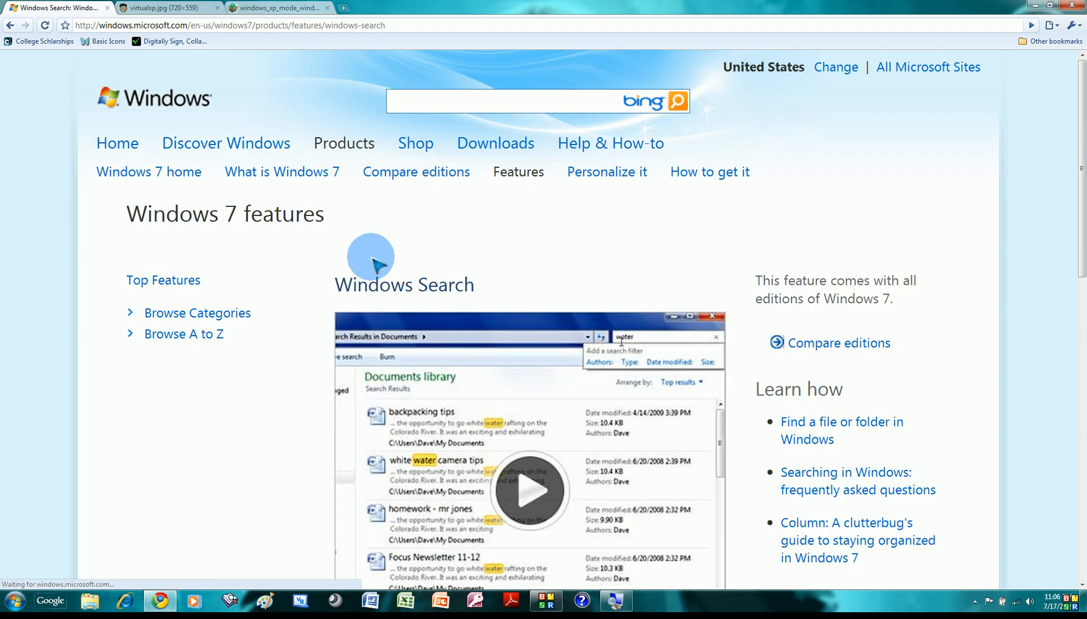
{"action": "scroll", "scroll_direction": "down", "scroll_amount": 3}
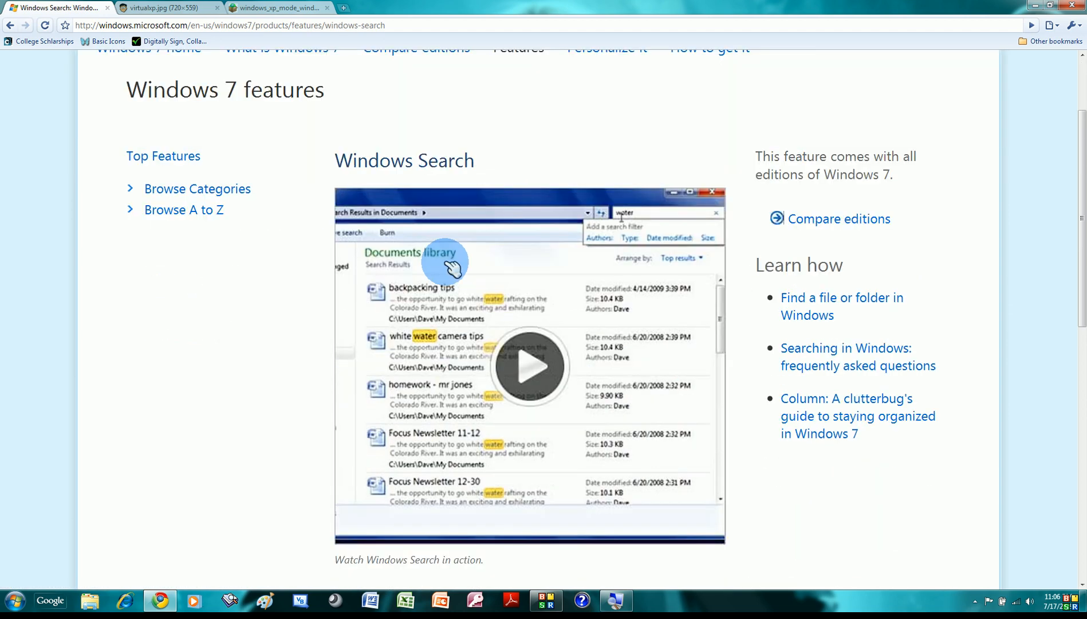
{"action": "mouse_move", "coordinate": [300, 276]}
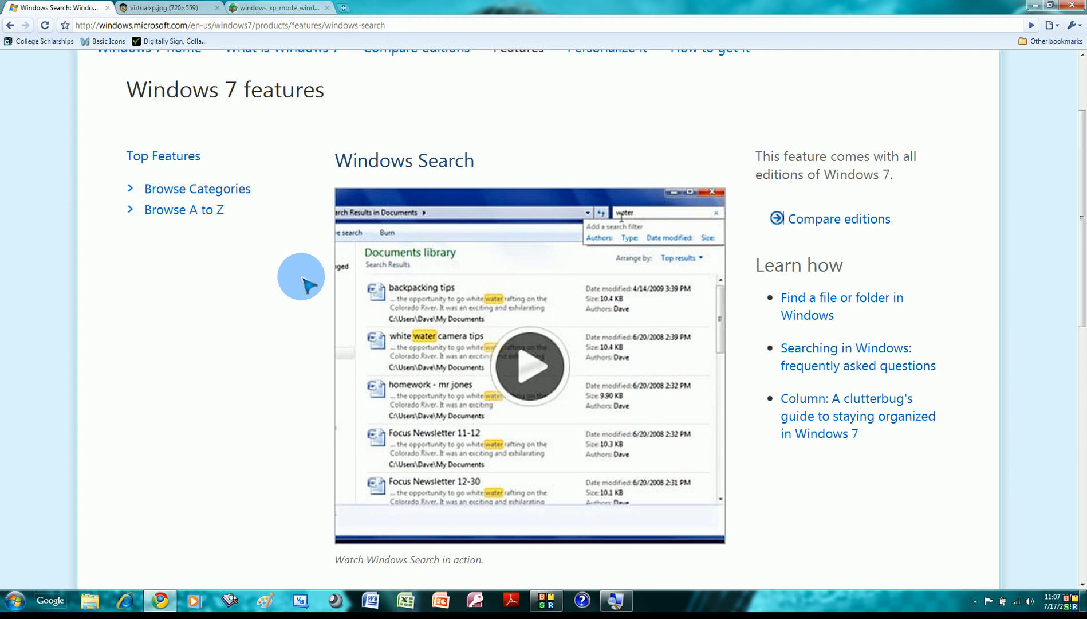
{"action": "mouse_move", "coordinate": [455, 309]}
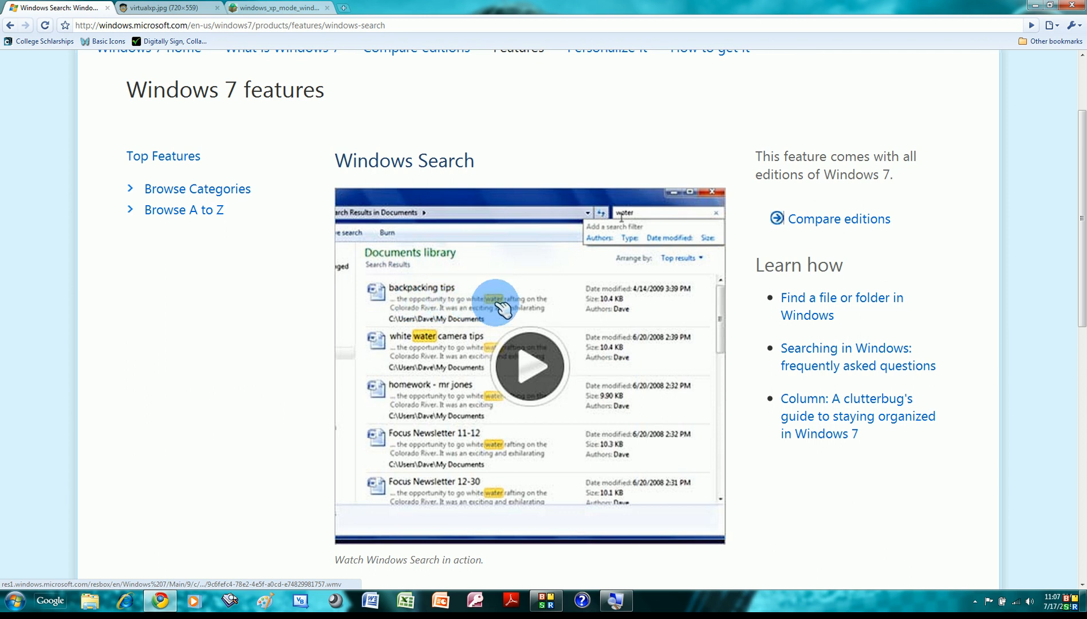
{"action": "mouse_move", "coordinate": [494, 255]}
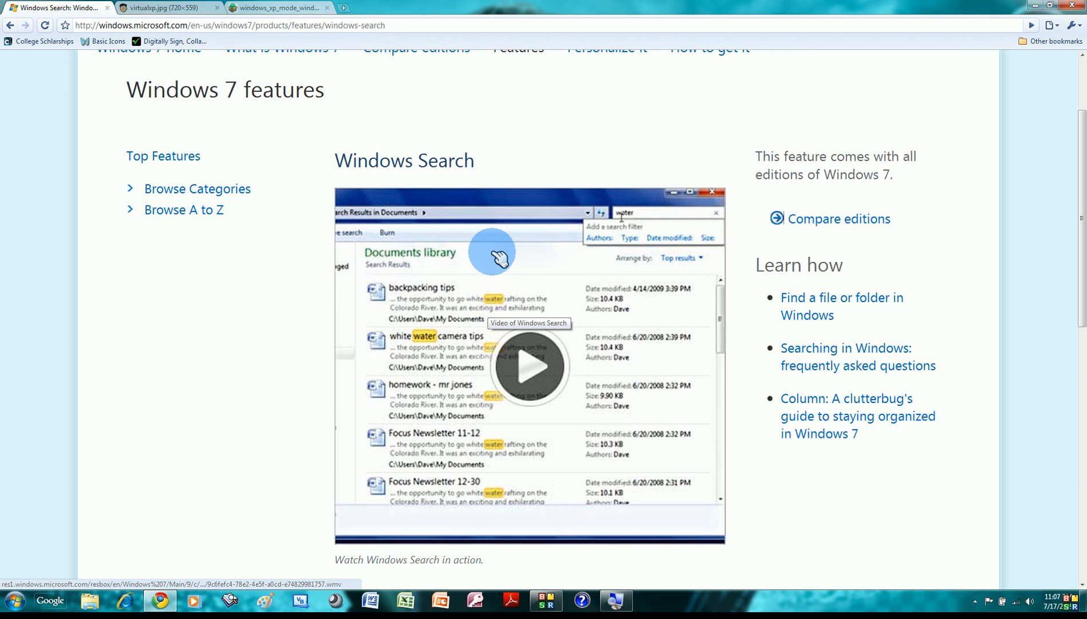
{"action": "mouse_move", "coordinate": [492, 160]}
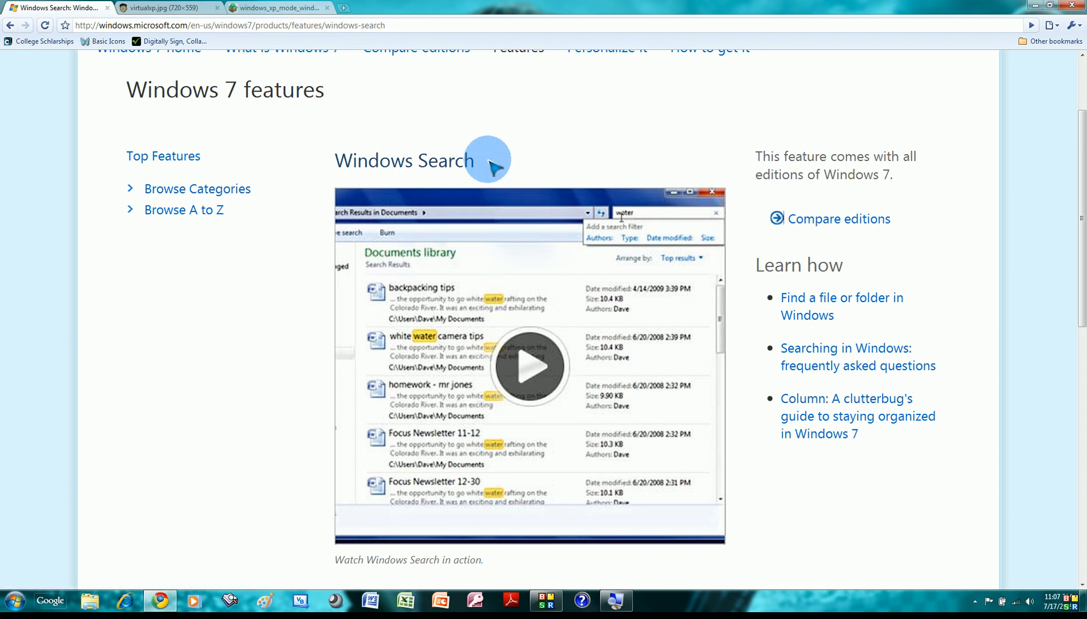
{"action": "left_click", "coordinate": [838, 218]}
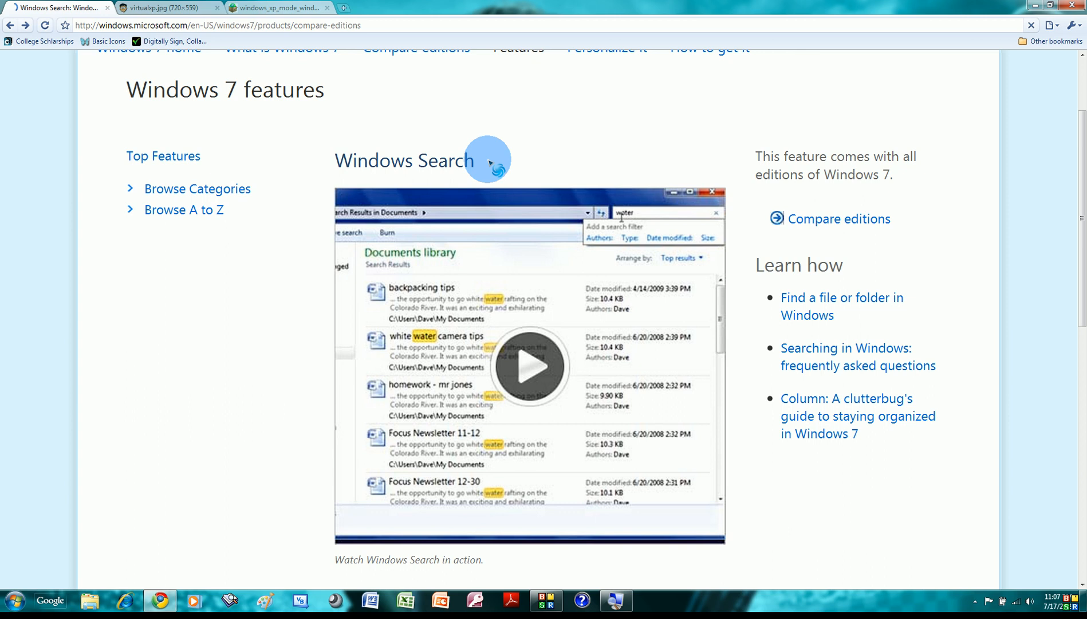
Scroll the comparison table to its last rows: BitLocker and 35 languages, Ultimate only.
{"action": "left_click", "coordinate": [837, 218]}
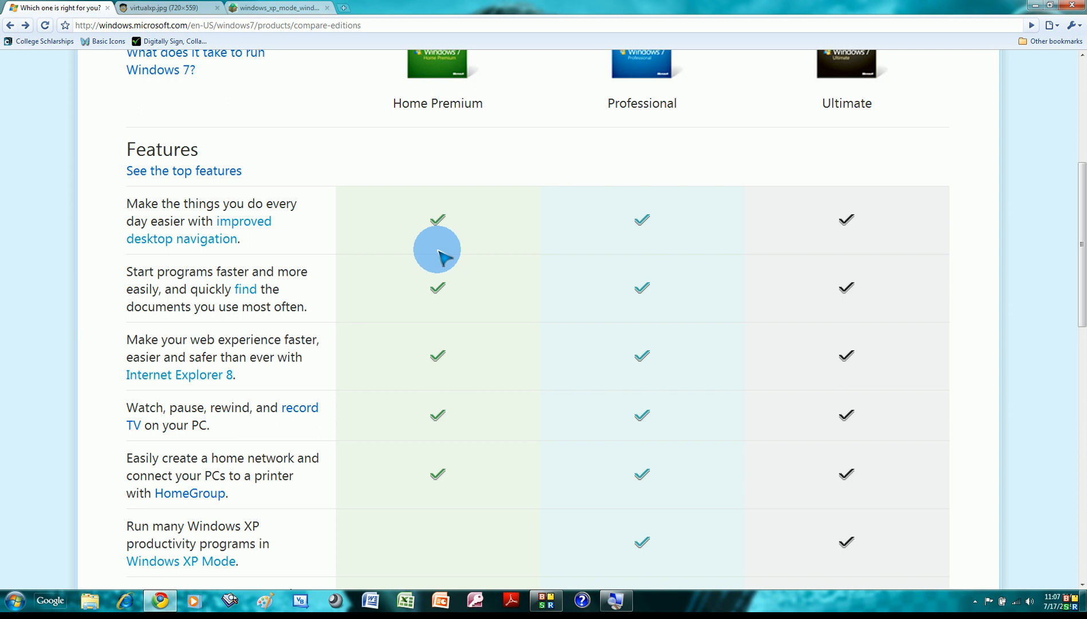
{"action": "scroll", "scroll_direction": "down", "scroll_amount": 3}
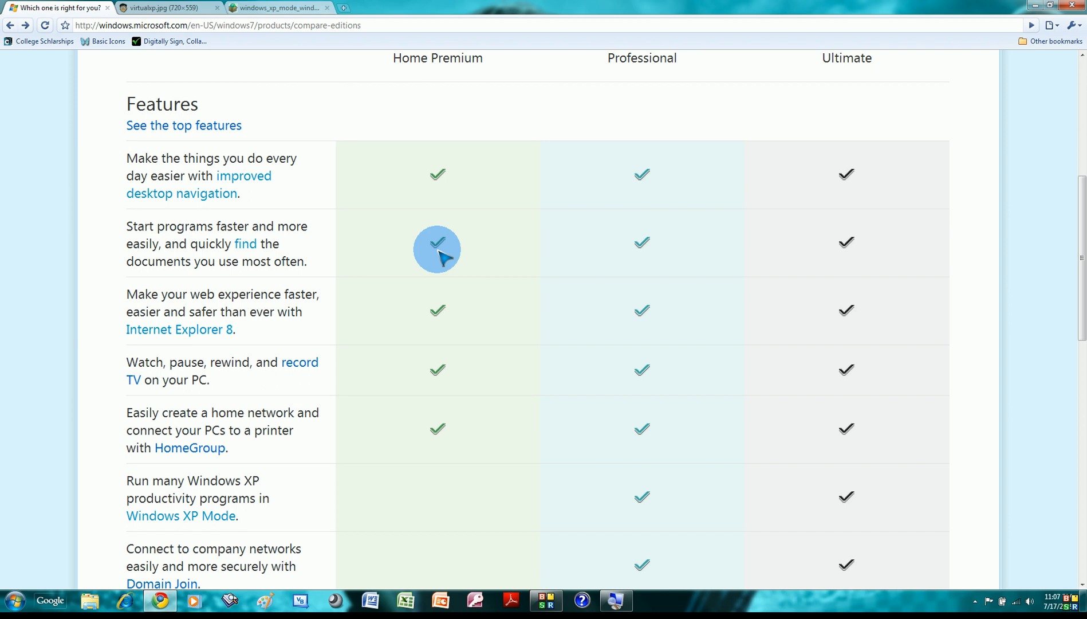
{"action": "scroll", "scroll_direction": "down", "scroll_amount": 3}
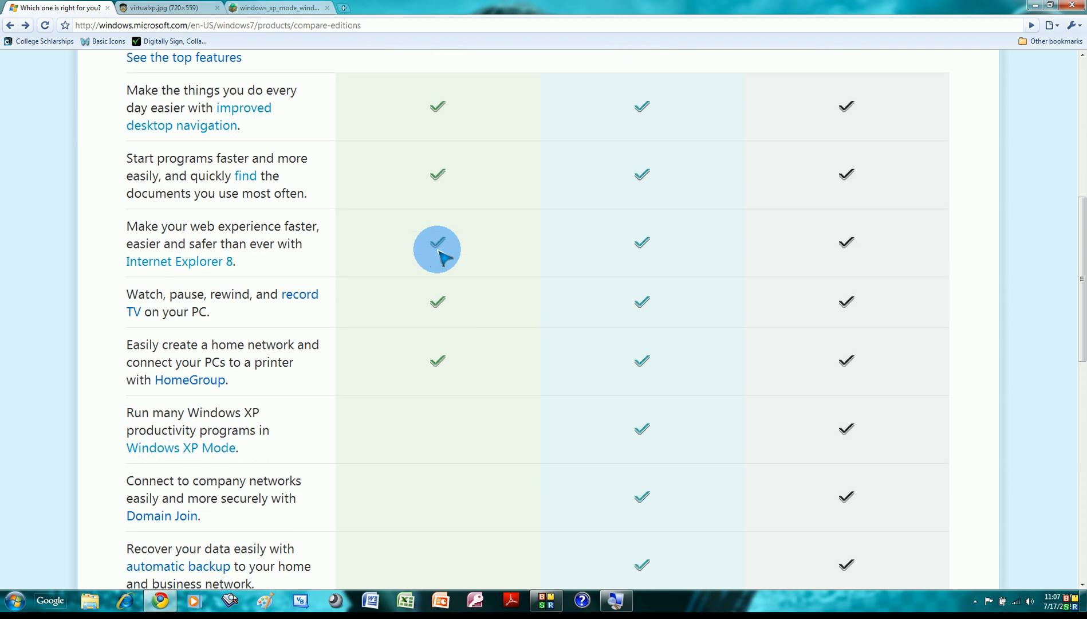
{"action": "scroll", "scroll_direction": "down", "scroll_amount": 3}
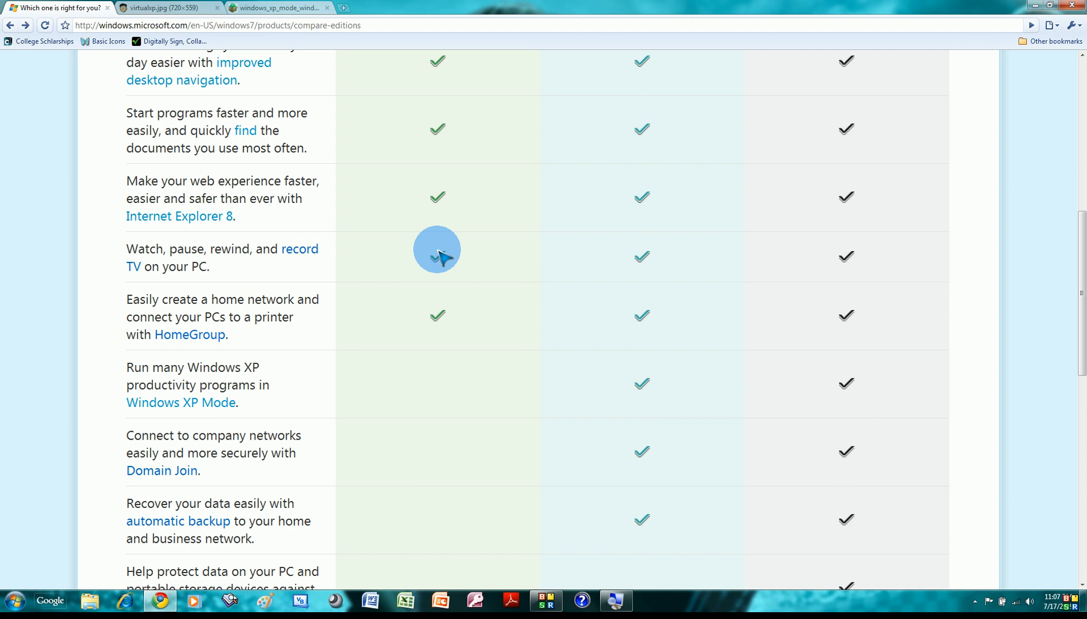
{"action": "mouse_move", "coordinate": [526, 177]}
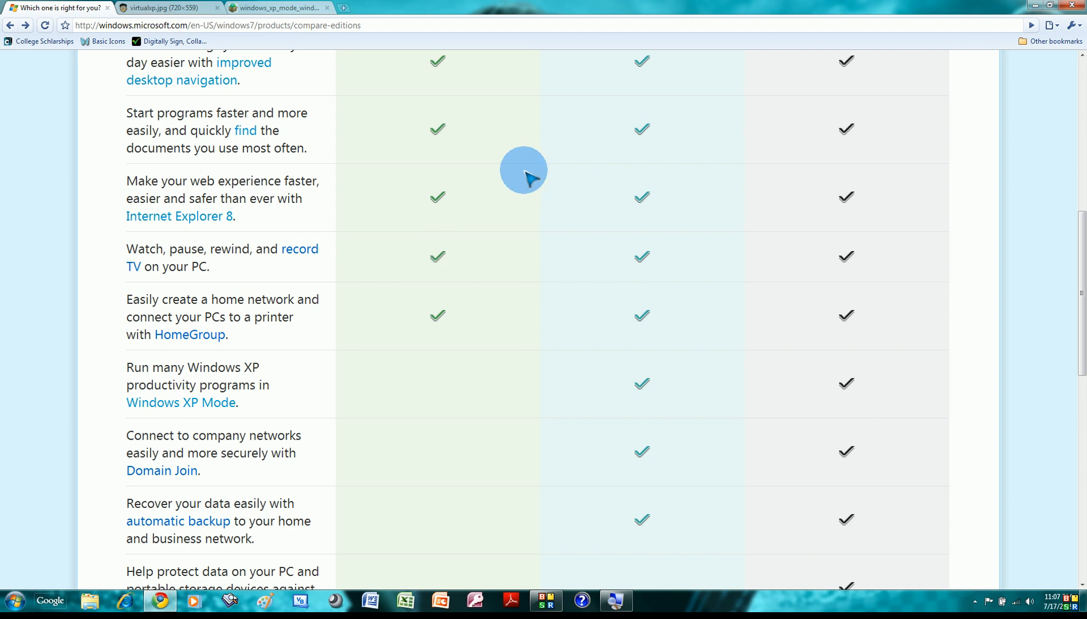
{"action": "mouse_move", "coordinate": [512, 186]}
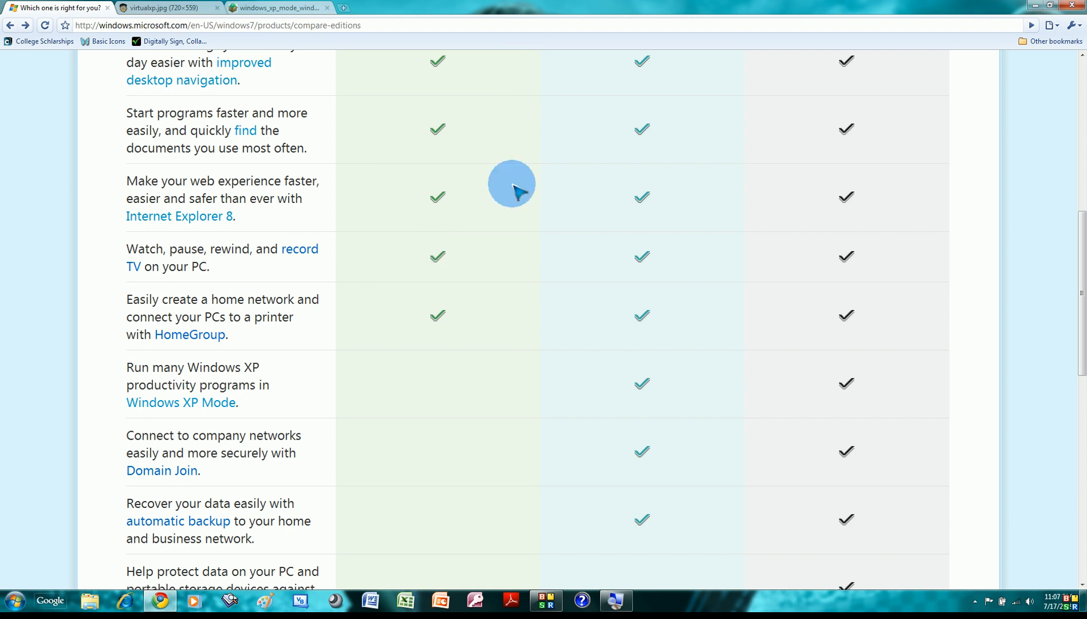
{"action": "mouse_move", "coordinate": [380, 290]}
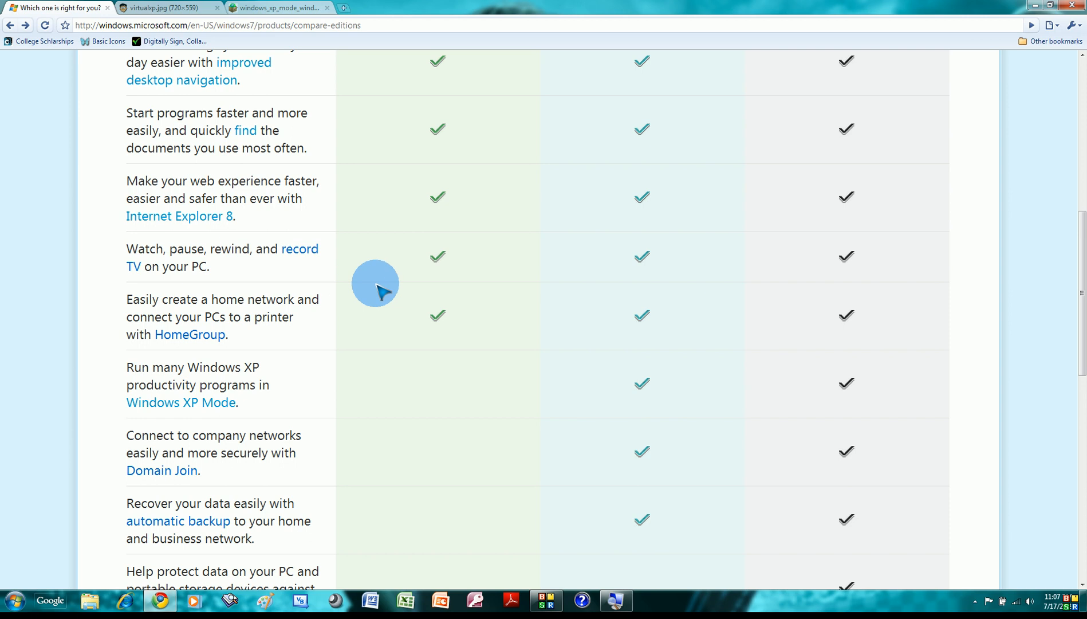
{"action": "scroll", "scroll_direction": "down", "scroll_amount": 3}
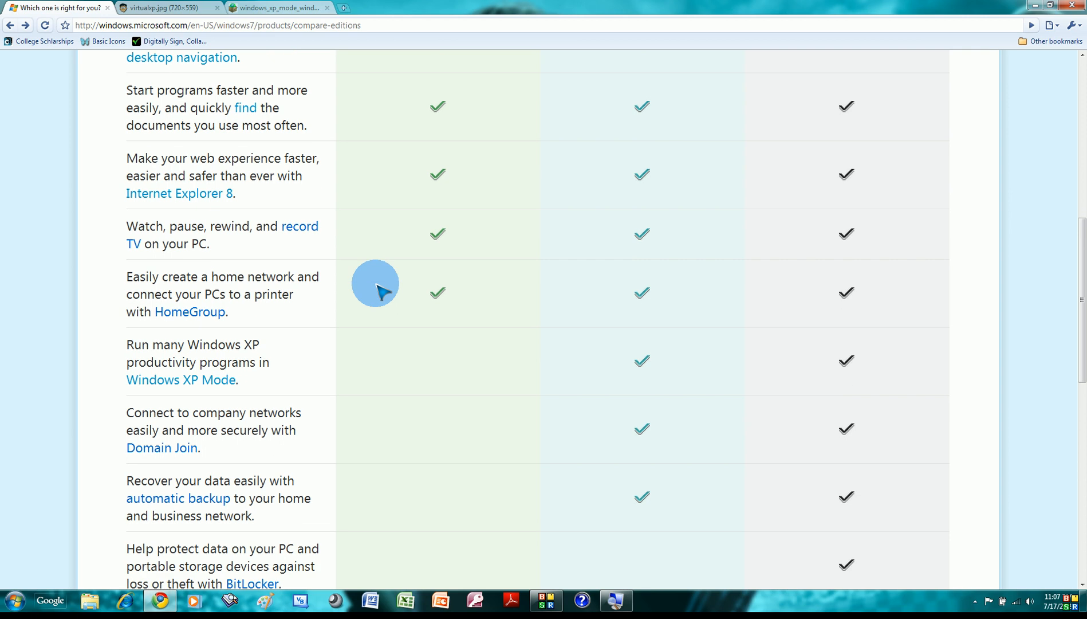
{"action": "mouse_move", "coordinate": [382, 286]}
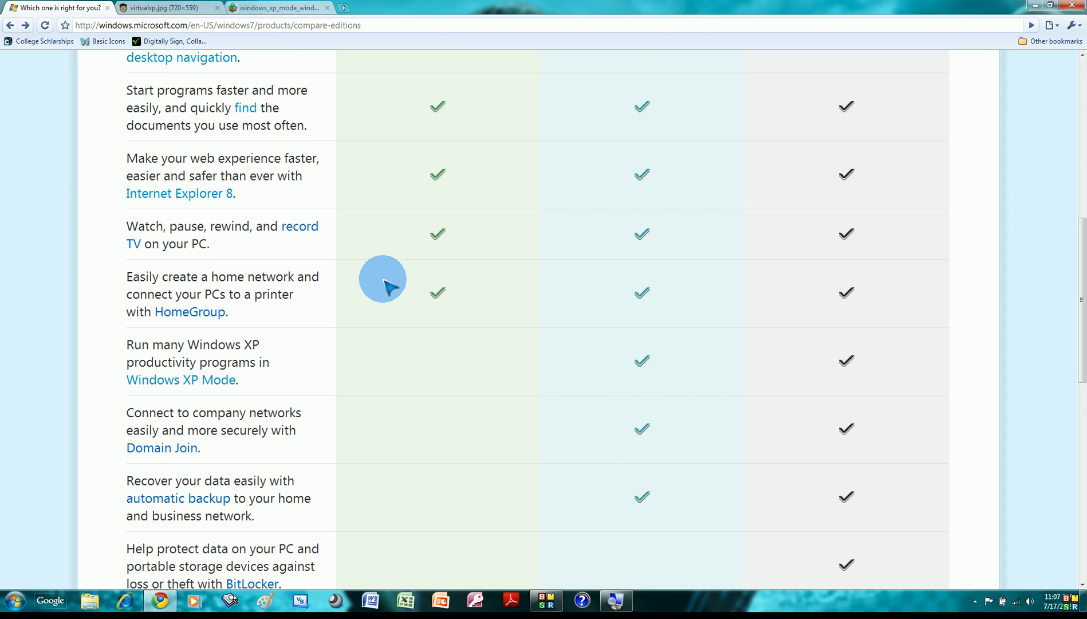
{"action": "mouse_move", "coordinate": [393, 278]}
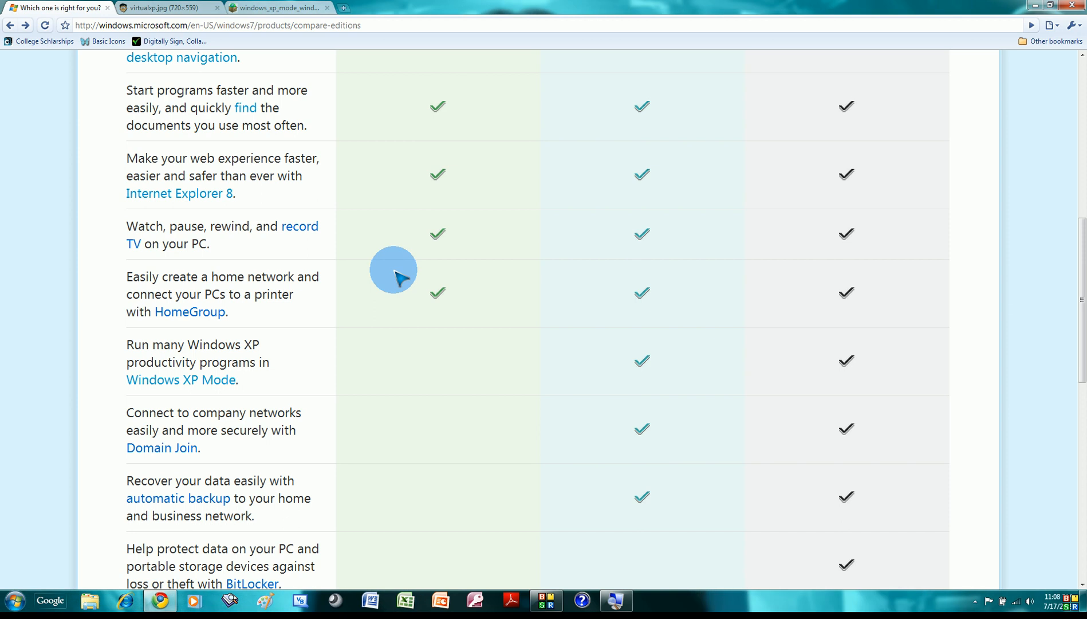
{"action": "scroll", "scroll_direction": "down", "scroll_amount": 3}
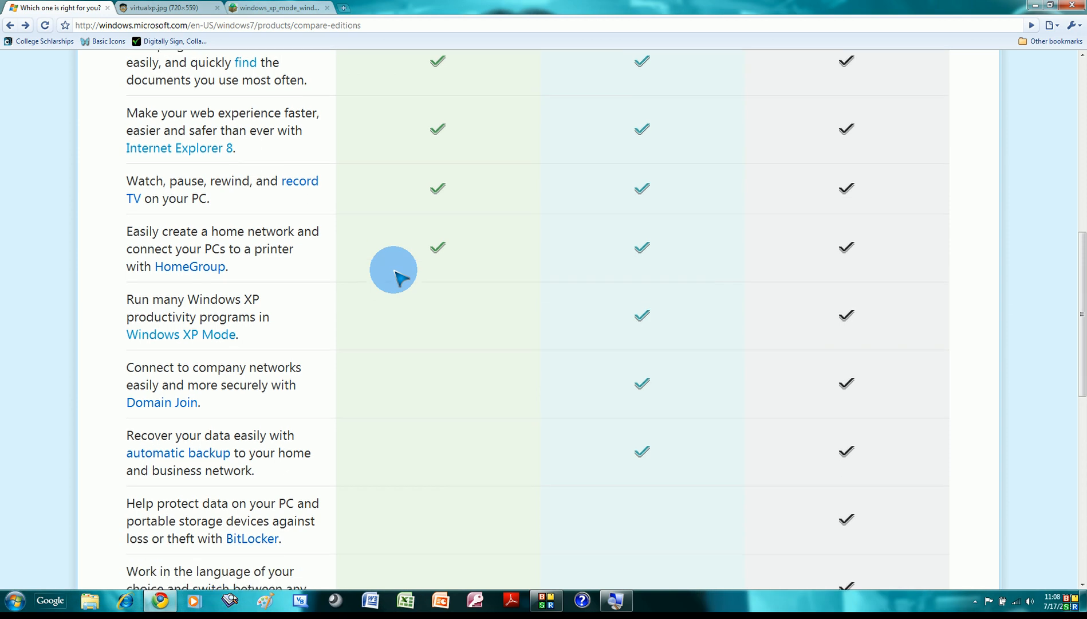
{"action": "mouse_move", "coordinate": [367, 260]}
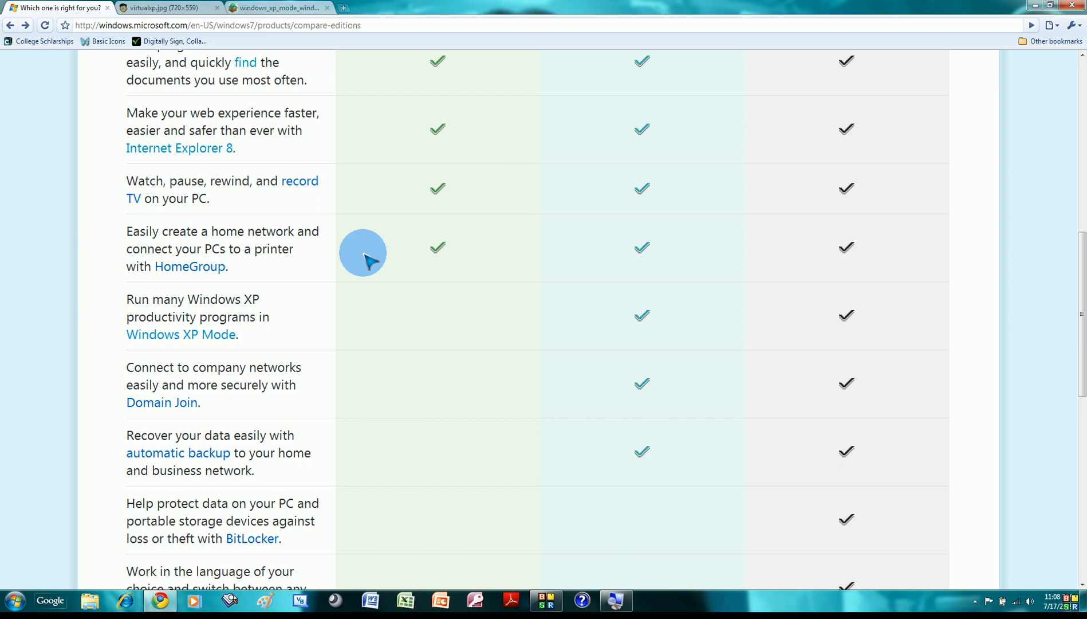
{"action": "mouse_move", "coordinate": [366, 239]}
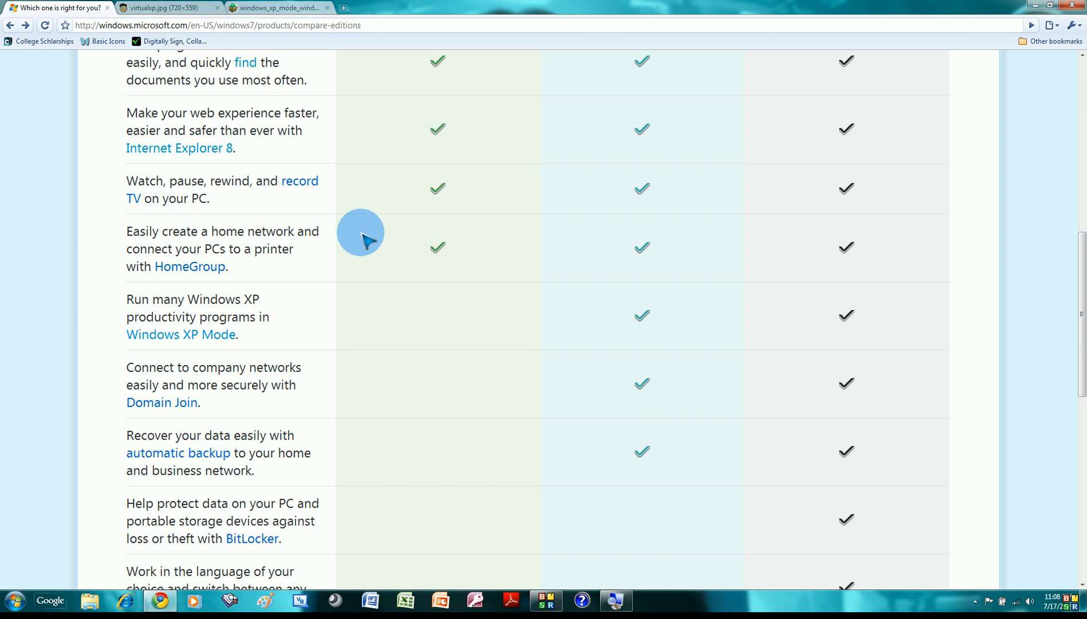
{"action": "scroll", "scroll_direction": "down", "scroll_amount": 3}
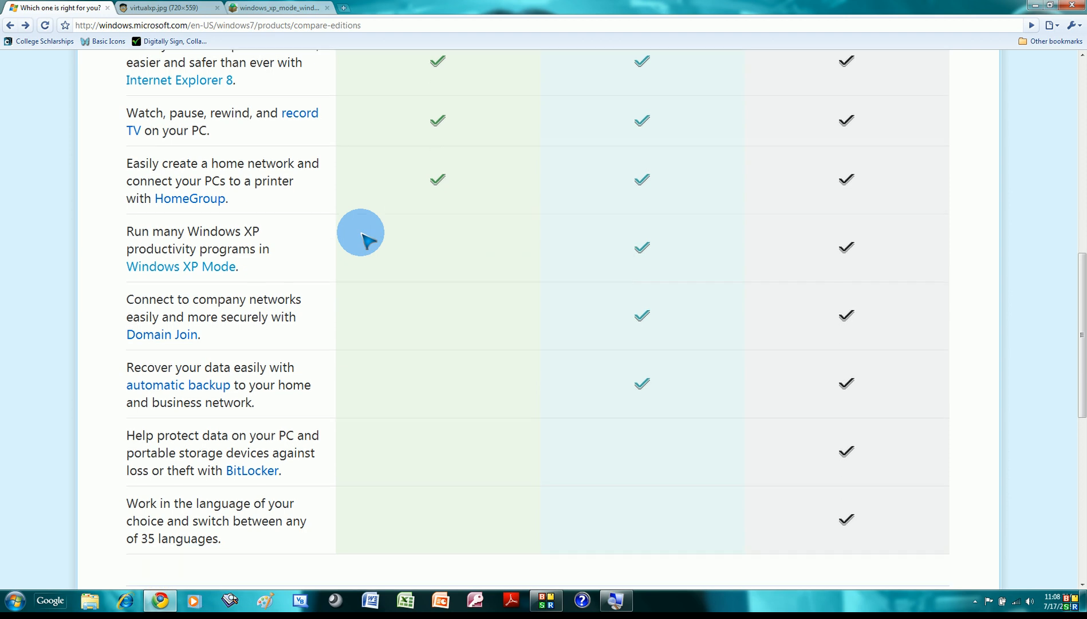
{"action": "scroll", "scroll_direction": "down", "scroll_amount": 3}
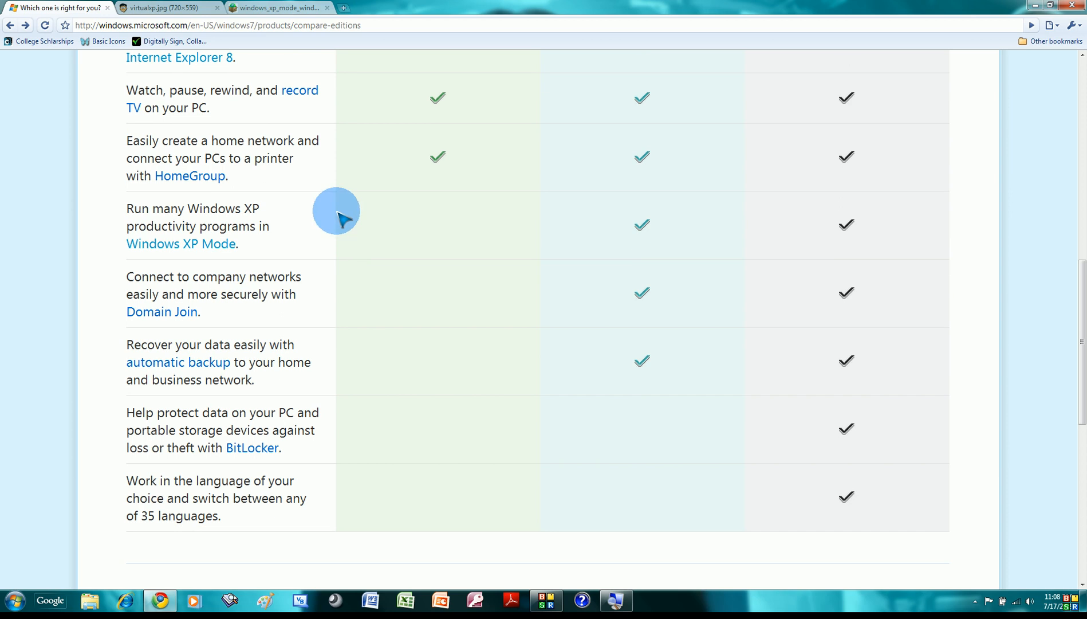
{"action": "mouse_move", "coordinate": [128, 218]}
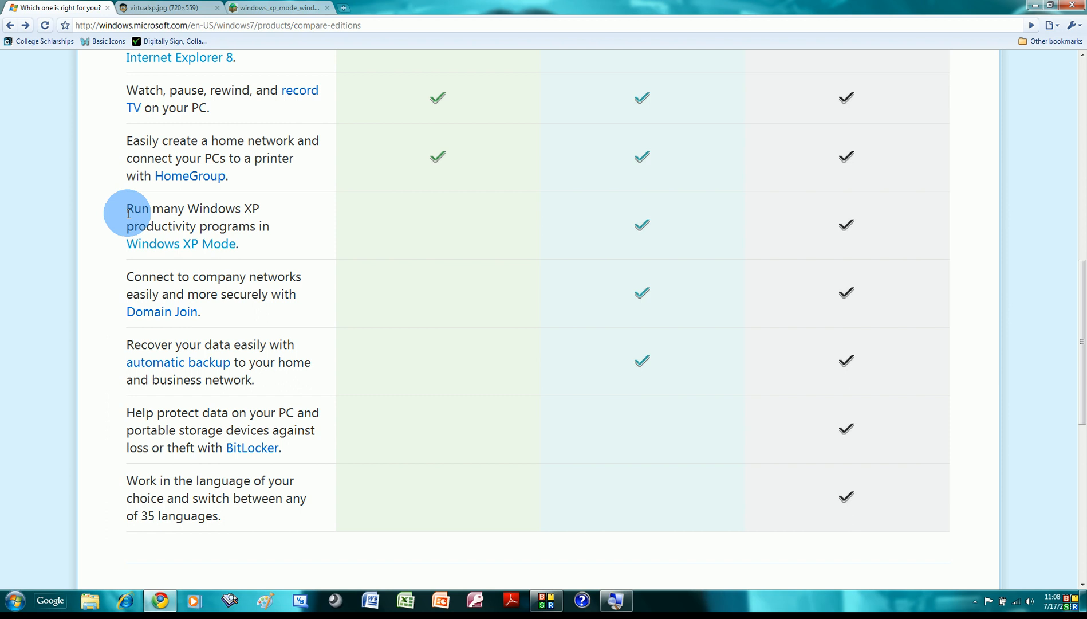
{"action": "mouse_move", "coordinate": [166, 213]}
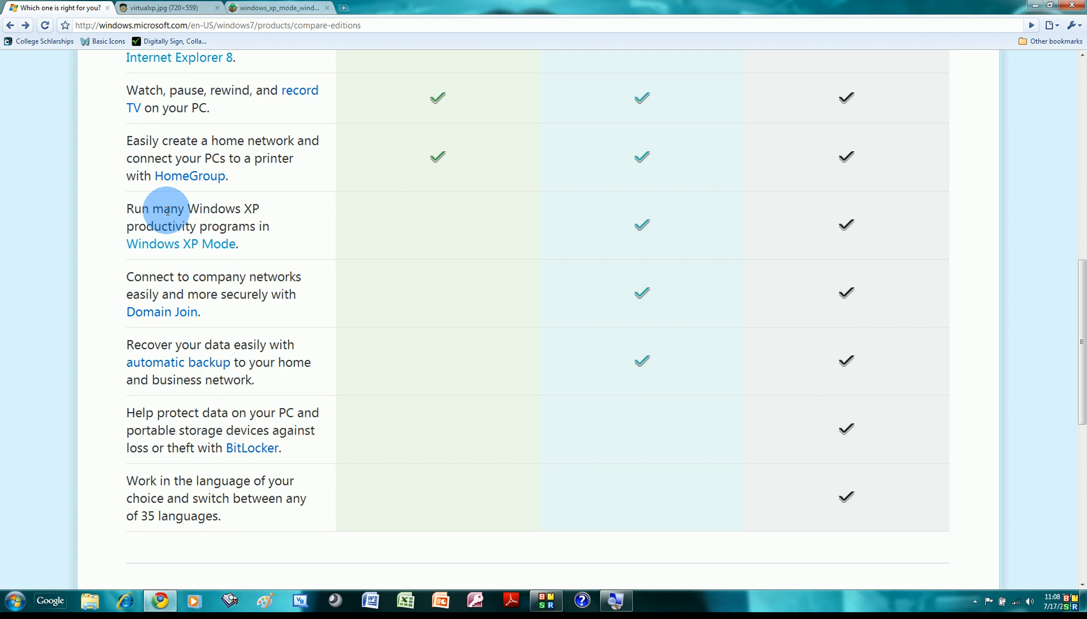
{"action": "mouse_move", "coordinate": [659, 220]}
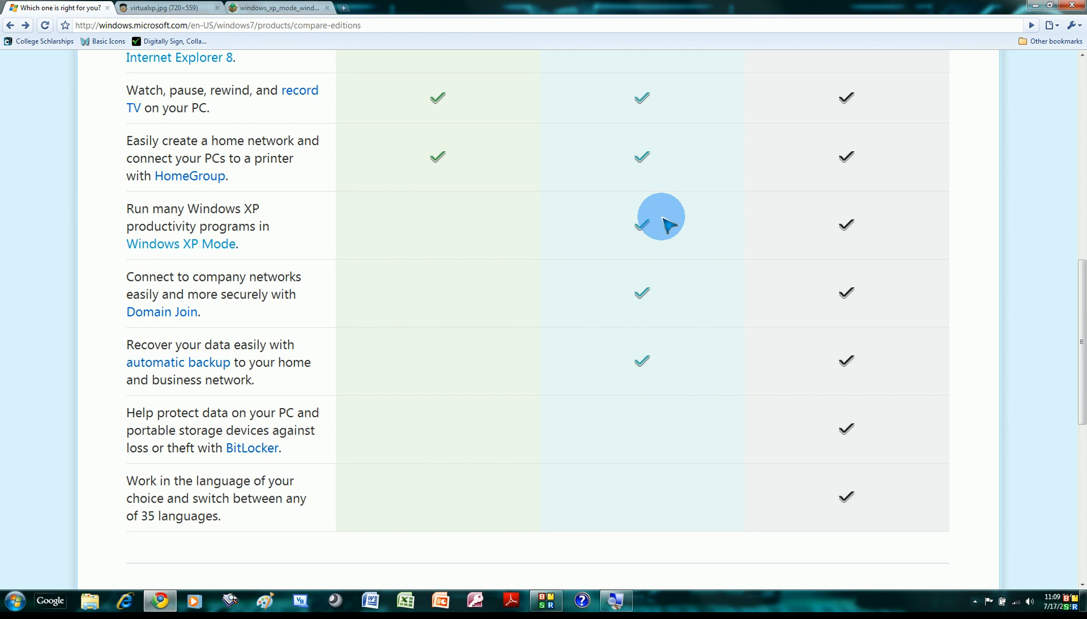
{"action": "mouse_move", "coordinate": [236, 43]}
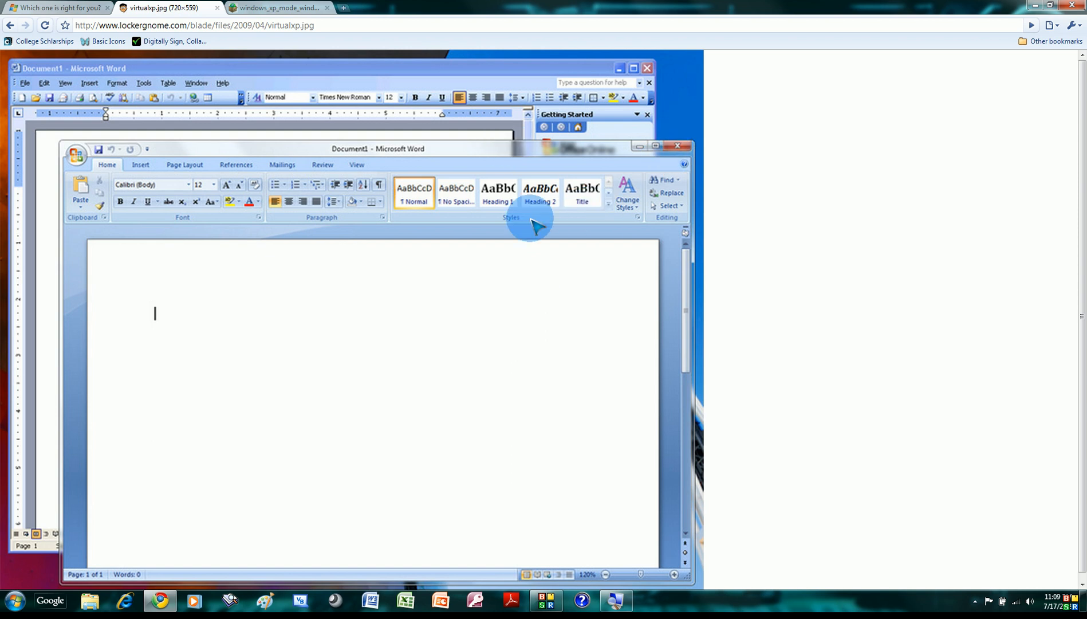
{"action": "mouse_move", "coordinate": [419, 357]}
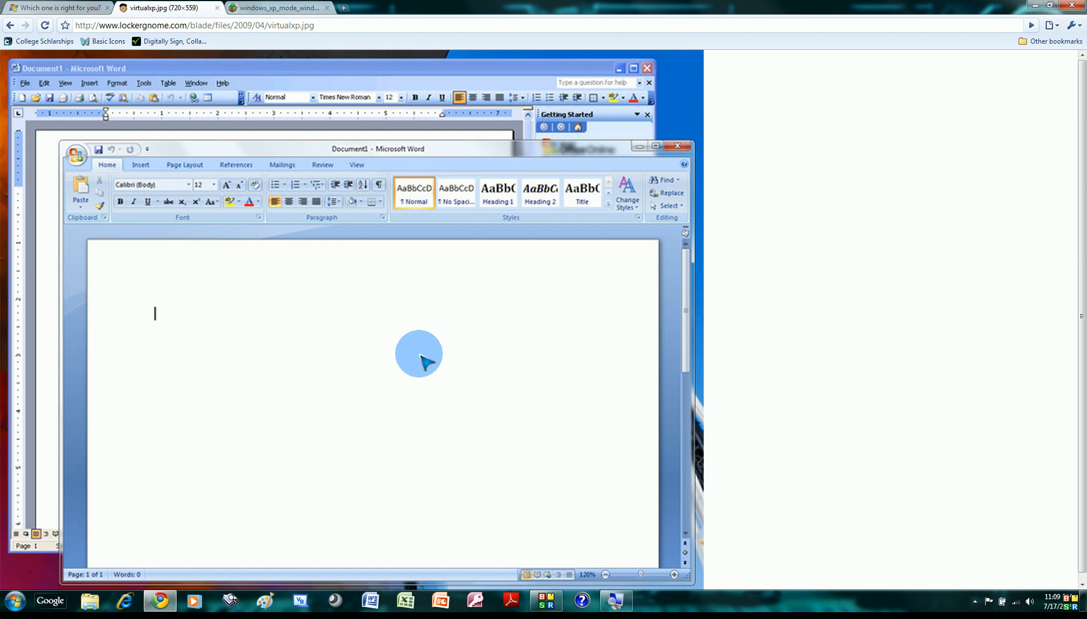
{"action": "mouse_move", "coordinate": [461, 98]}
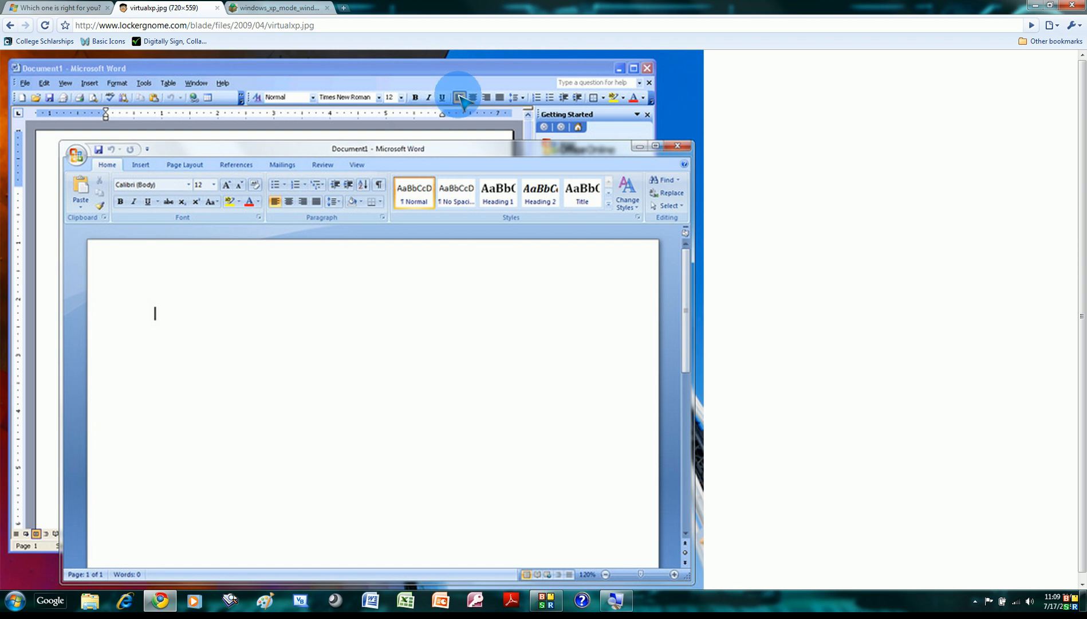
{"action": "mouse_move", "coordinate": [475, 177]}
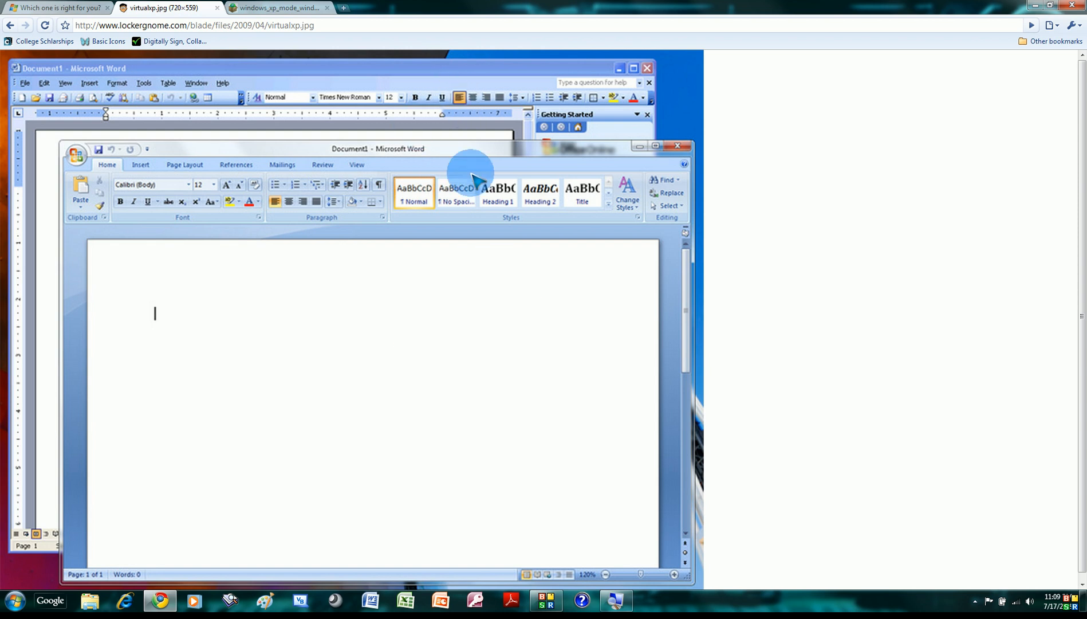
{"action": "mouse_move", "coordinate": [478, 90]}
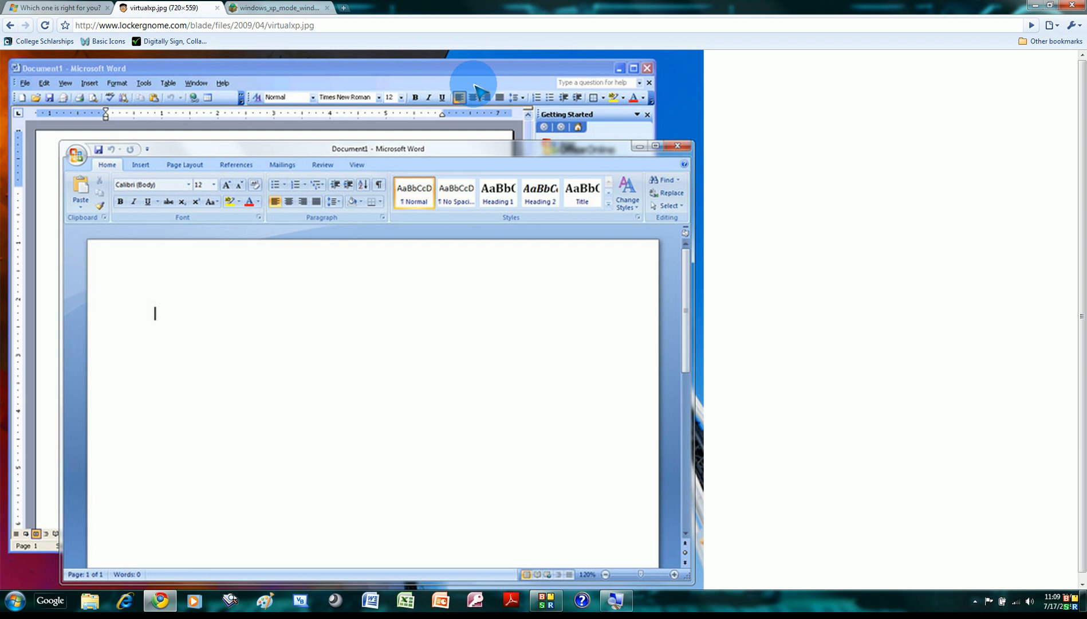
{"action": "mouse_move", "coordinate": [469, 101]}
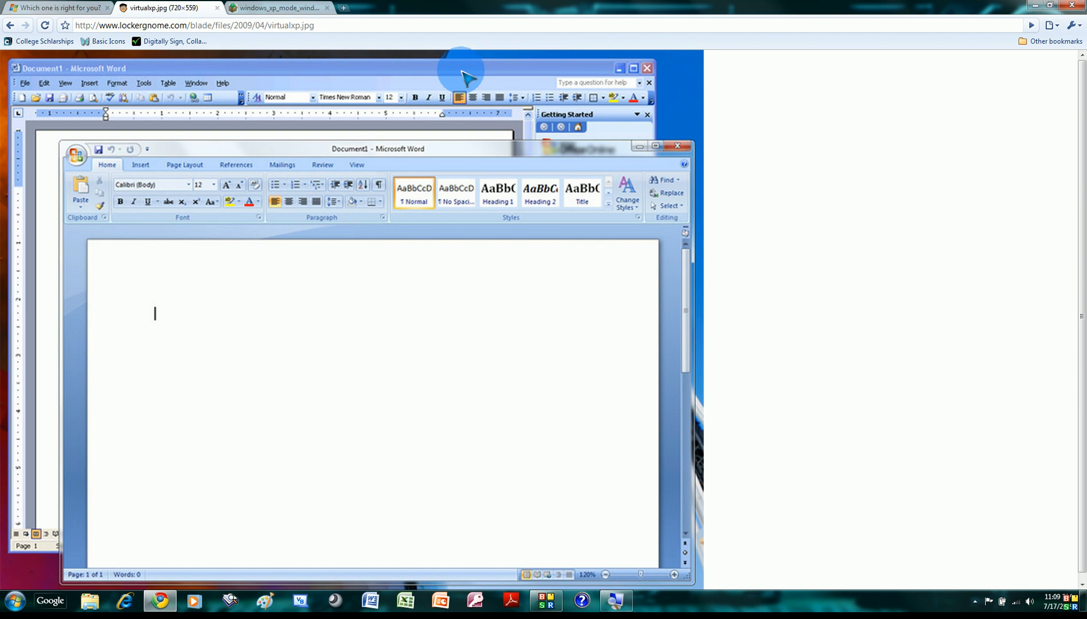
{"action": "mouse_move", "coordinate": [456, 186]}
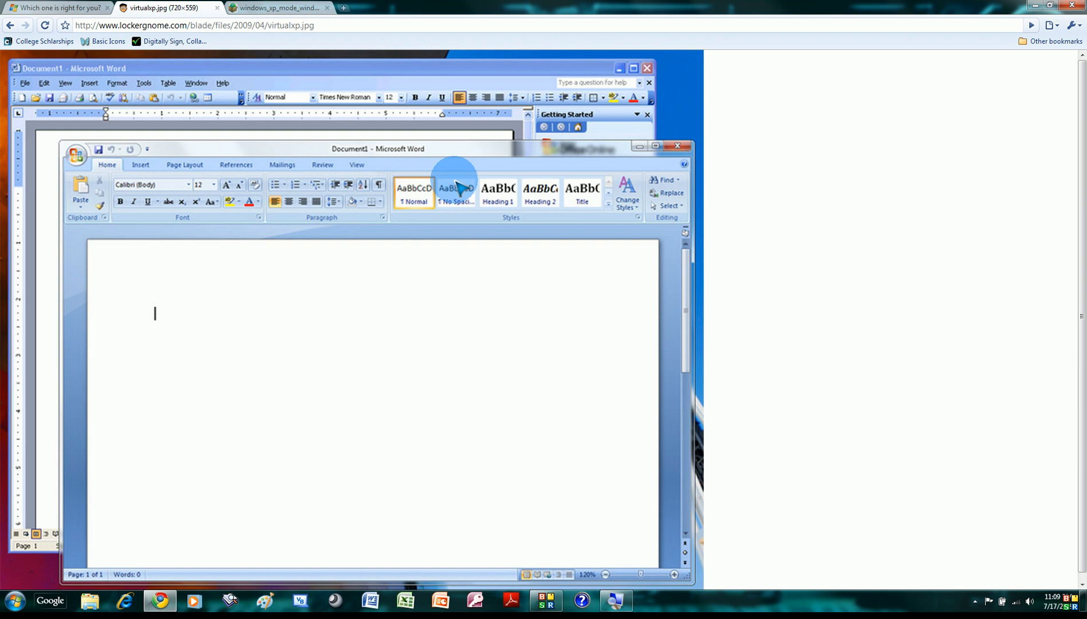
{"action": "mouse_move", "coordinate": [496, 156]}
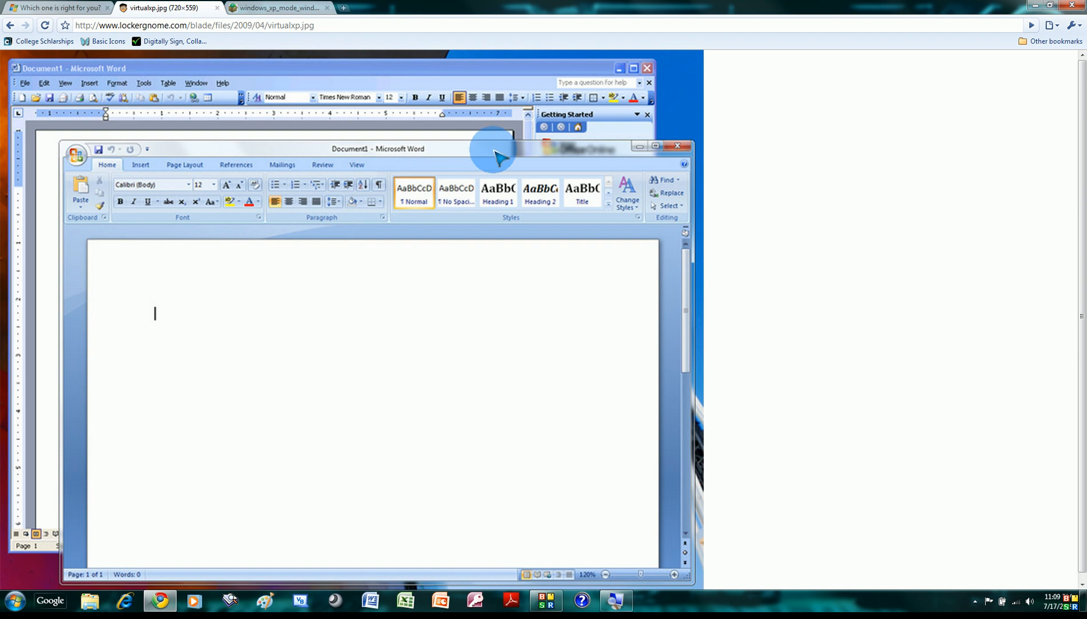
{"action": "mouse_move", "coordinate": [518, 75]}
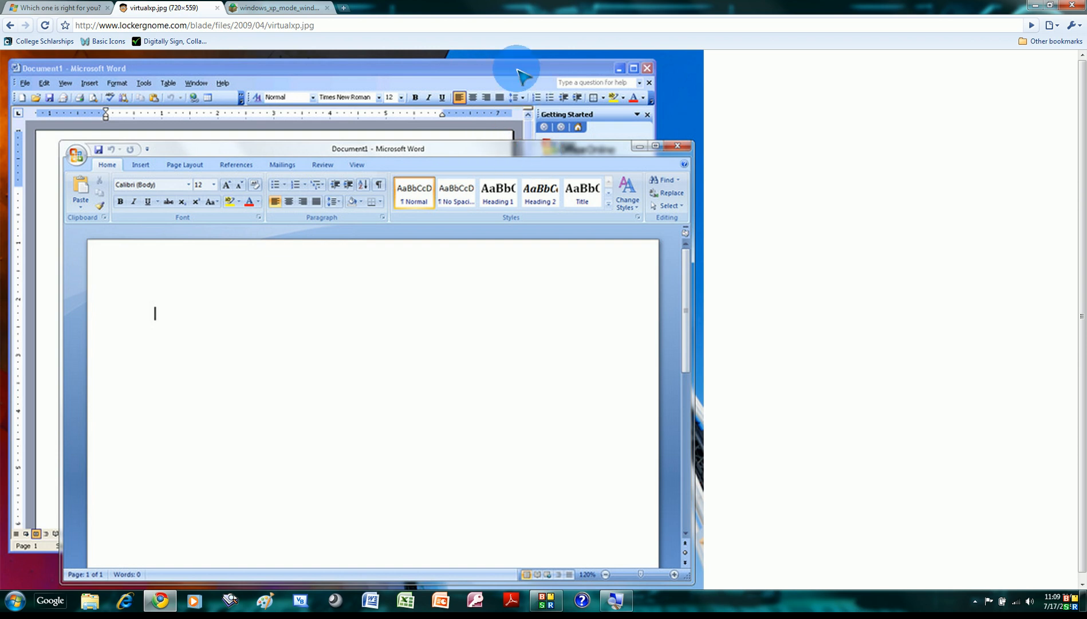
{"action": "mouse_move", "coordinate": [620, 83]}
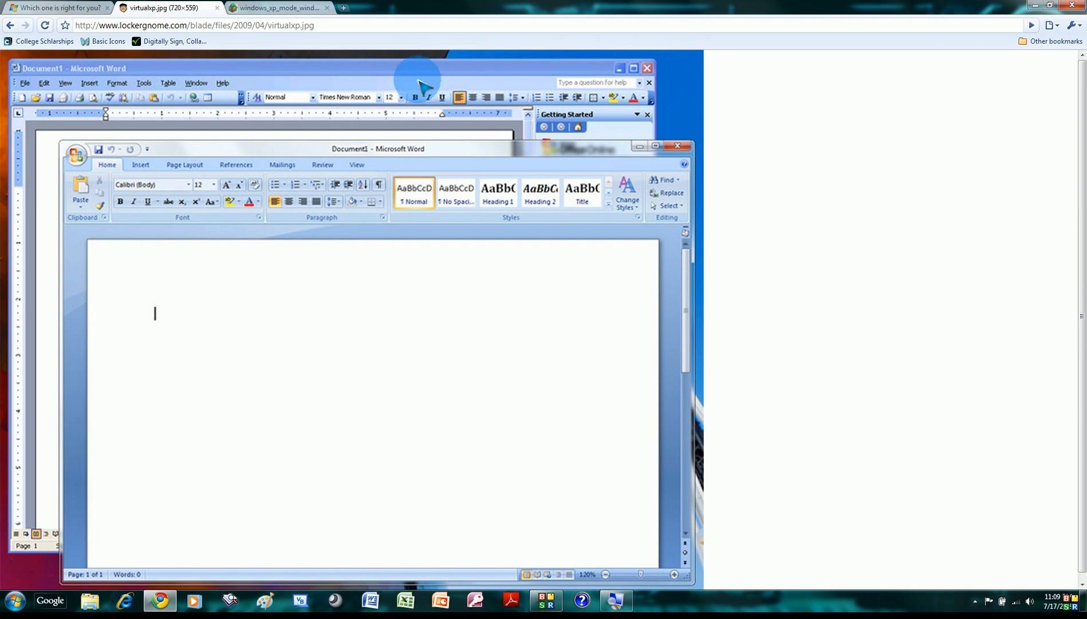
{"action": "mouse_move", "coordinate": [347, 10]}
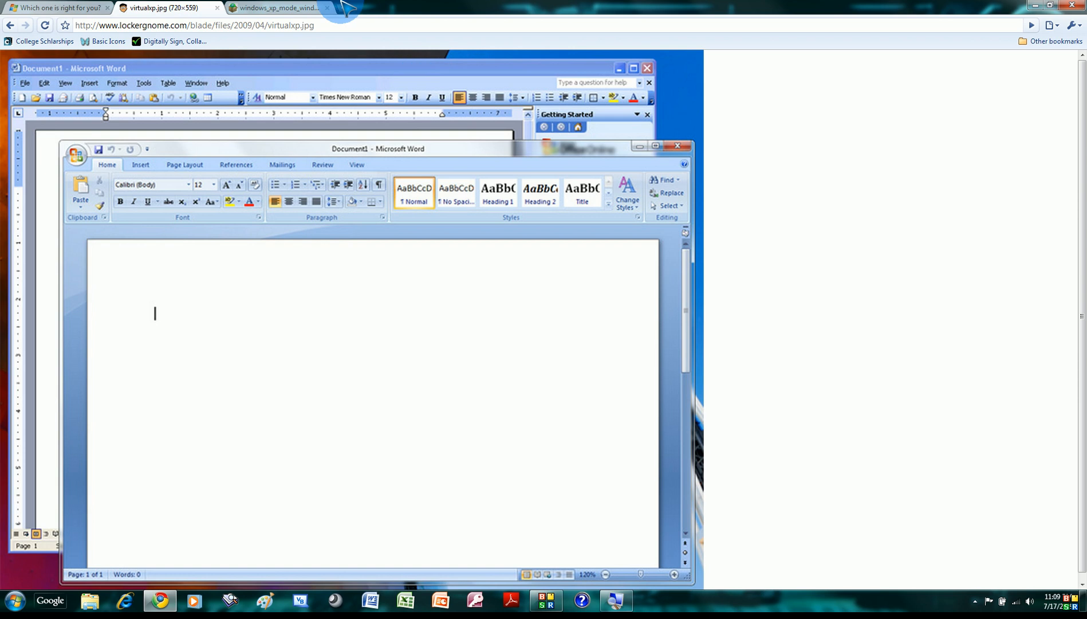
Switch to the windows_xp_mode_window.jpg tab showing the Virtual PC screenshot.
{"action": "left_click", "coordinate": [278, 8]}
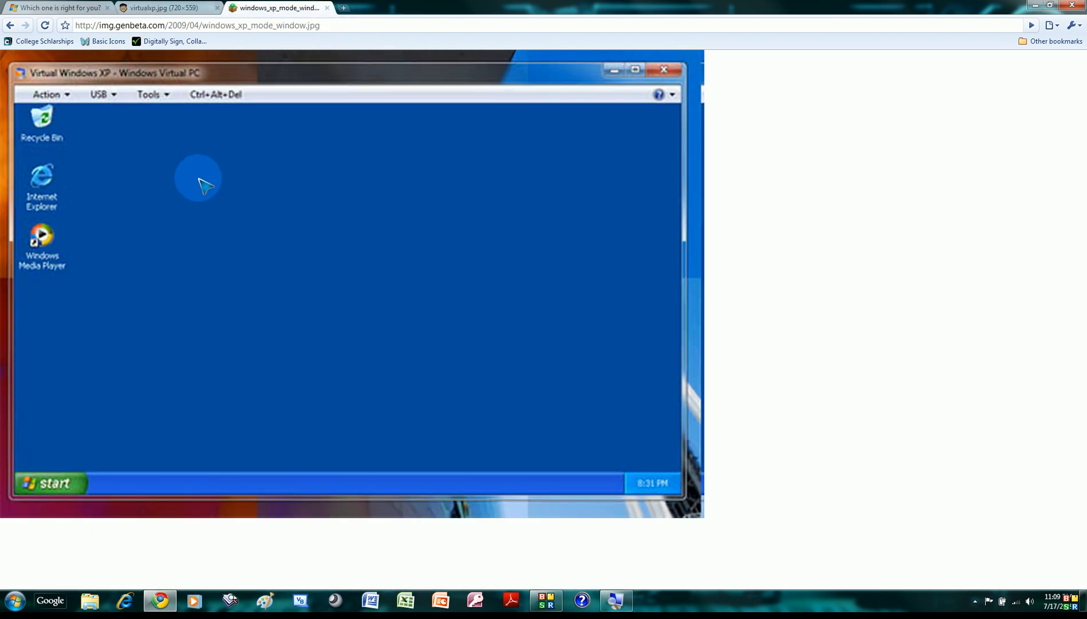
{"action": "mouse_move", "coordinate": [64, 446]}
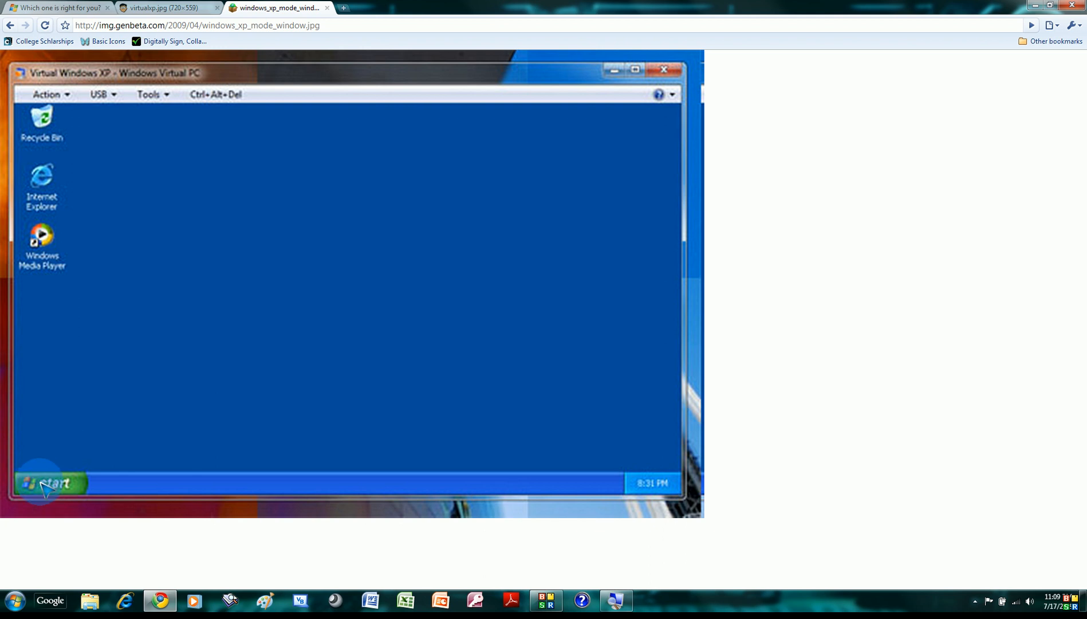
{"action": "mouse_move", "coordinate": [70, 7]}
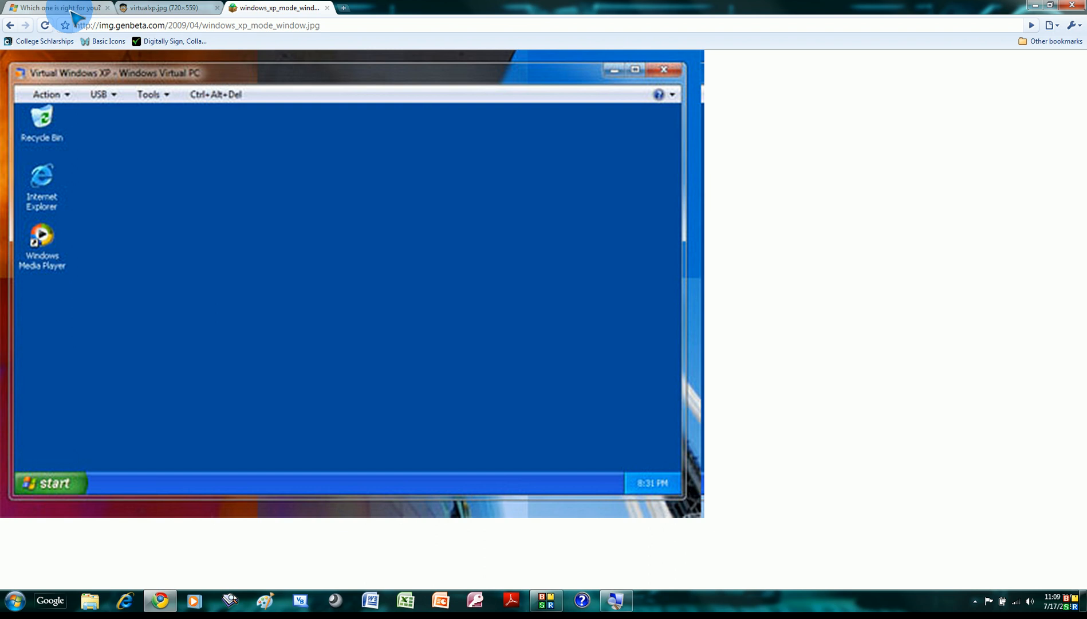
Switch to the 'Which one is right for you?' tab and scroll to the 35-languages row.
{"action": "left_click", "coordinate": [59, 7]}
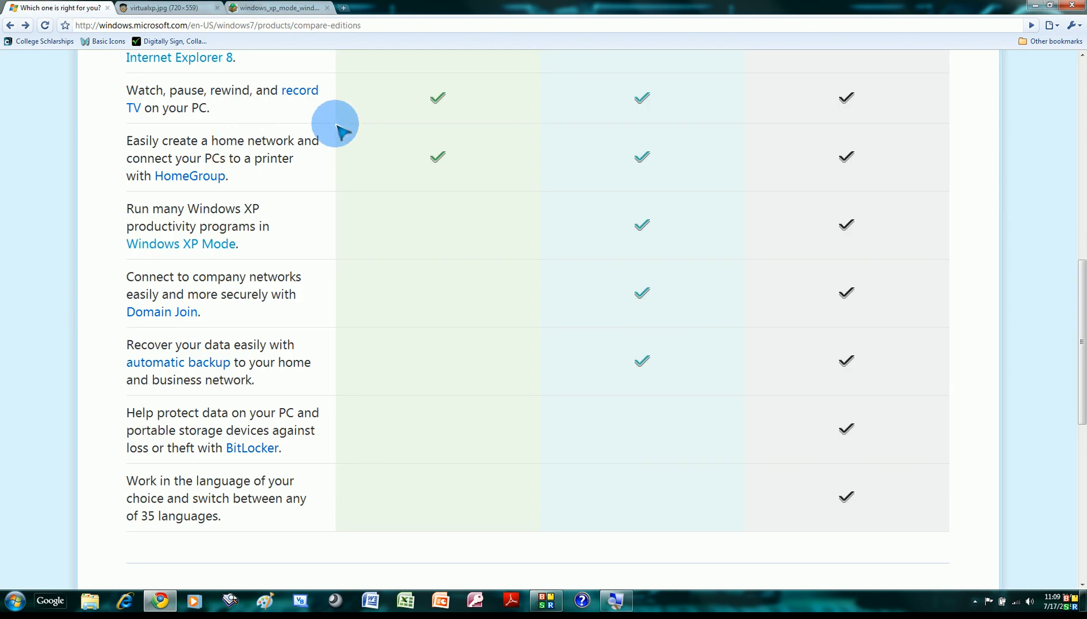
{"action": "mouse_move", "coordinate": [385, 158]}
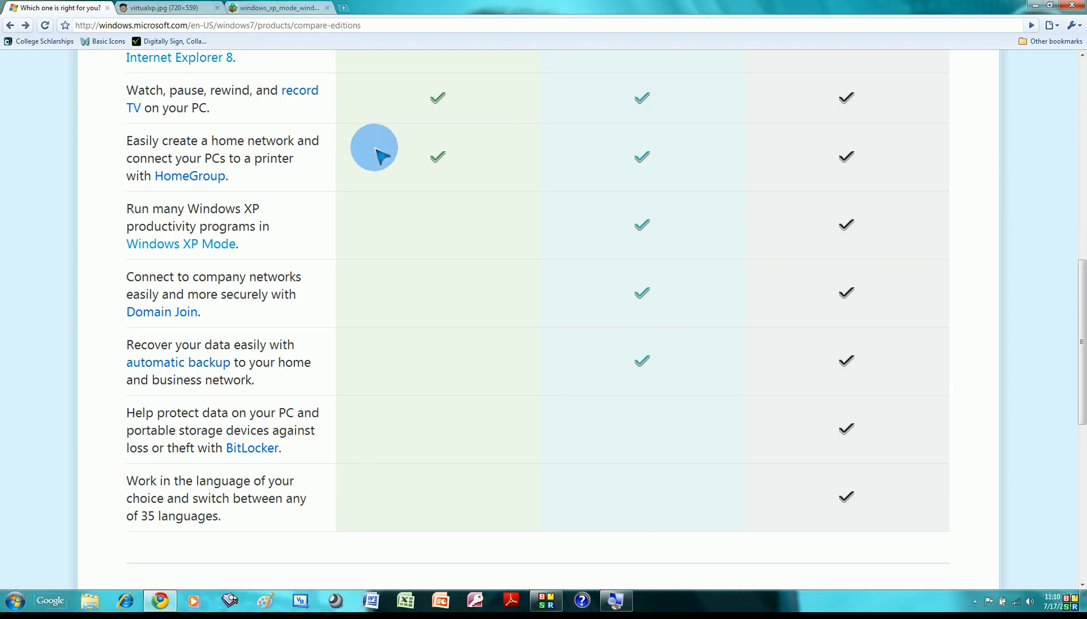
{"action": "mouse_move", "coordinate": [542, 225]}
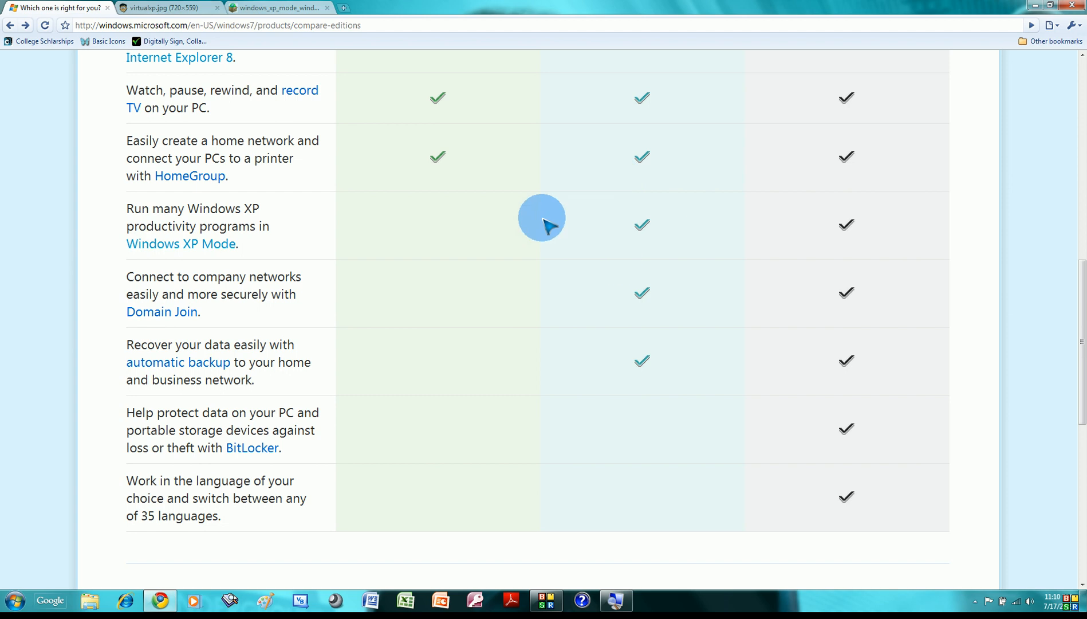
{"action": "scroll", "scroll_direction": "down", "scroll_amount": 3}
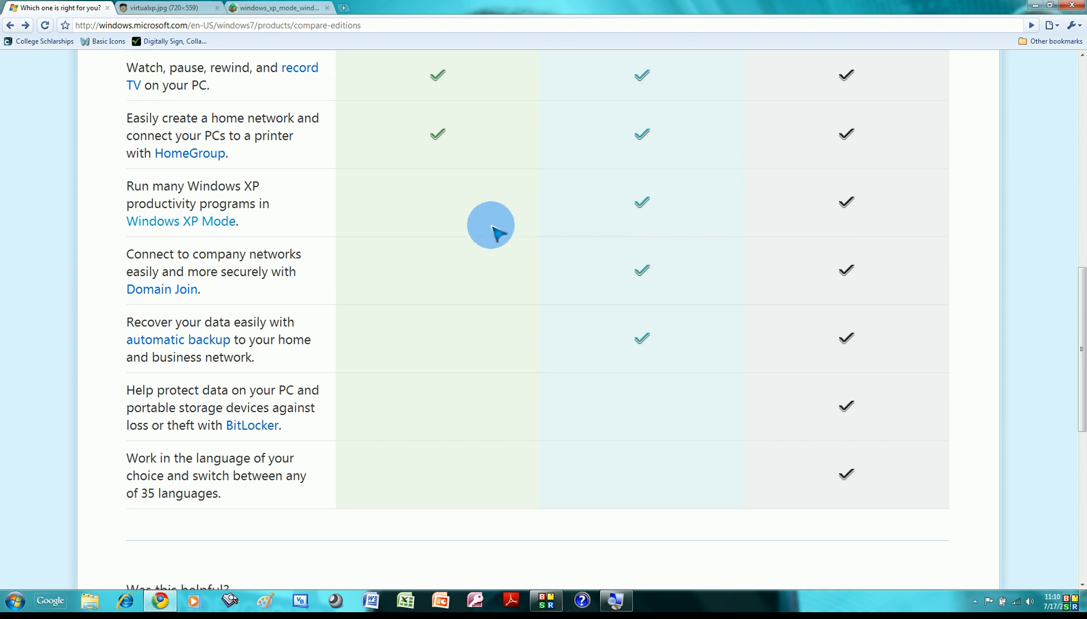
{"action": "scroll", "scroll_direction": "down", "scroll_amount": 3}
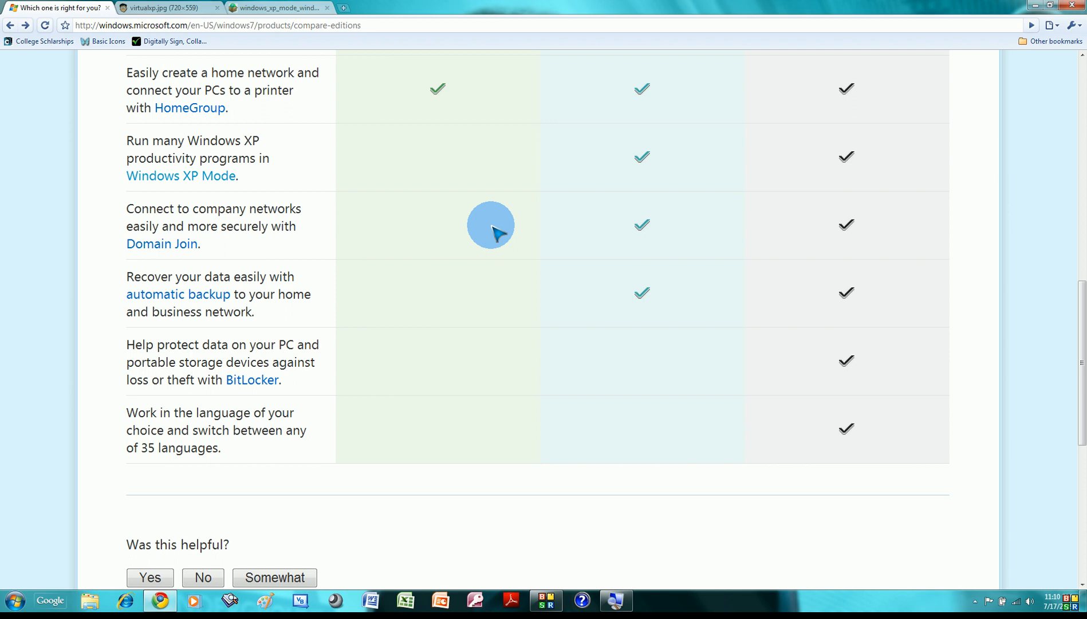
{"action": "scroll", "scroll_direction": "down", "scroll_amount": 3}
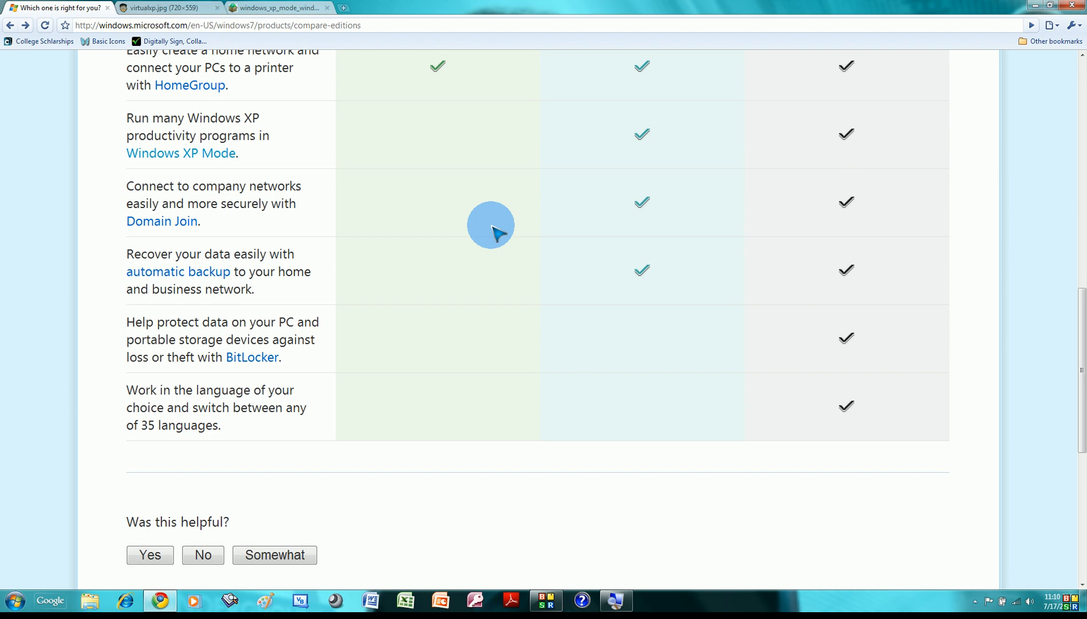
{"action": "mouse_move", "coordinate": [634, 161]}
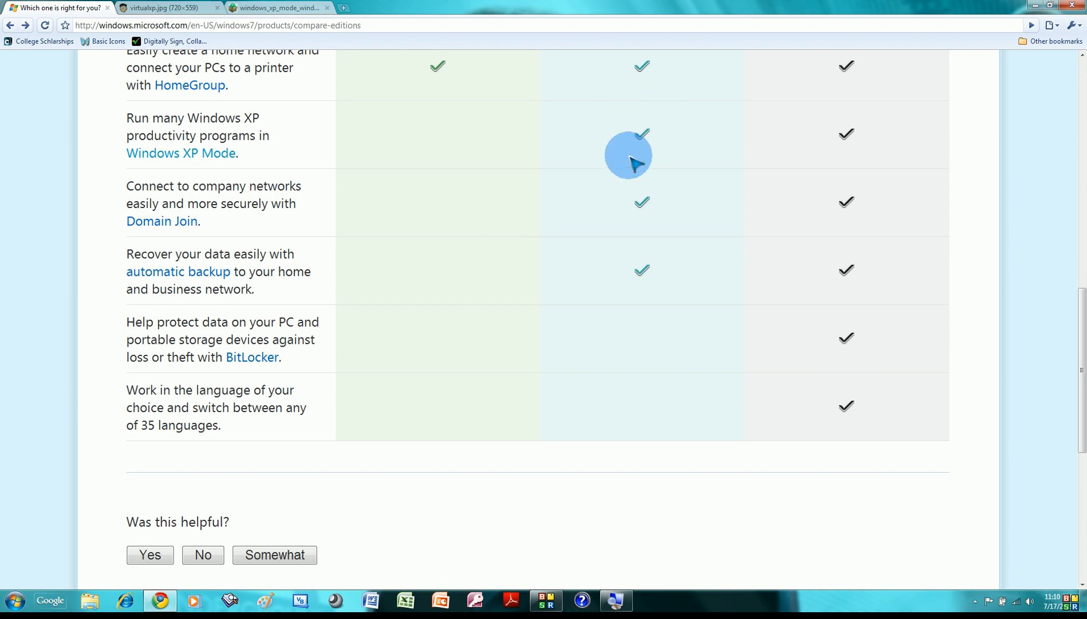
{"action": "mouse_move", "coordinate": [334, 199]}
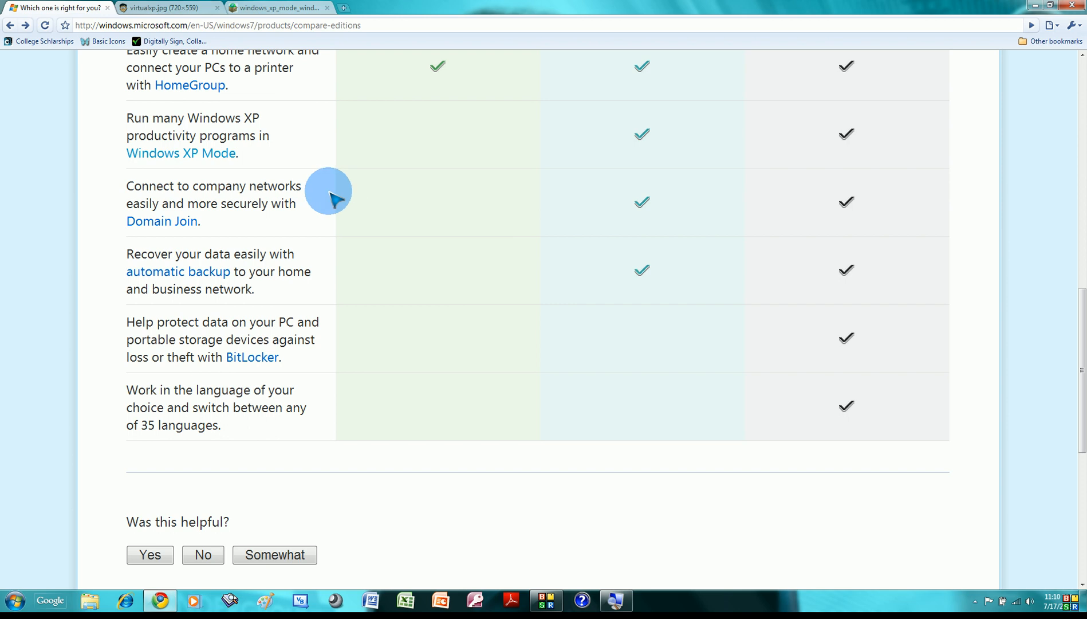
{"action": "mouse_move", "coordinate": [391, 222]}
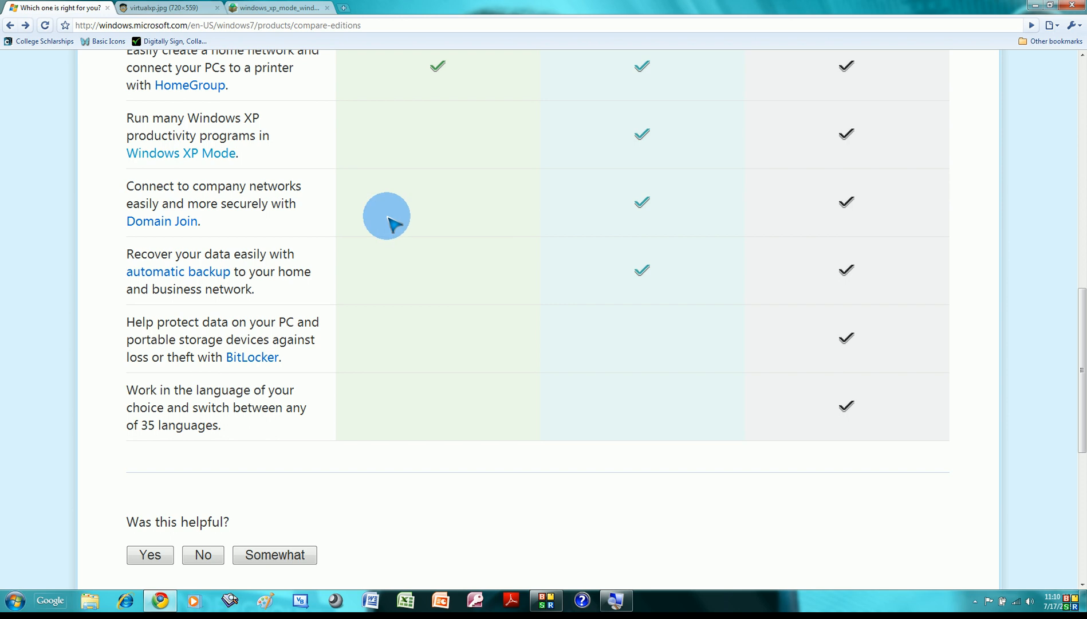
{"action": "mouse_move", "coordinate": [711, 154]}
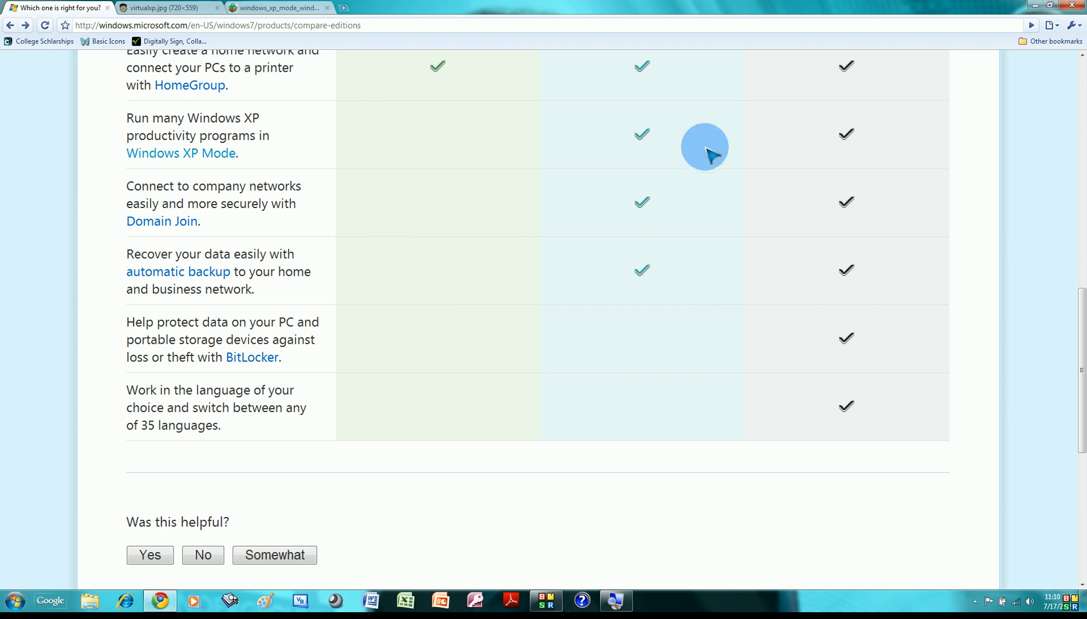
{"action": "mouse_move", "coordinate": [624, 195]}
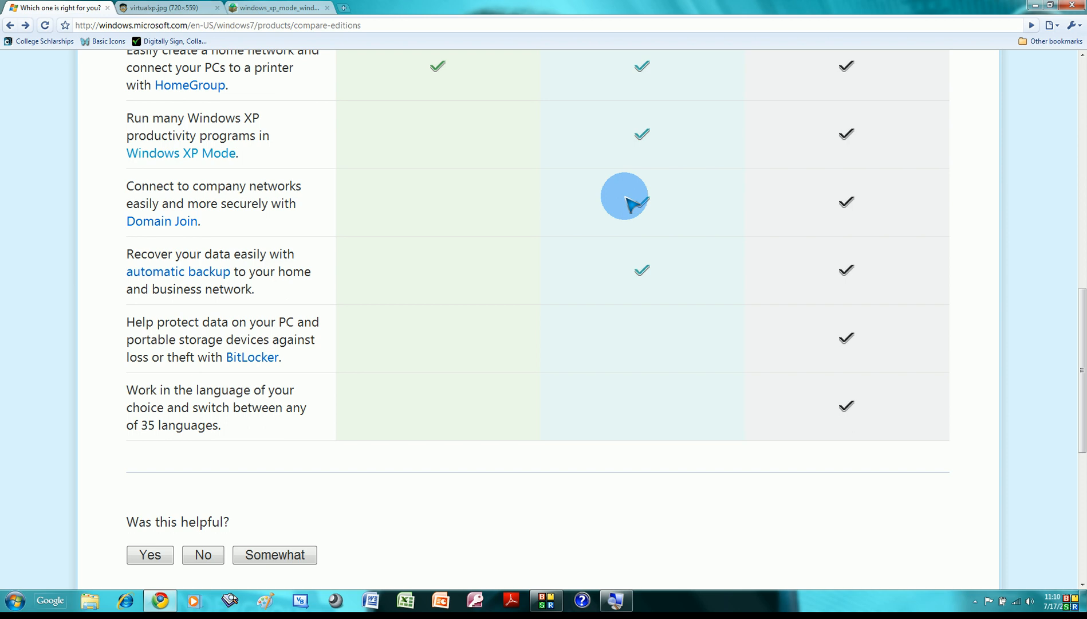
{"action": "scroll", "scroll_direction": "down", "scroll_amount": 3}
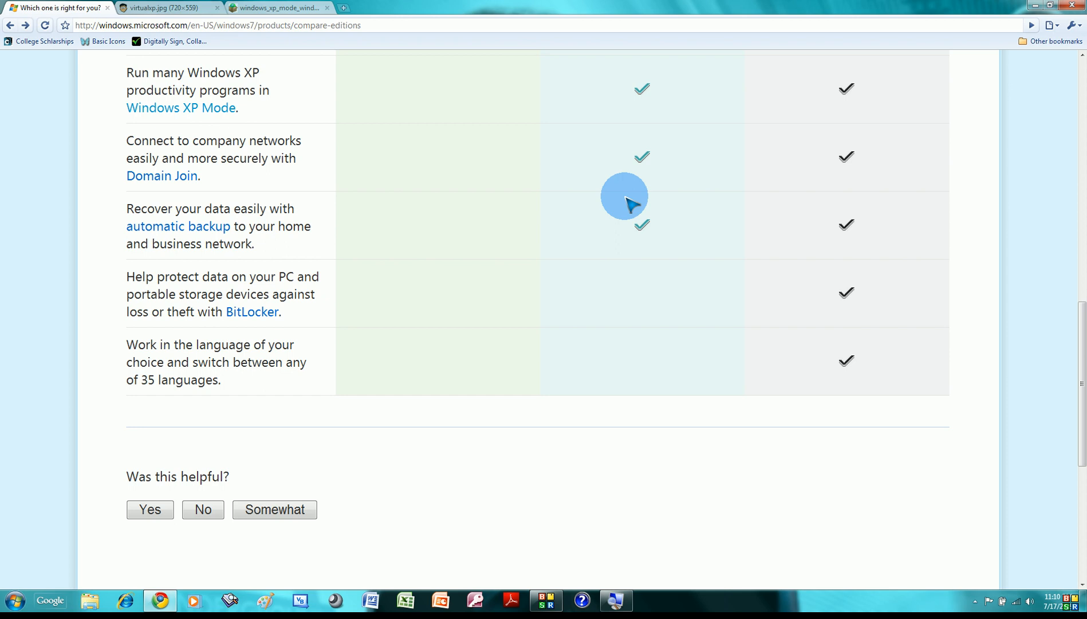
{"action": "mouse_move", "coordinate": [627, 208]}
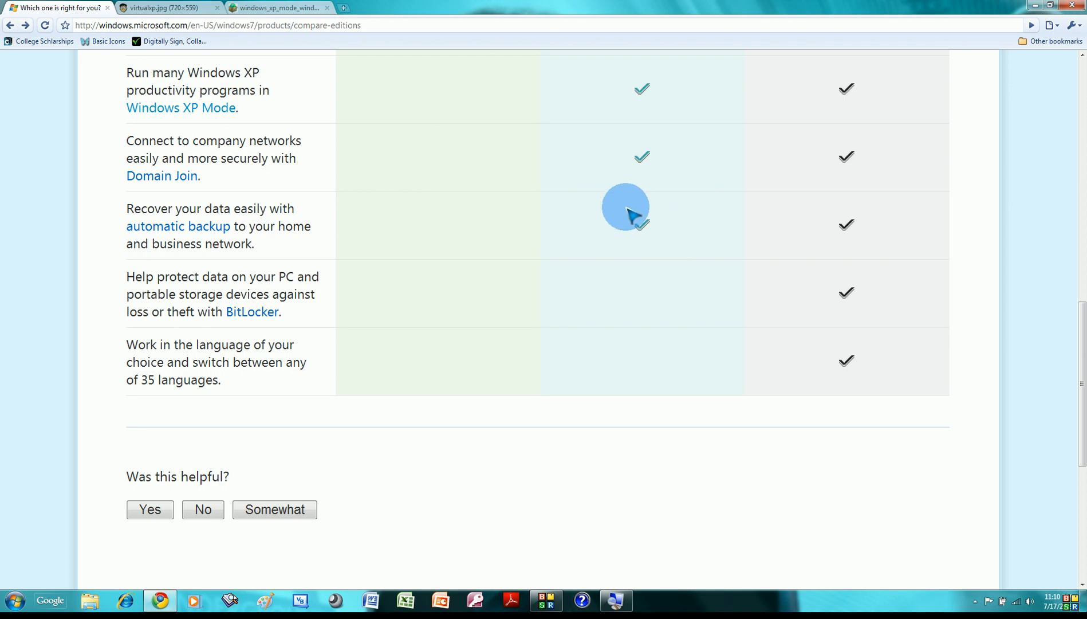
{"action": "mouse_move", "coordinate": [610, 267]}
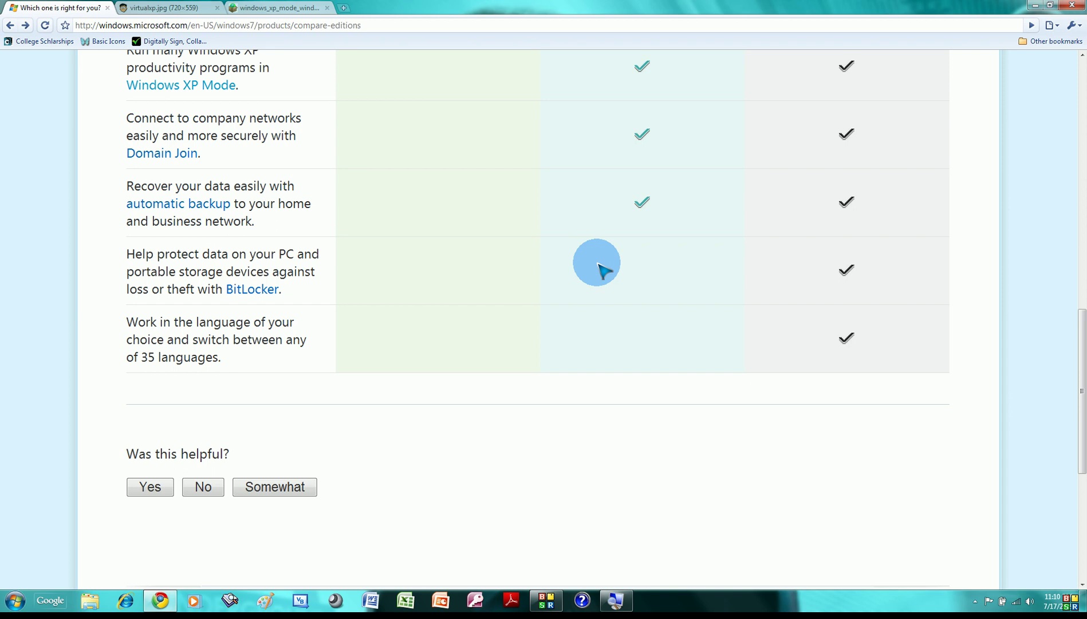
{"action": "mouse_move", "coordinate": [354, 290]}
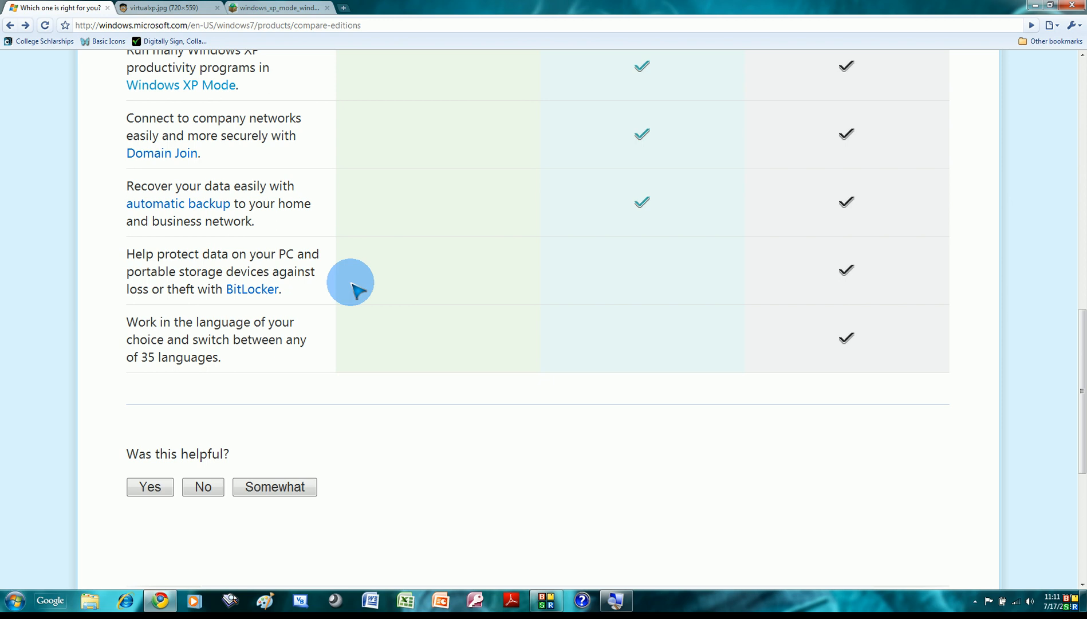
{"action": "mouse_move", "coordinate": [534, 167]}
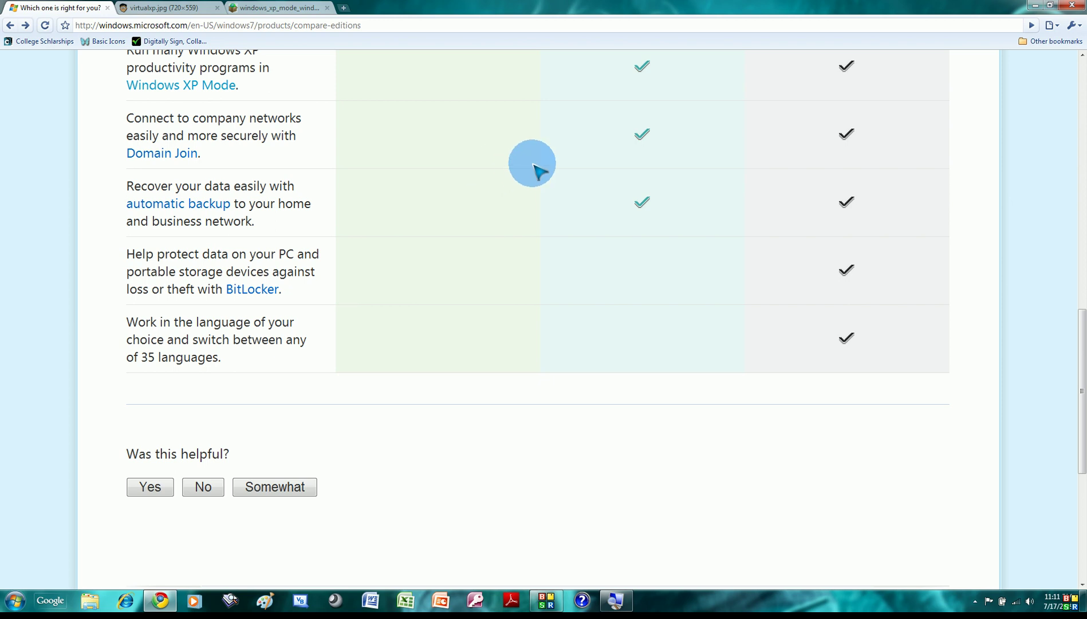
{"action": "mouse_move", "coordinate": [516, 139]}
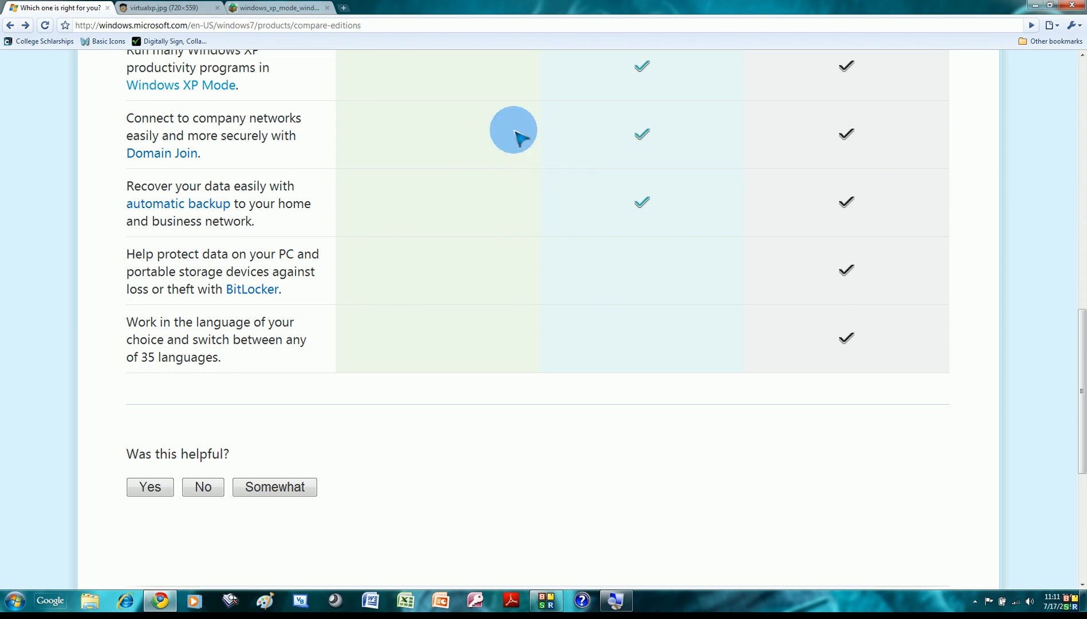
{"action": "mouse_move", "coordinate": [478, 244]}
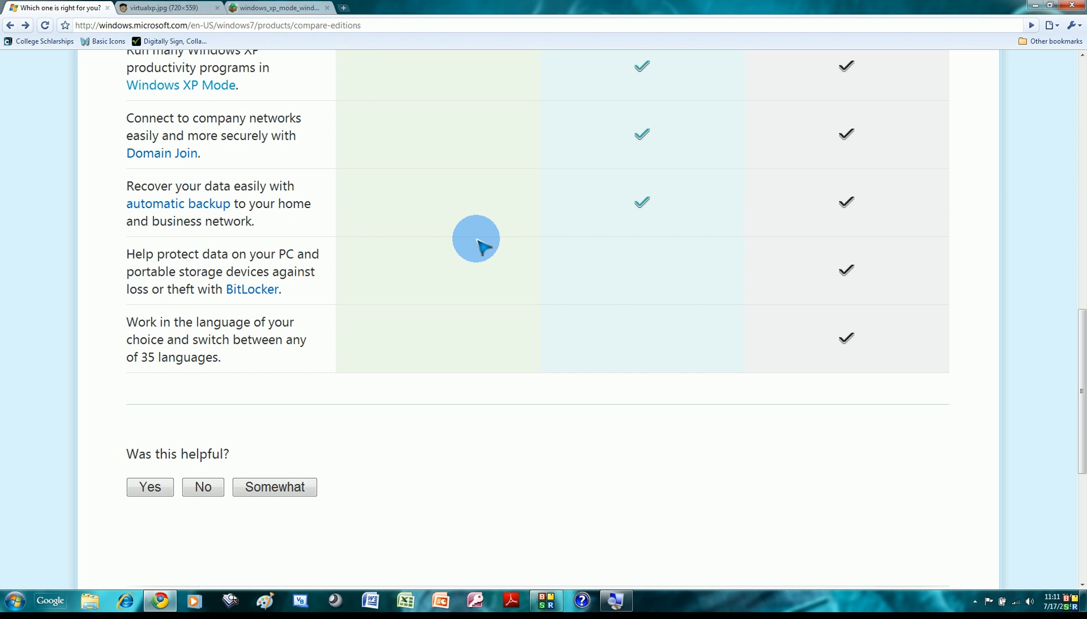
{"action": "mouse_move", "coordinate": [872, 285]}
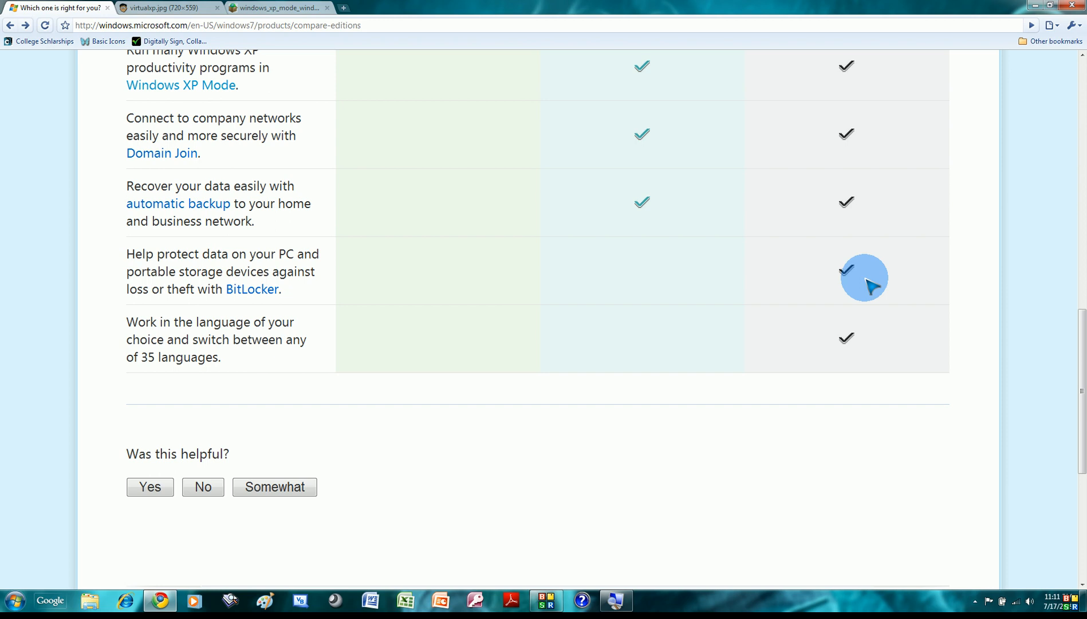
{"action": "mouse_move", "coordinate": [408, 365]}
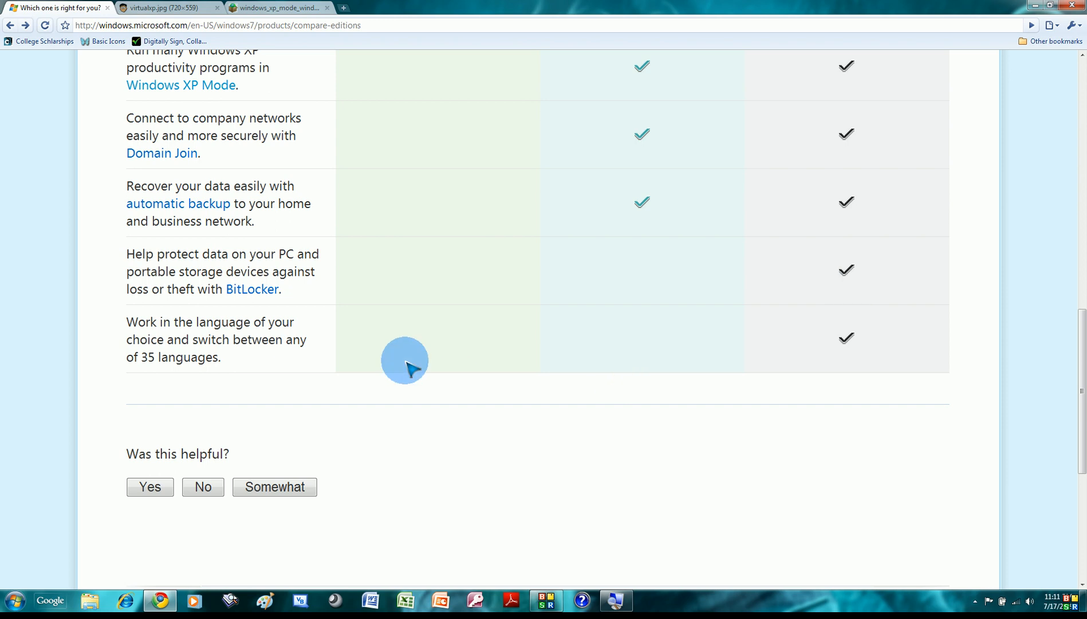
{"action": "mouse_move", "coordinate": [236, 339]}
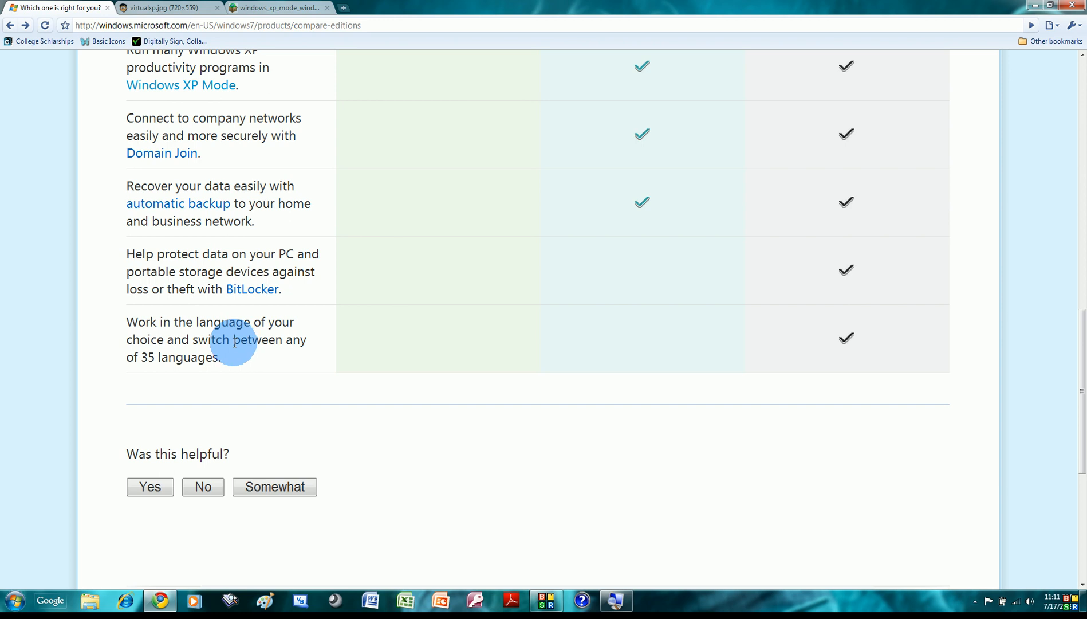
{"action": "mouse_move", "coordinate": [246, 385]}
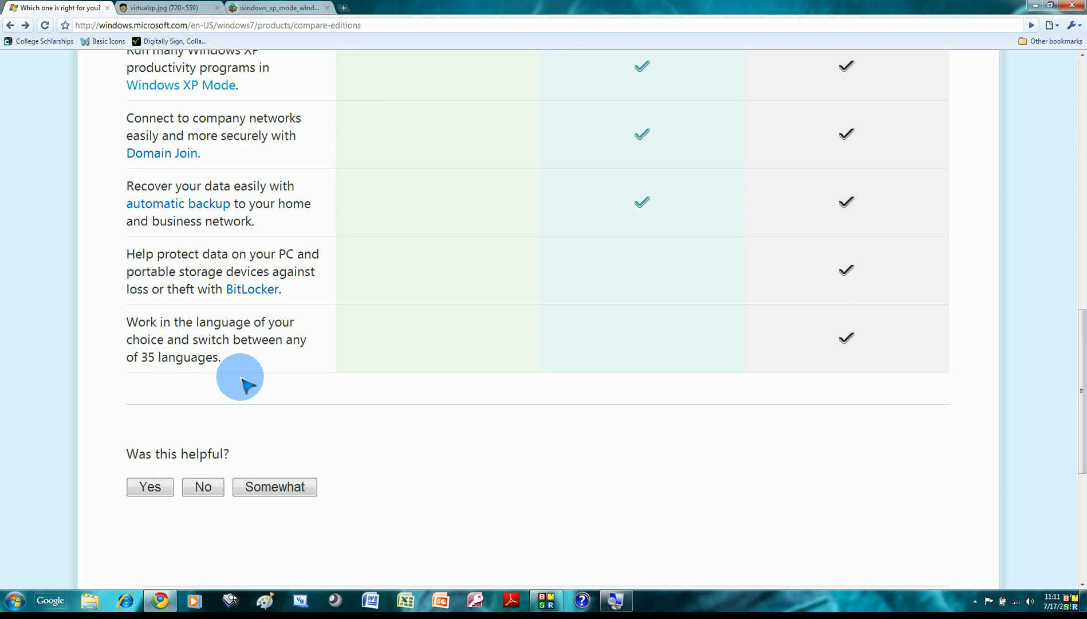
{"action": "mouse_move", "coordinate": [248, 339]}
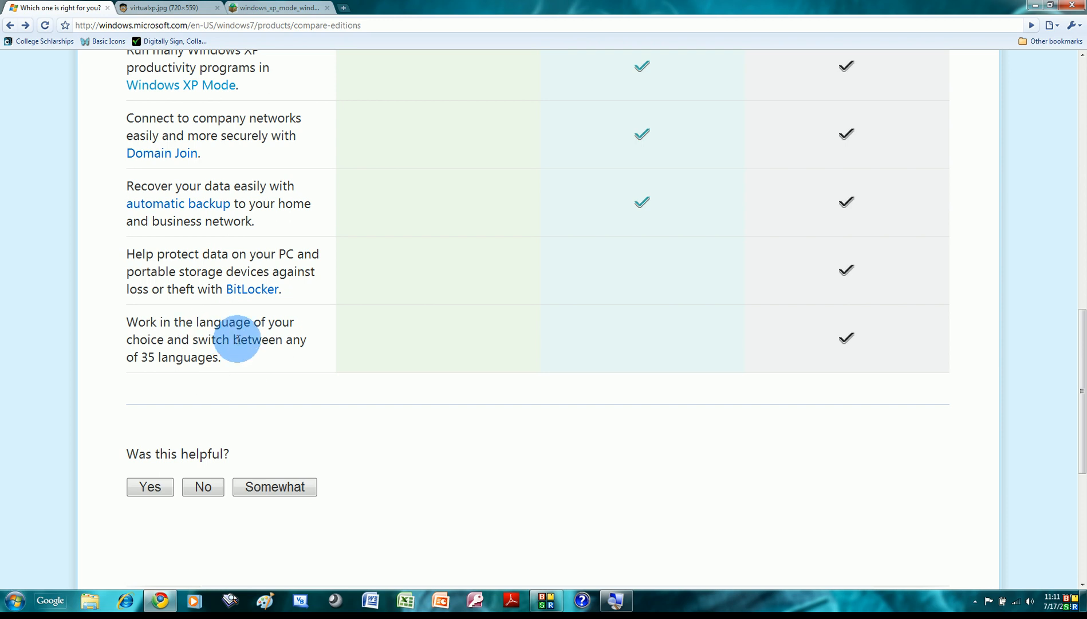
{"action": "mouse_move", "coordinate": [797, 256]}
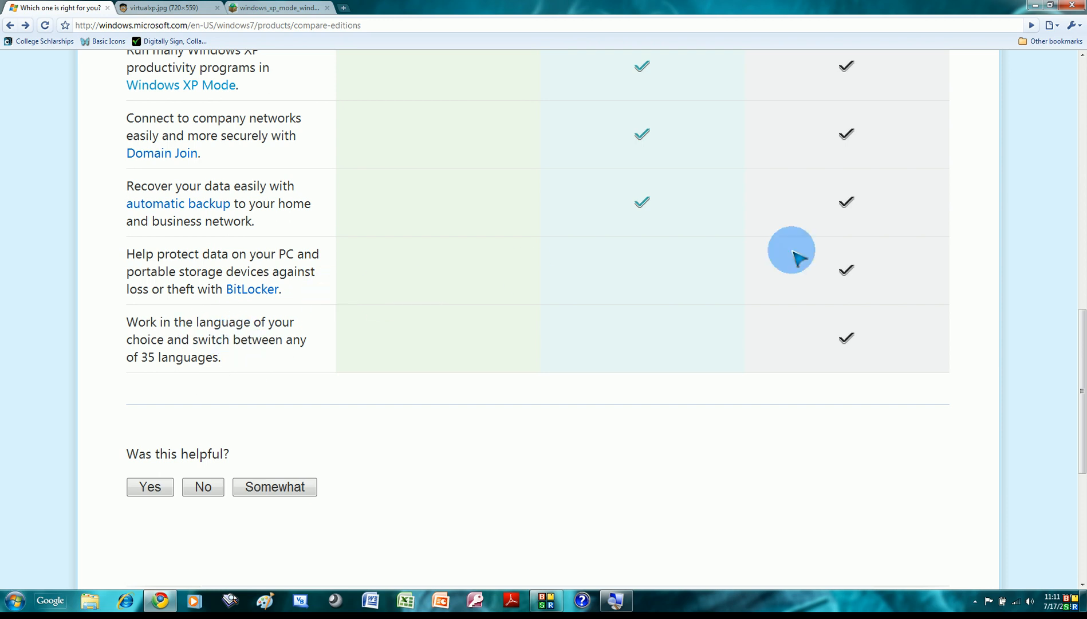
{"action": "mouse_move", "coordinate": [763, 284]}
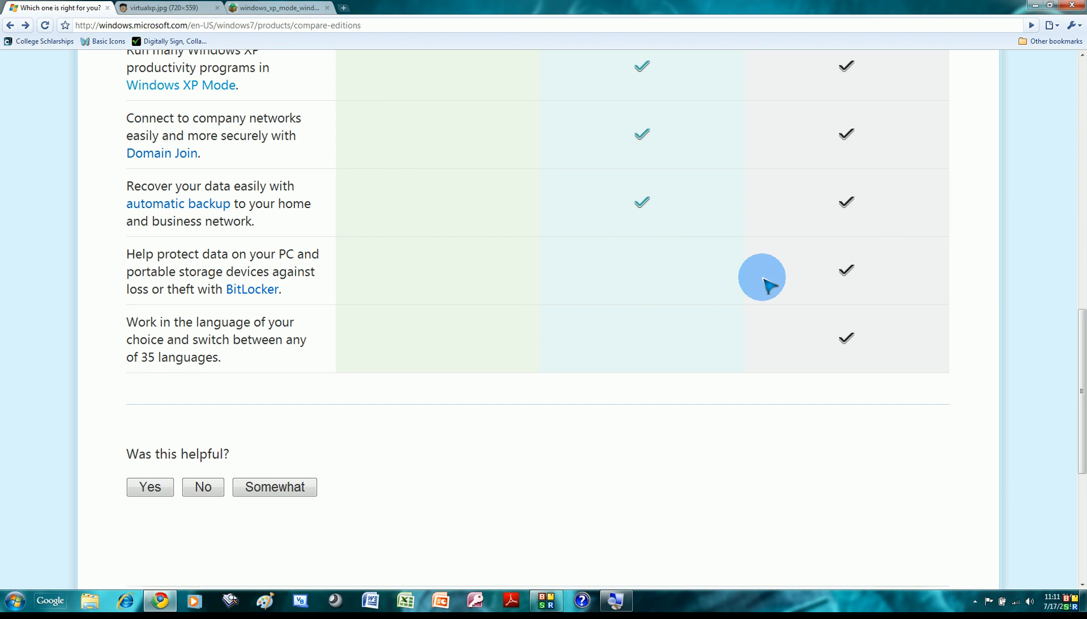
{"action": "mouse_move", "coordinate": [810, 281]}
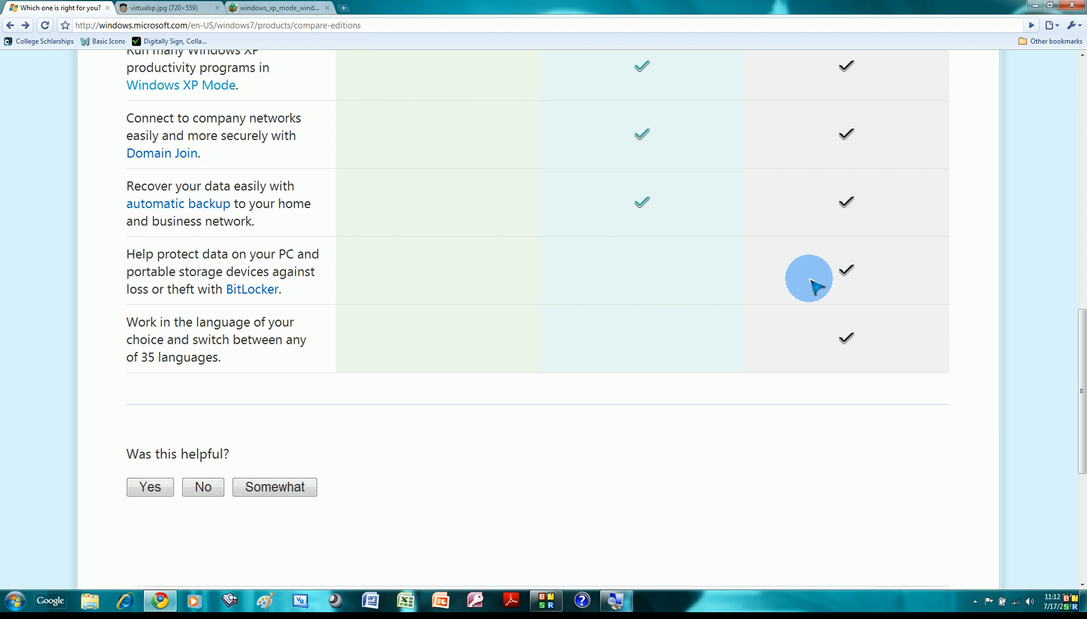
{"action": "mouse_move", "coordinate": [841, 277]}
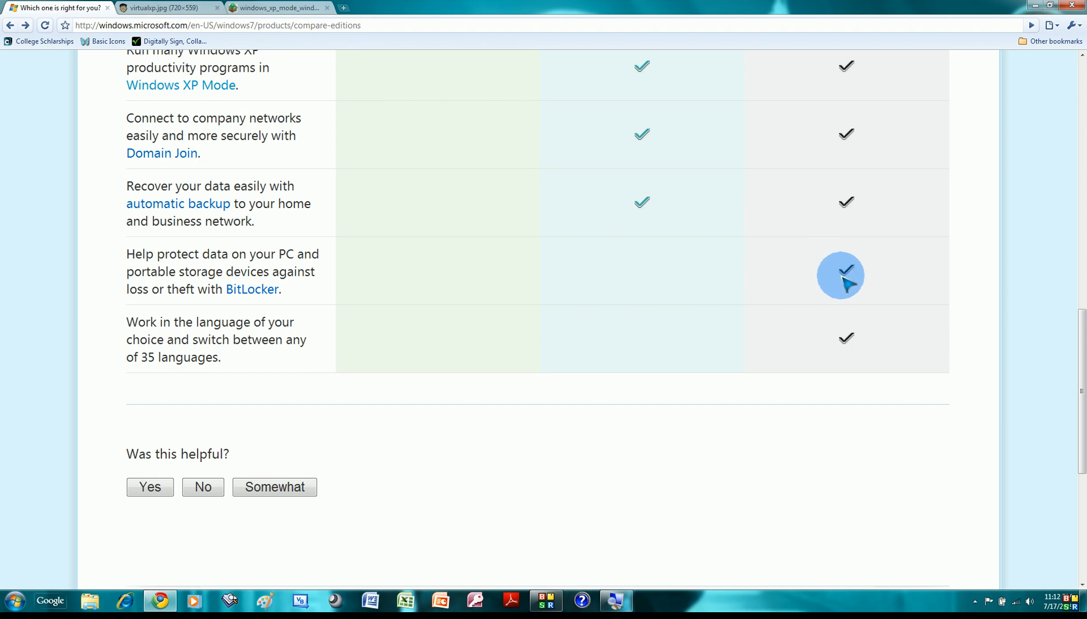
{"action": "mouse_move", "coordinate": [817, 269]}
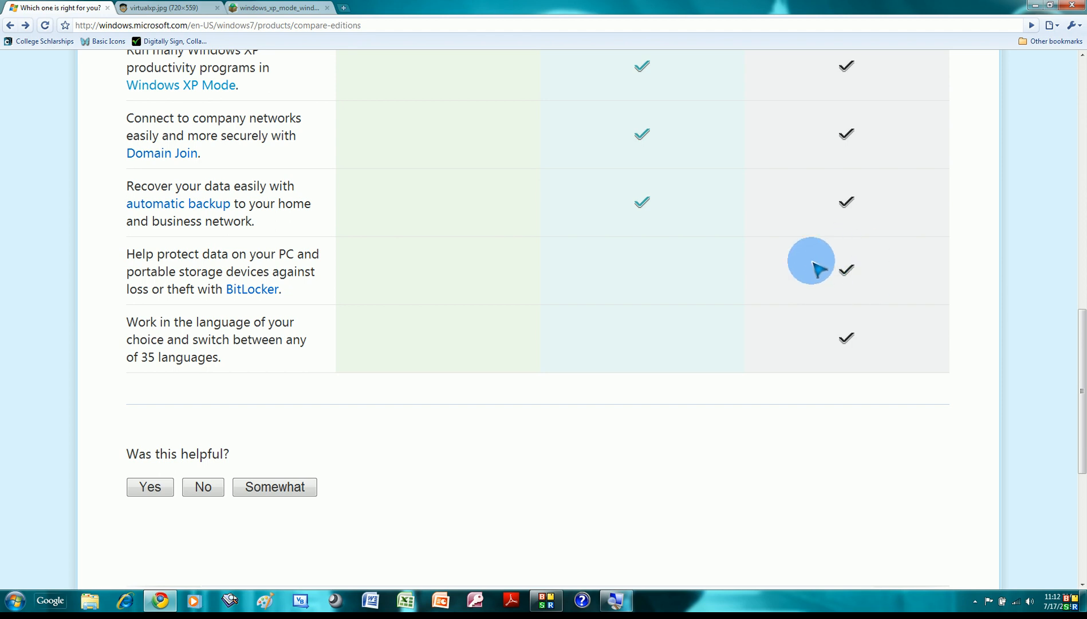
{"action": "mouse_move", "coordinate": [806, 319]}
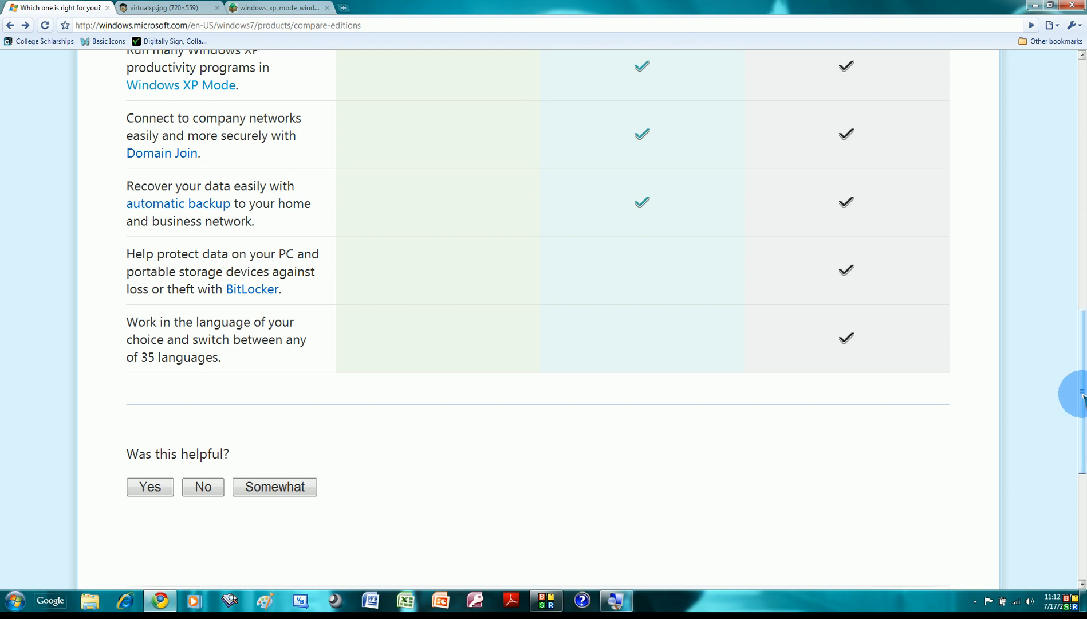
Scroll back up to the 'Which one is right for you?' heading and three edition boxes.
{"action": "scroll", "scroll_direction": "up", "scroll_amount": 3}
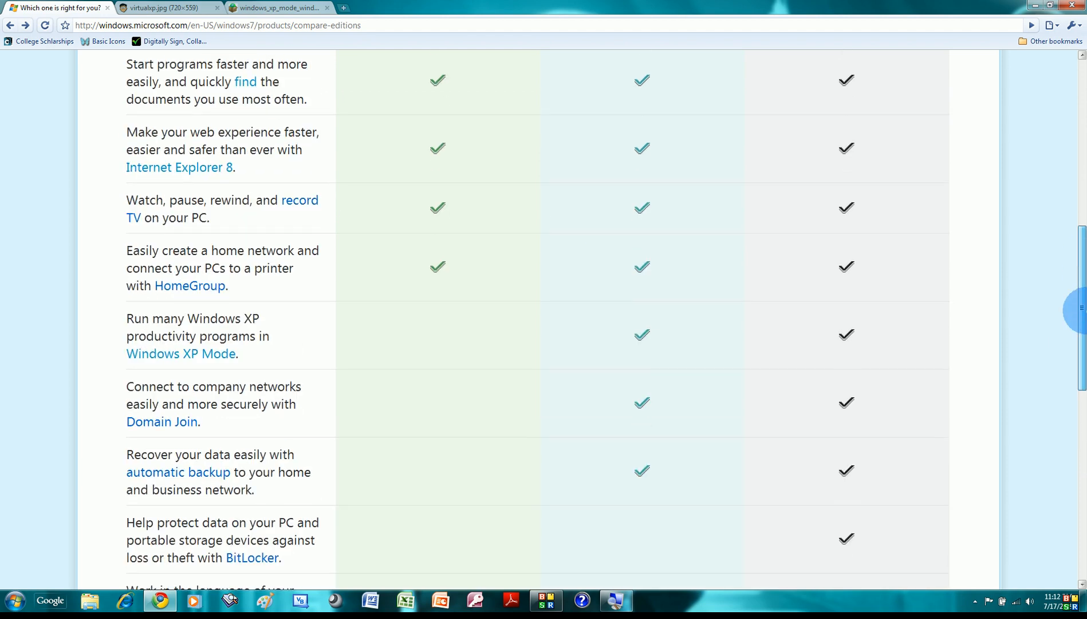
{"action": "scroll", "scroll_direction": "up", "scroll_amount": 3}
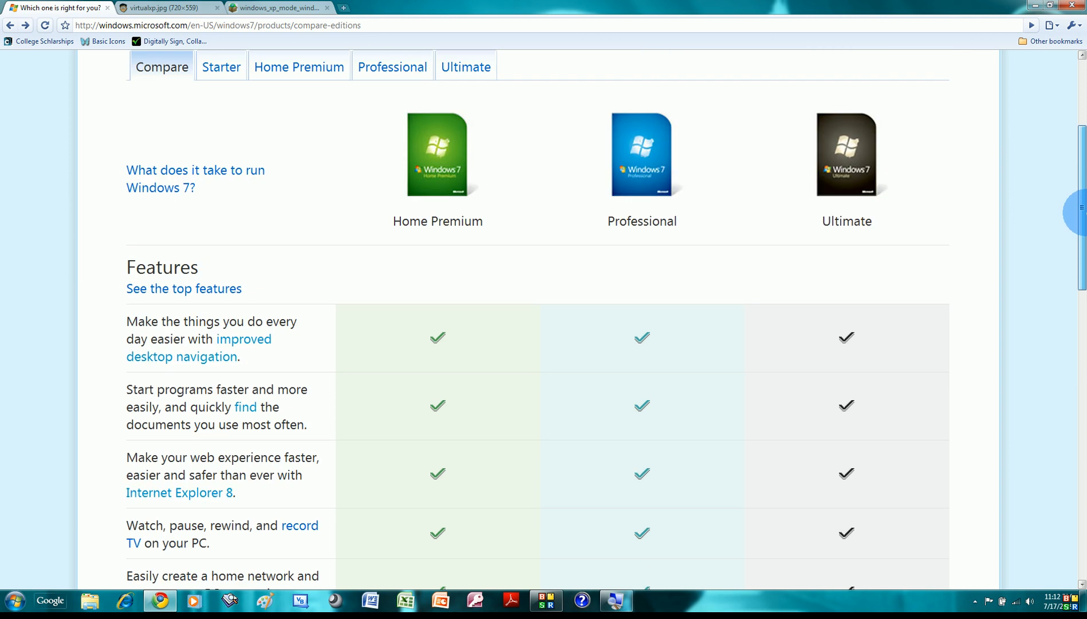
{"action": "scroll", "scroll_direction": "down", "scroll_amount": 3}
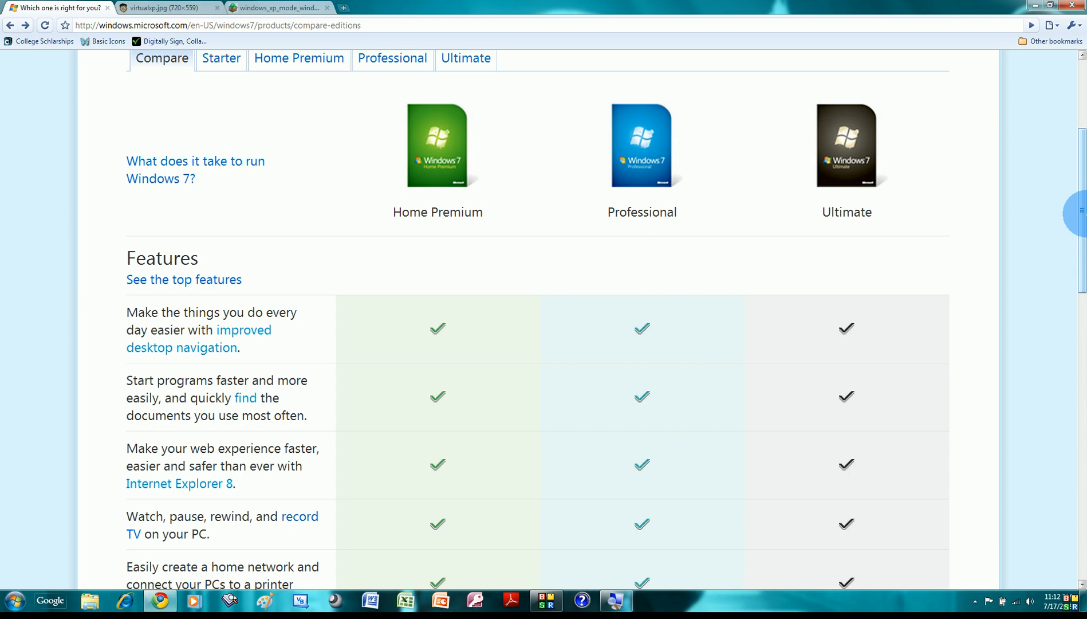
{"action": "scroll", "scroll_direction": "up", "scroll_amount": 3}
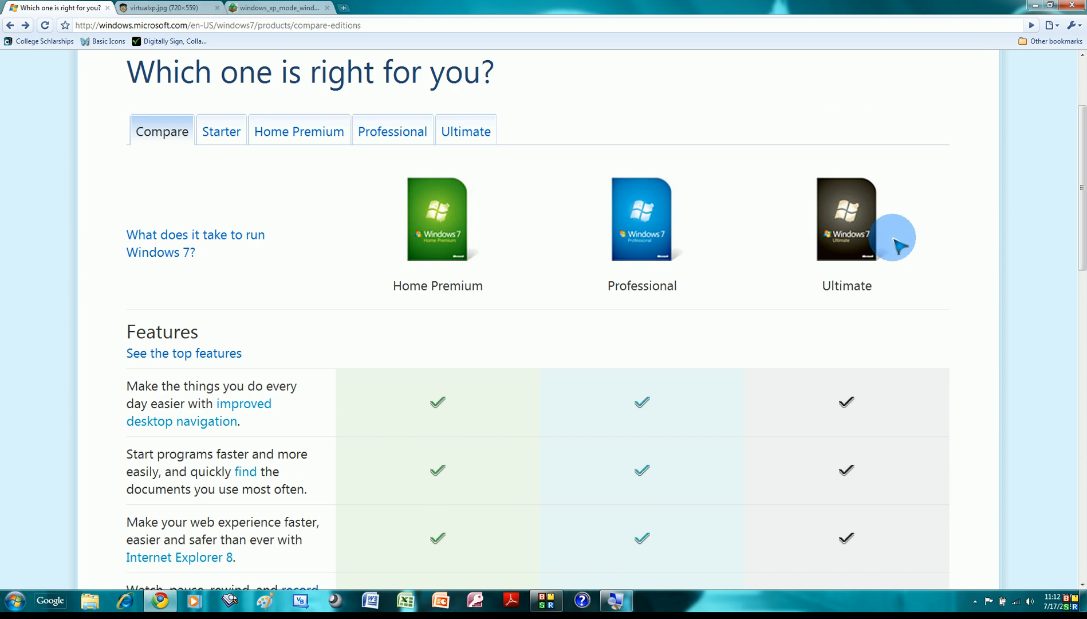
{"action": "mouse_move", "coordinate": [894, 227]}
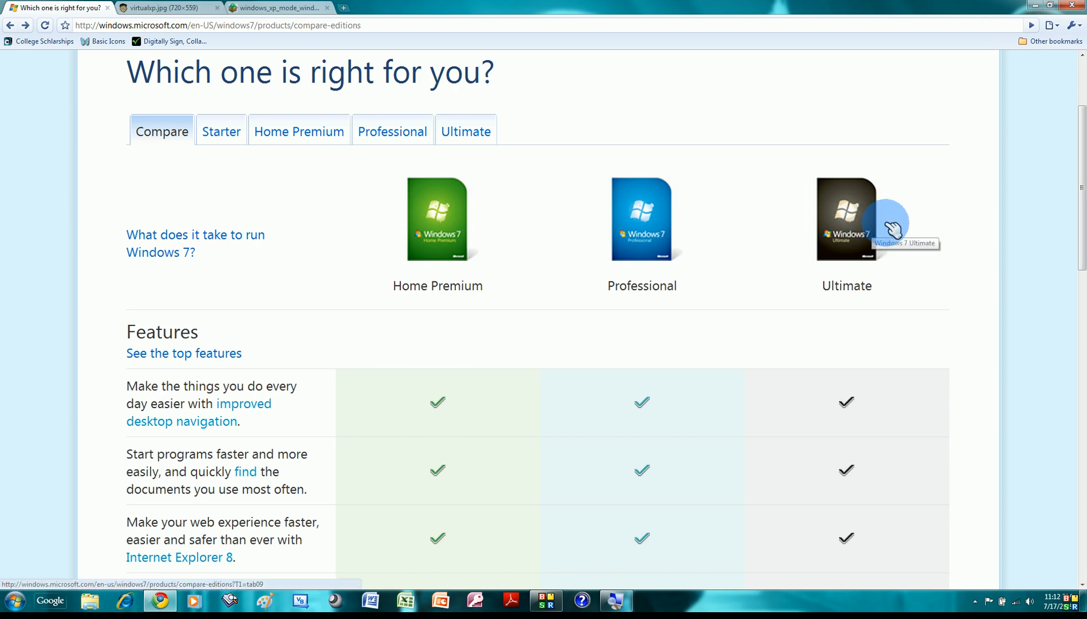
{"action": "mouse_move", "coordinate": [899, 236]}
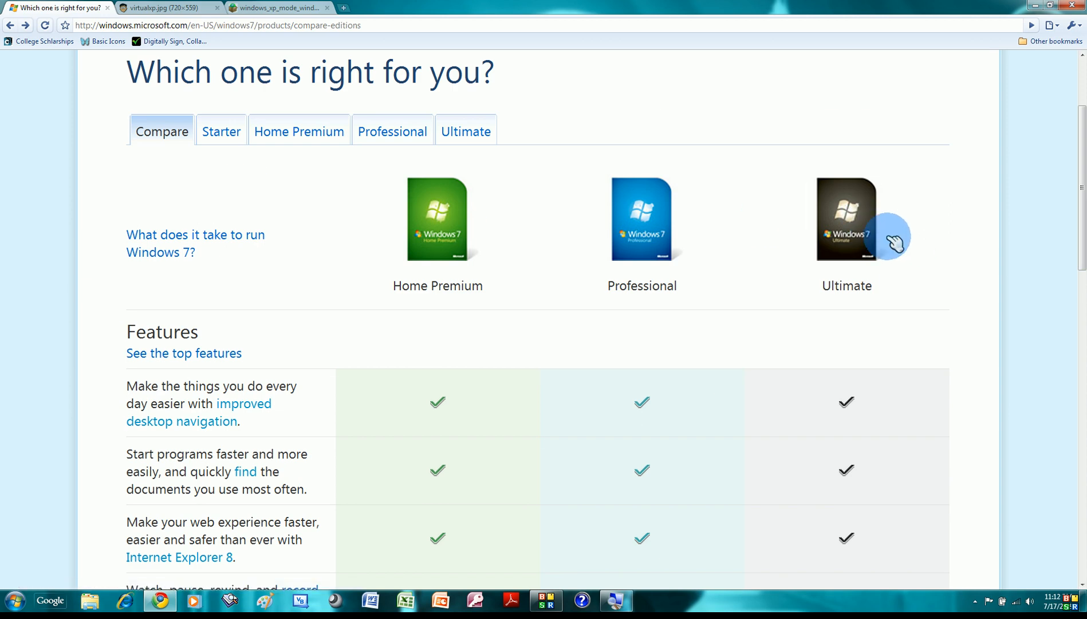
{"action": "mouse_move", "coordinate": [642, 414]}
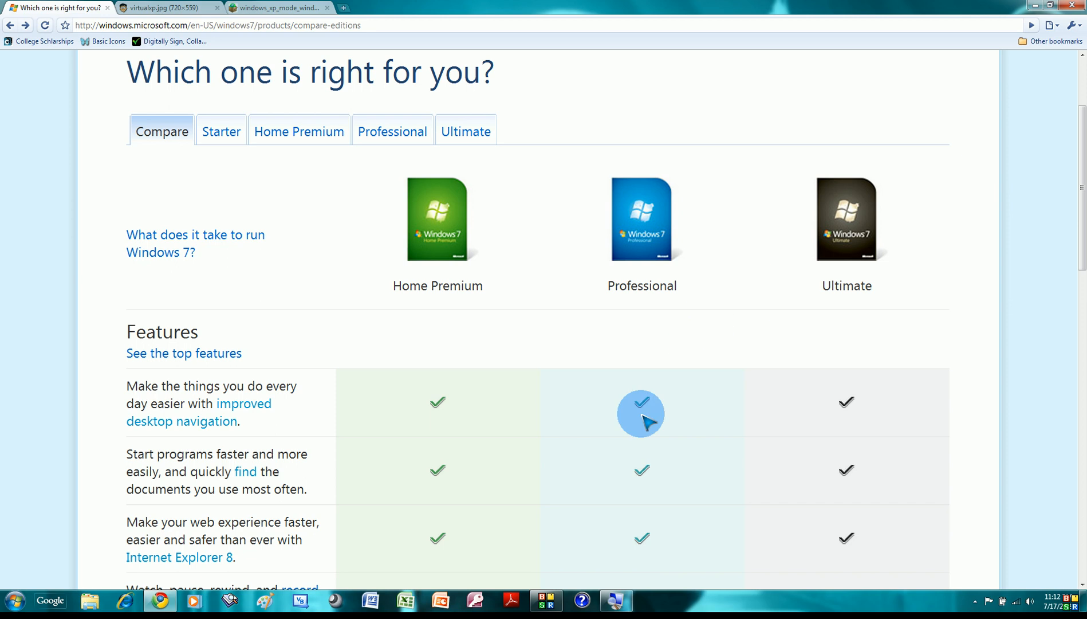
{"action": "mouse_move", "coordinate": [652, 266]}
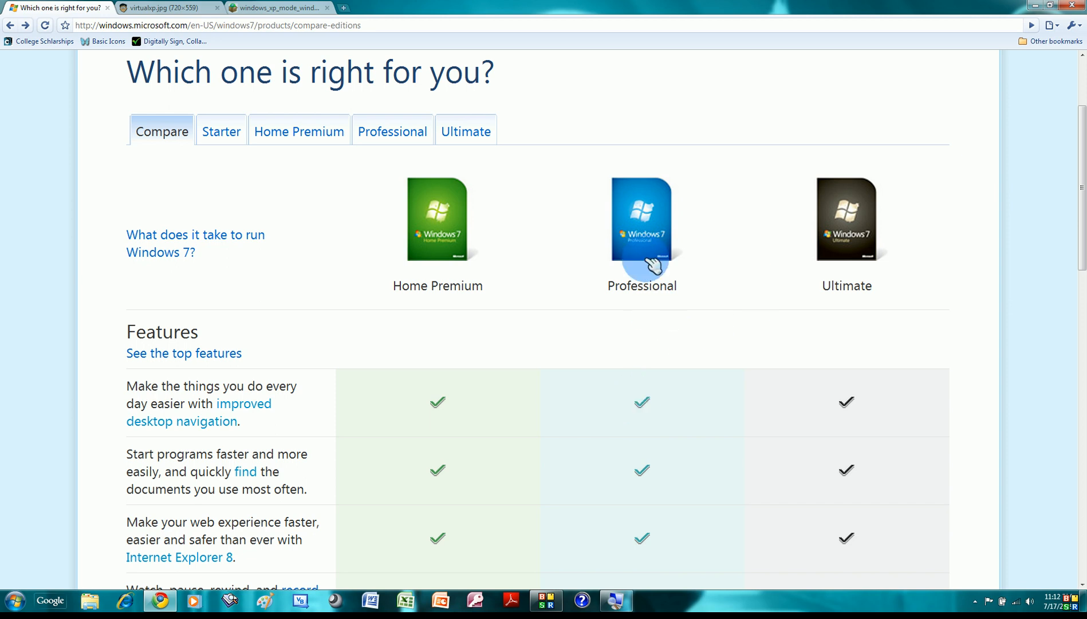
{"action": "mouse_move", "coordinate": [555, 357]}
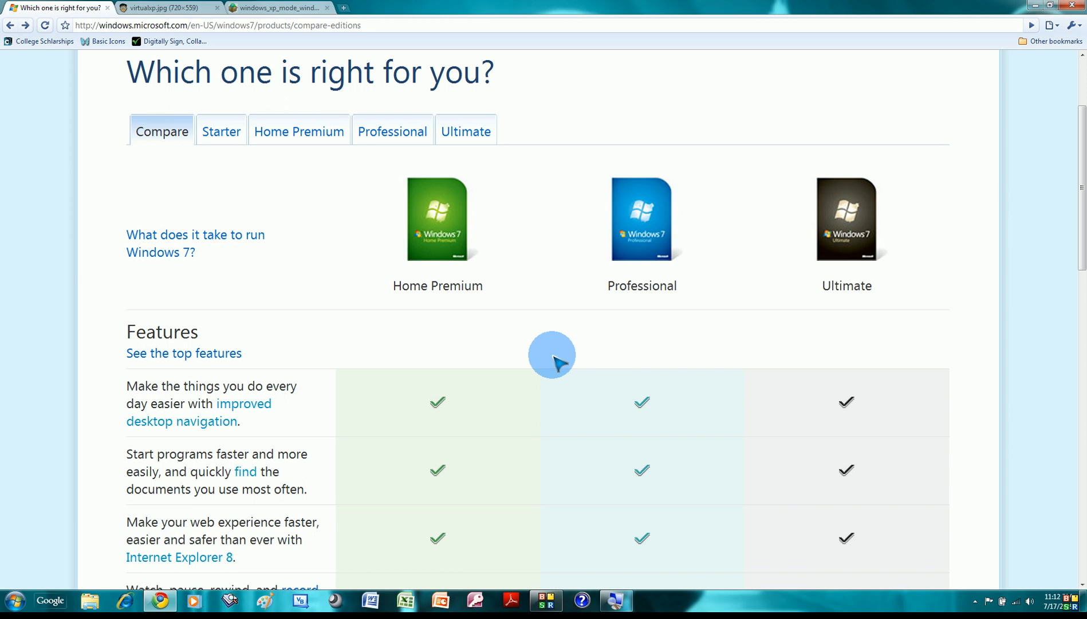
{"action": "mouse_move", "coordinate": [544, 356]}
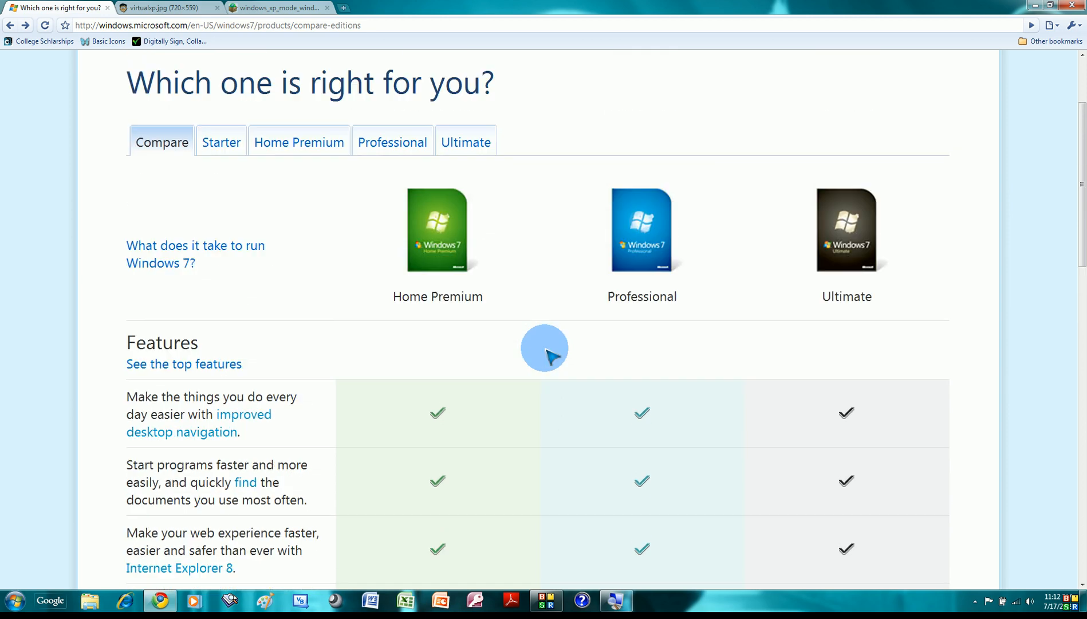
Scroll above the heading to reveal the Home / Discover Windows navigation bar.
{"action": "scroll", "scroll_direction": "down", "scroll_amount": 3}
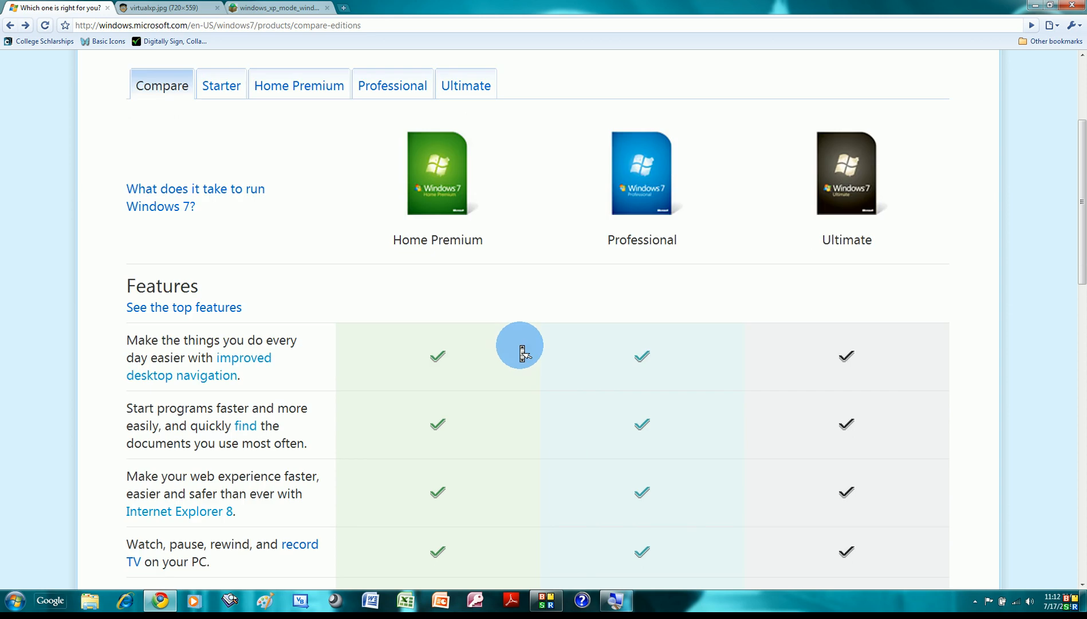
{"action": "scroll", "scroll_direction": "down", "scroll_amount": 3}
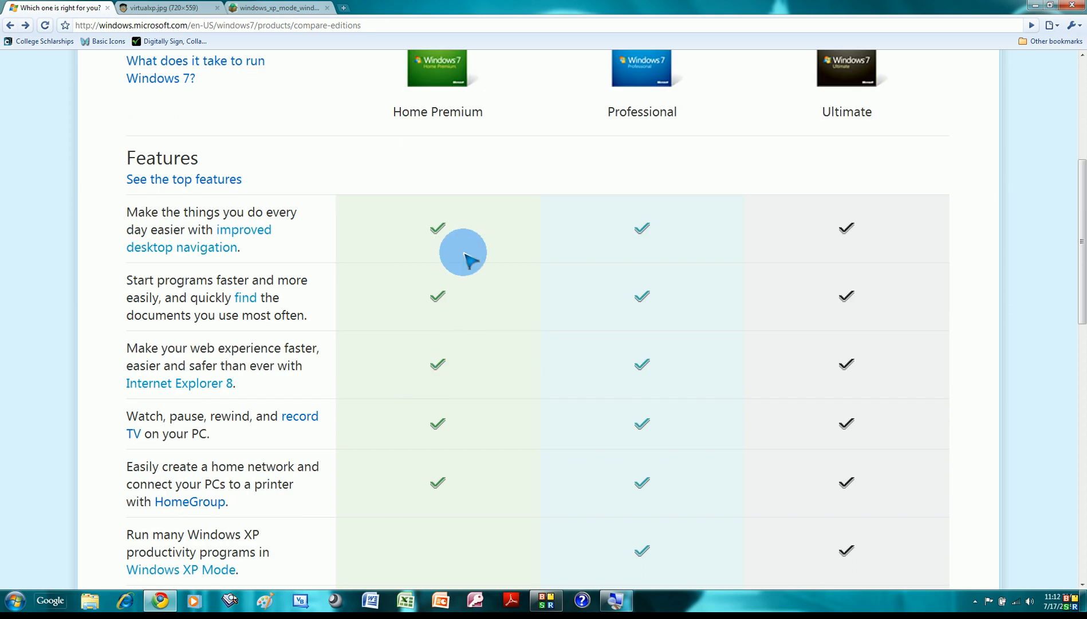
{"action": "mouse_move", "coordinate": [526, 569]}
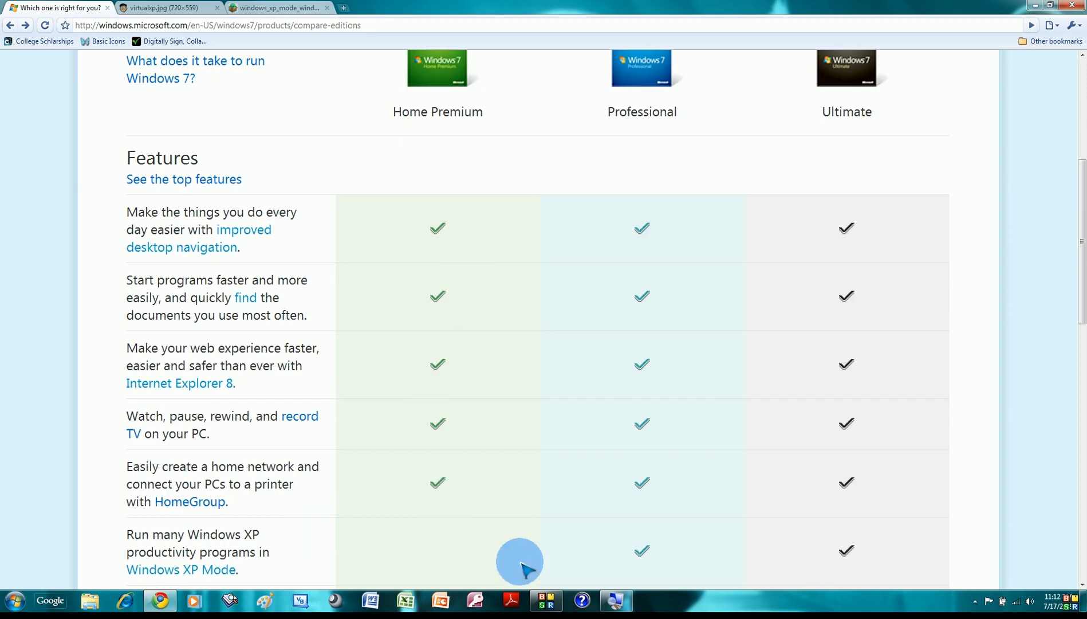
{"action": "mouse_move", "coordinate": [586, 513]}
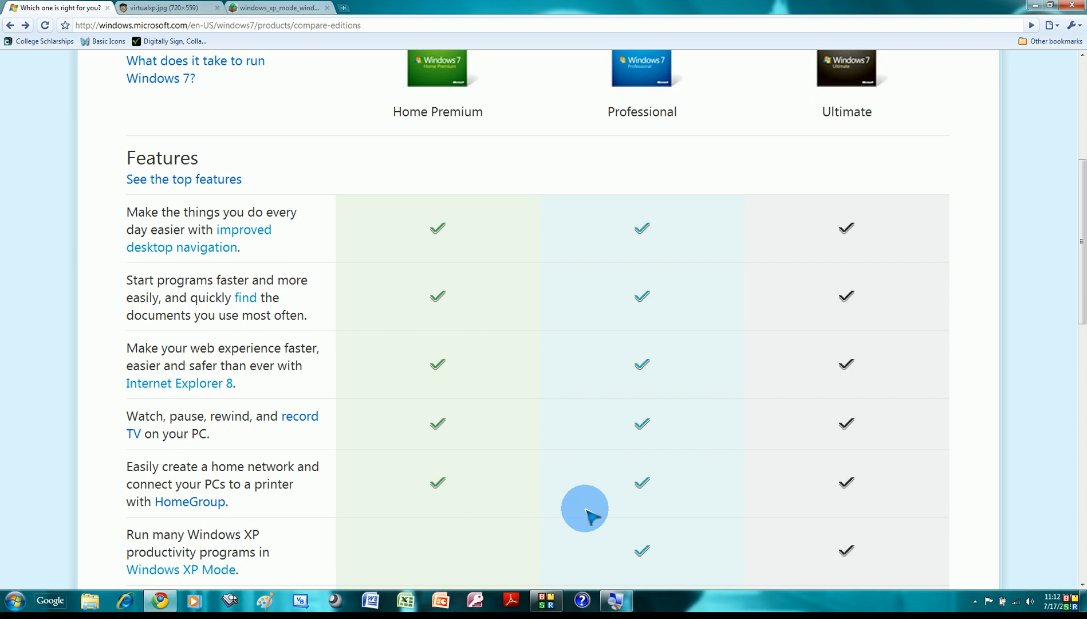
{"action": "scroll", "scroll_direction": "down", "scroll_amount": 3}
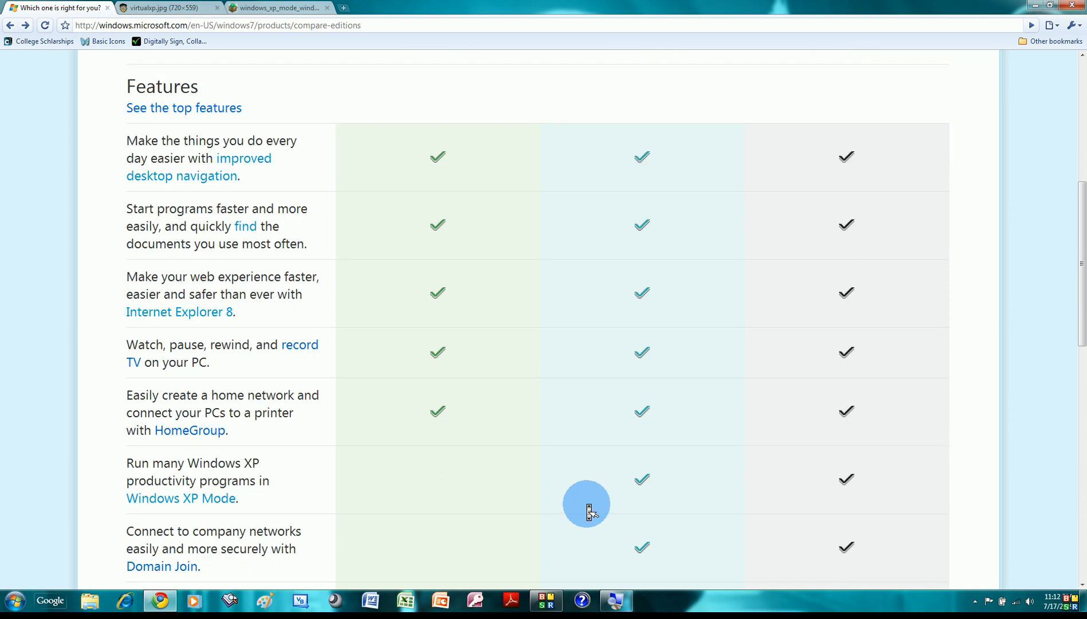
{"action": "scroll", "scroll_direction": "up", "scroll_amount": 3}
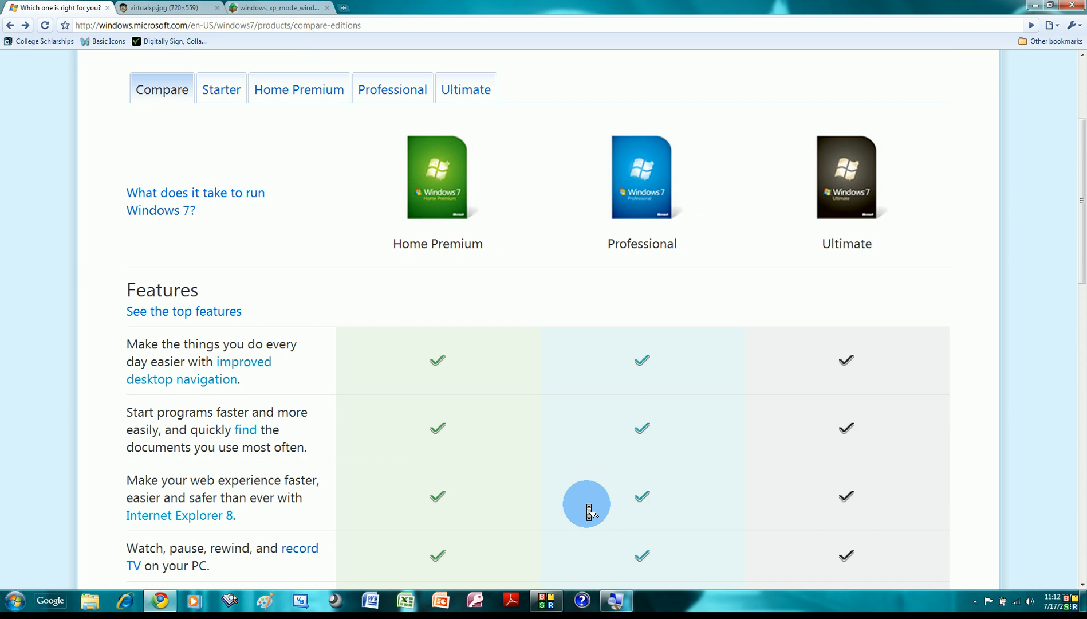
{"action": "scroll", "scroll_direction": "up", "scroll_amount": 3}
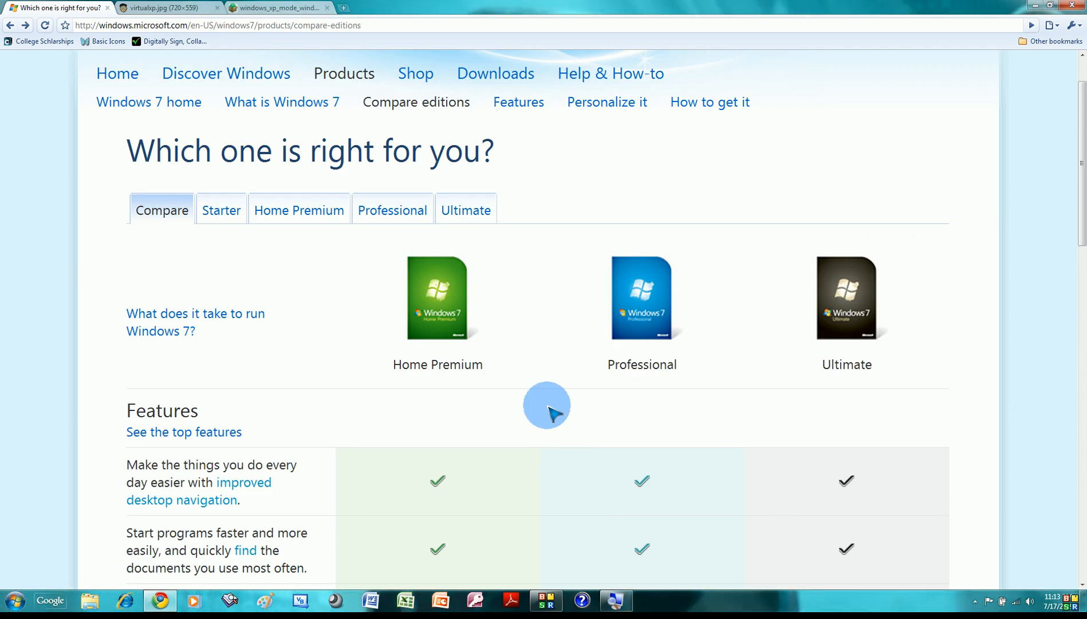